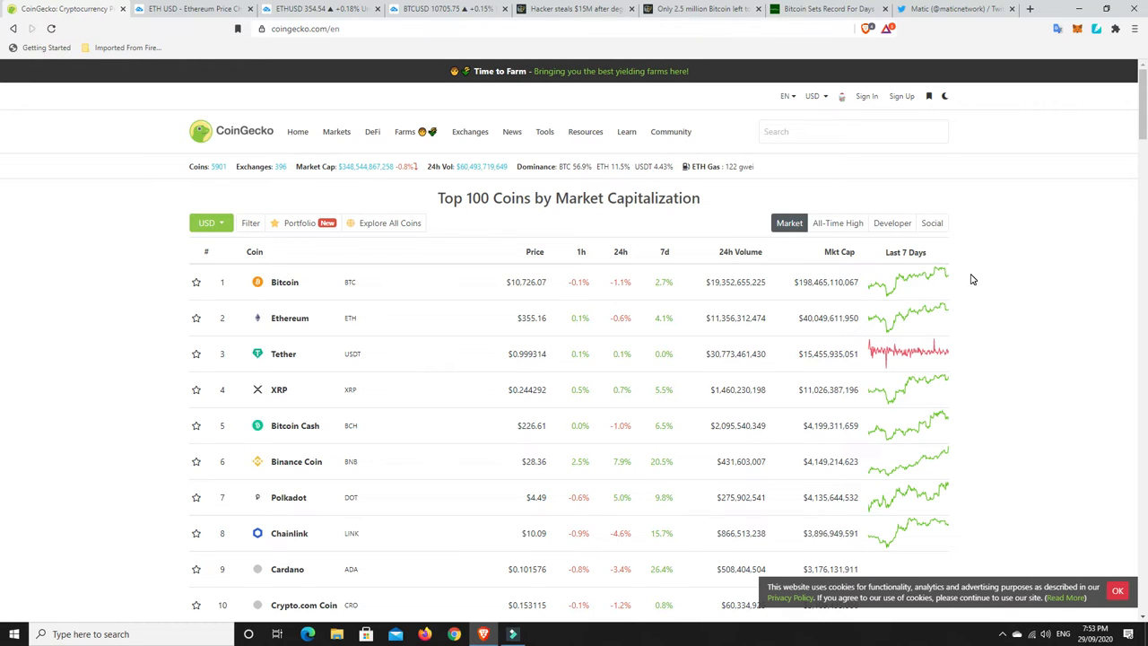
mouse_move(974, 301)
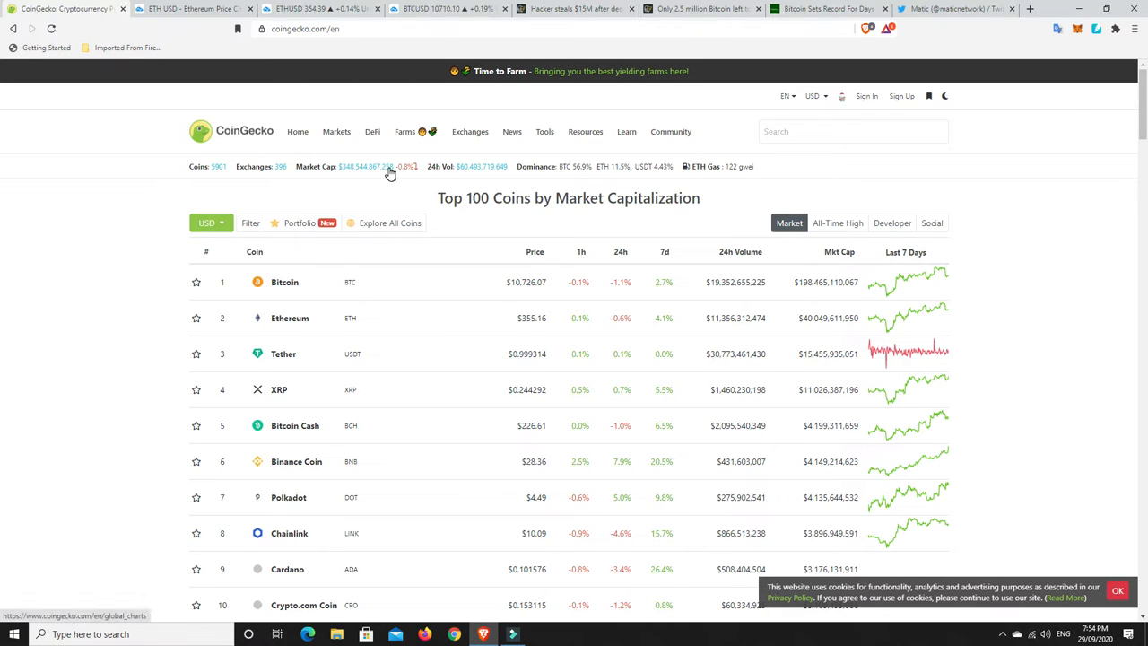
mouse_move(350, 179)
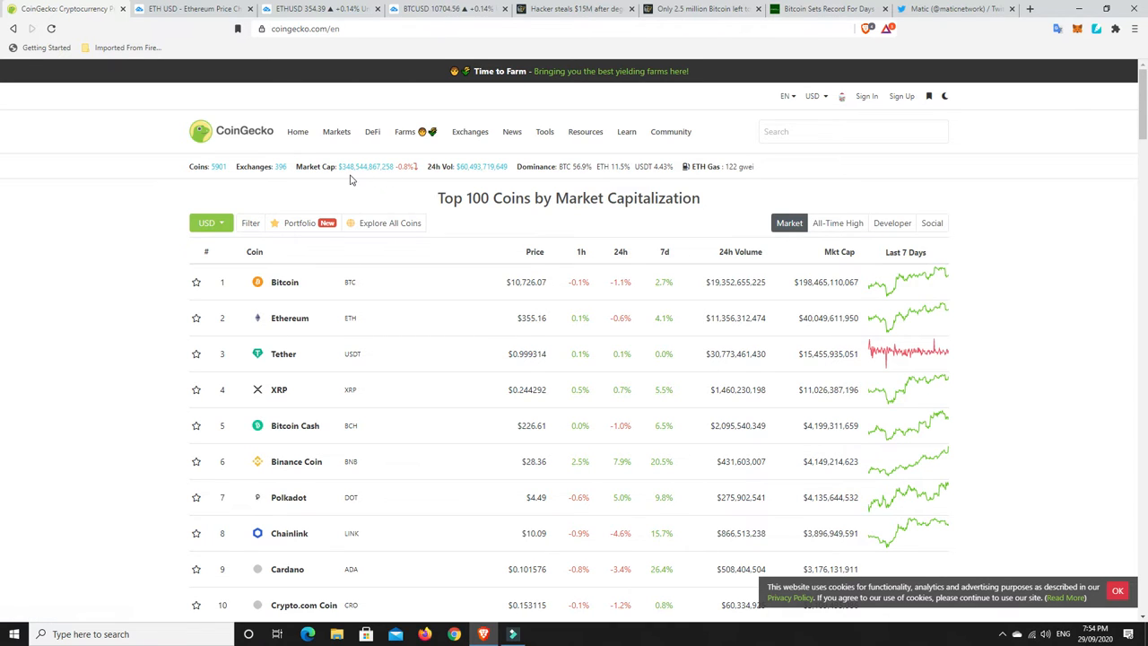
mouse_move(351, 177)
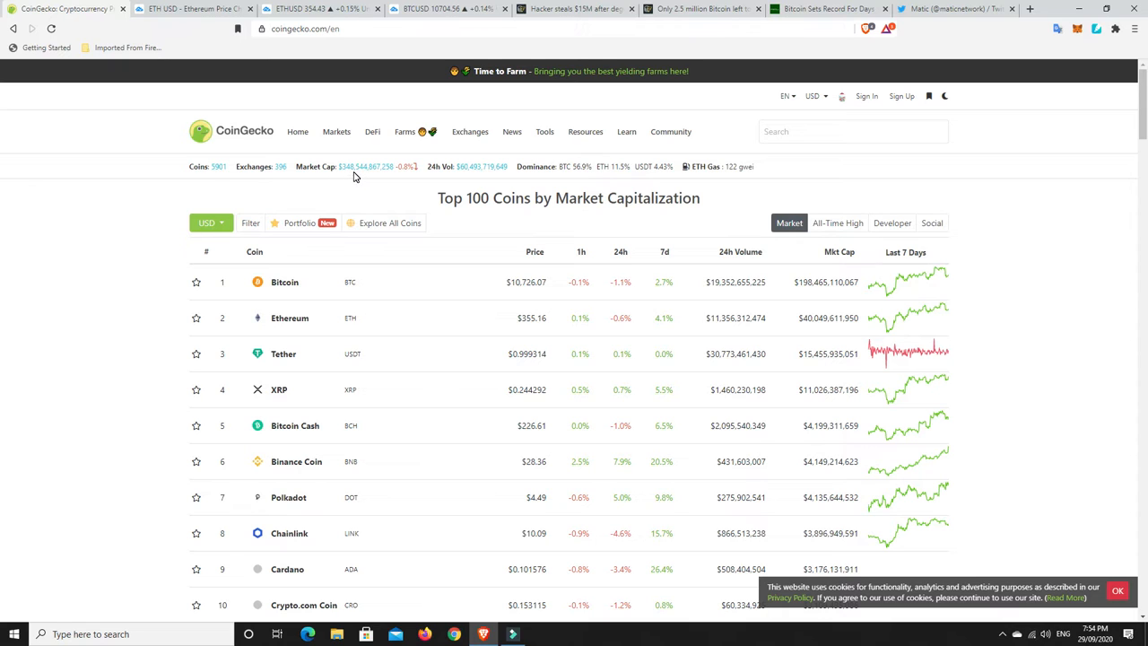
mouse_move(380, 187)
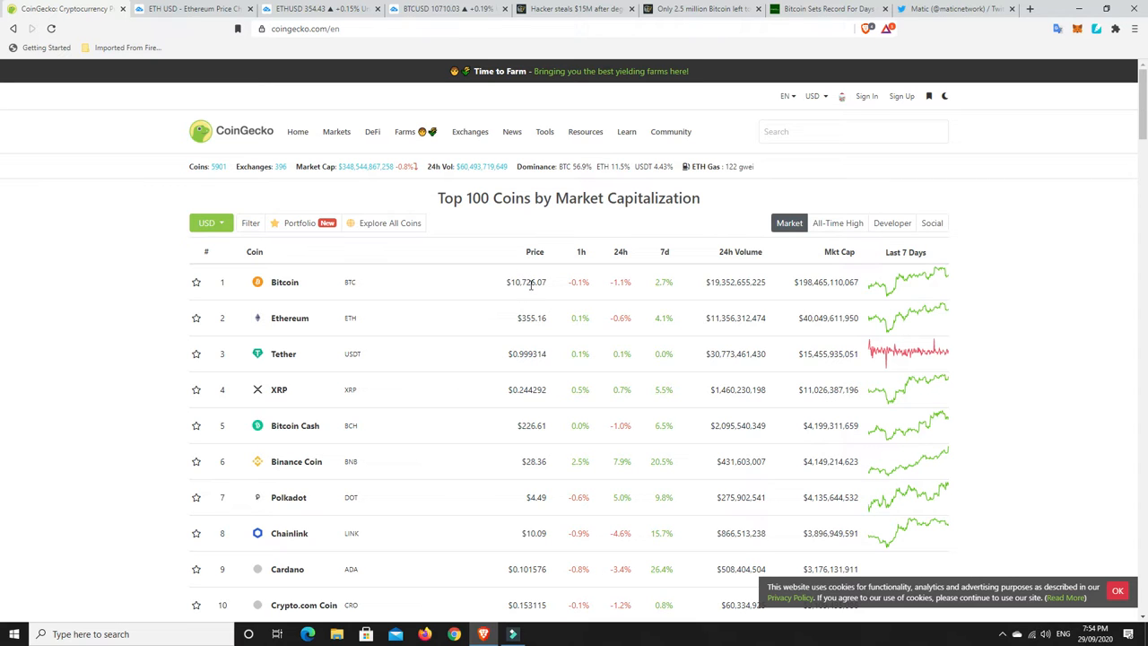
mouse_move(527, 291)
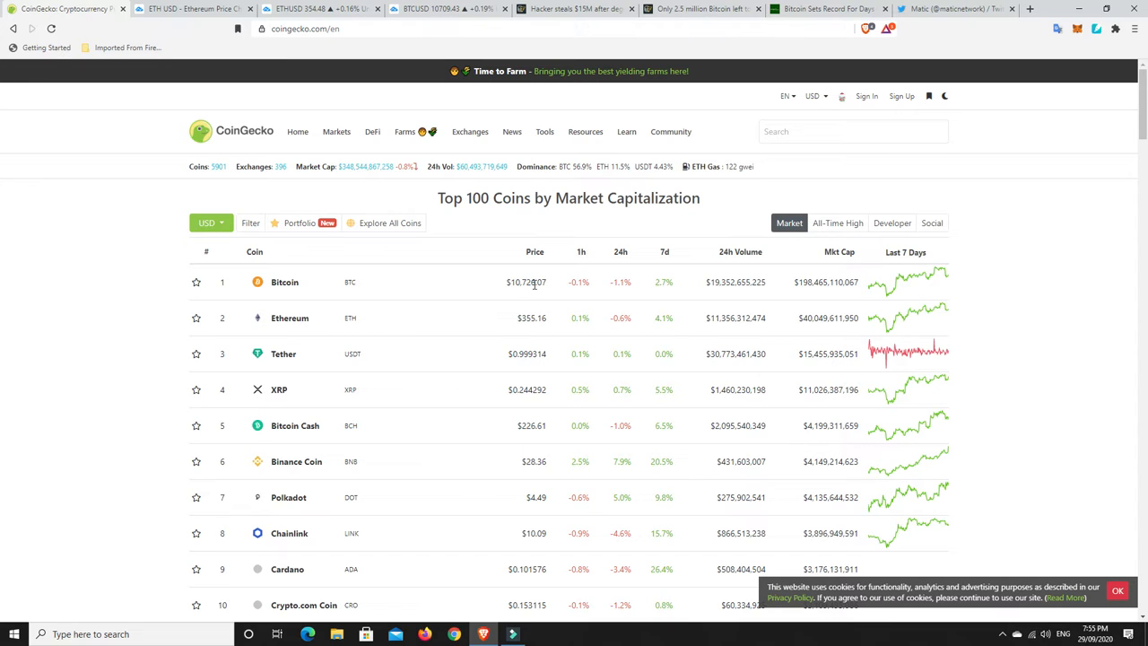
mouse_move(527, 295)
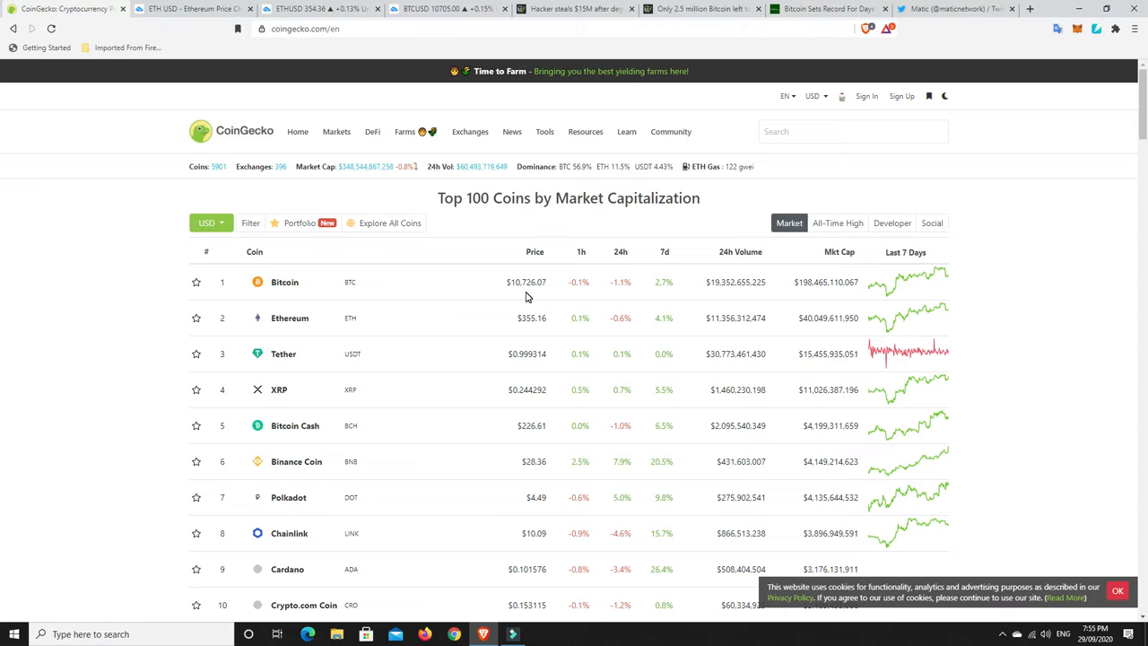
mouse_move(529, 289)
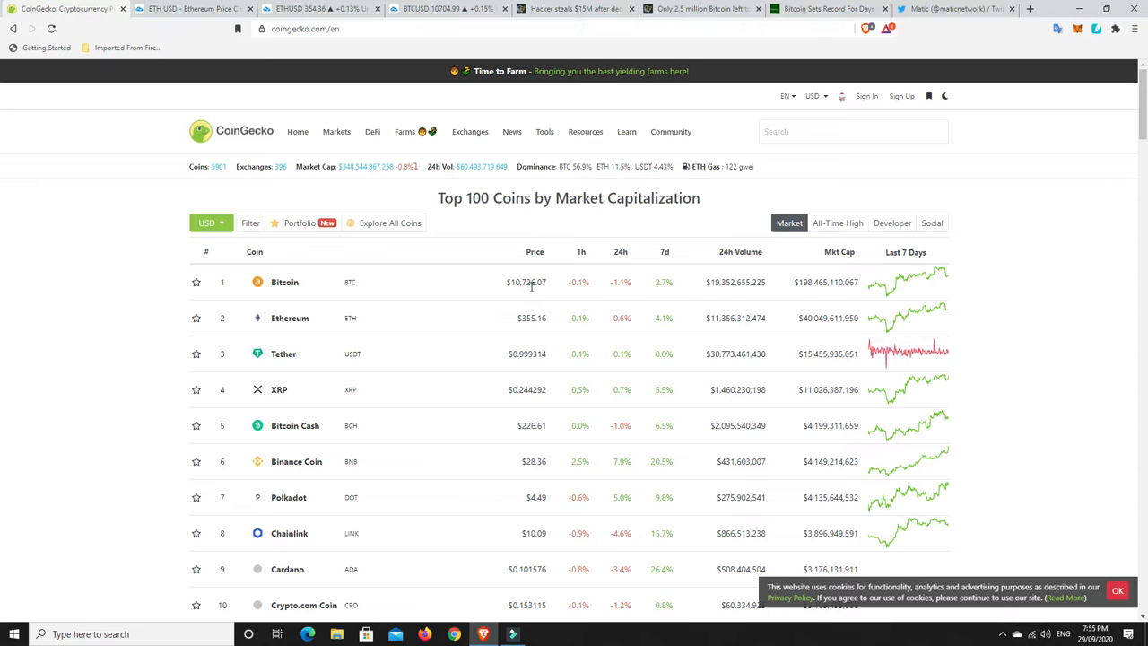
mouse_move(534, 292)
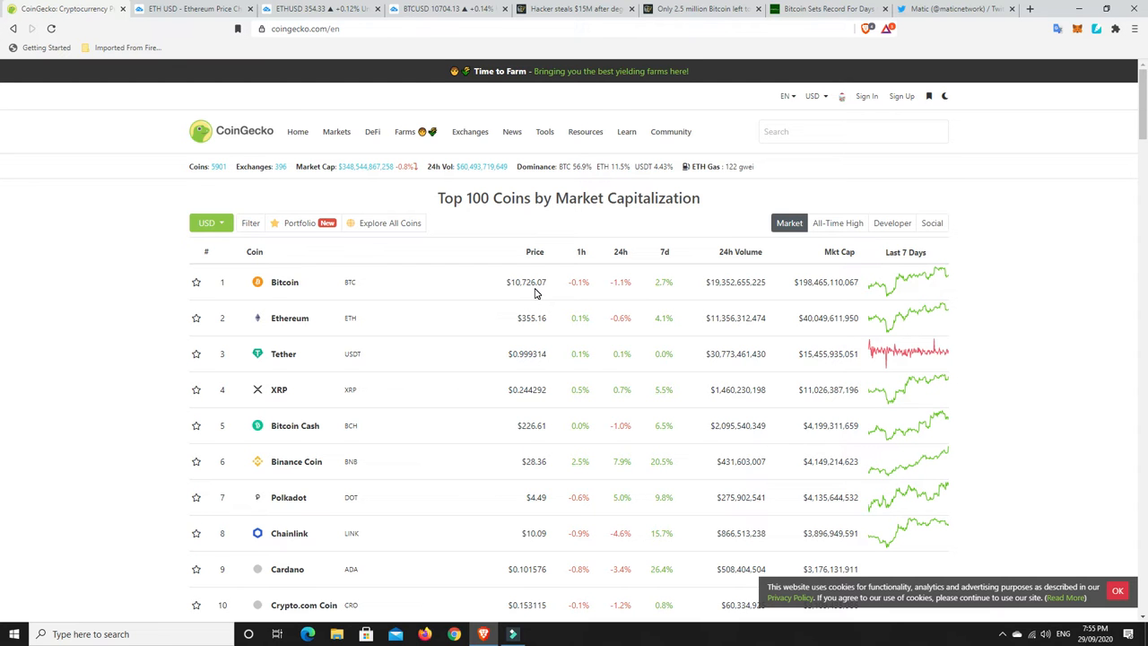
Step: Switch to the BTCUSD daily chart showing the drawn triangle trendlines
click(439, 7)
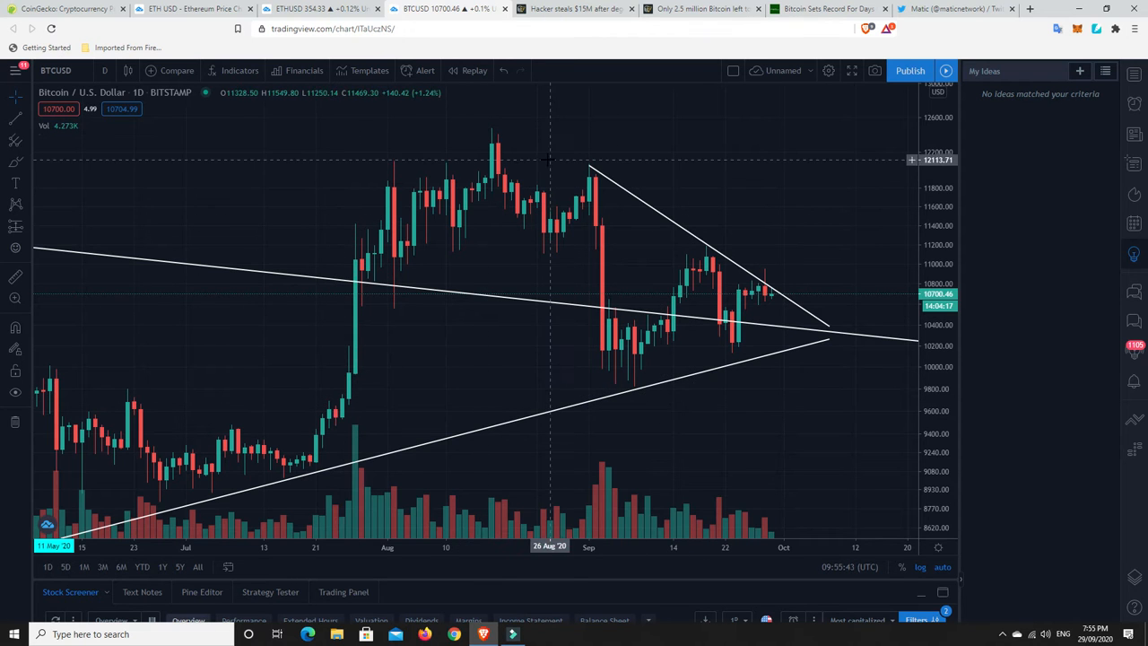
mouse_move(351, 377)
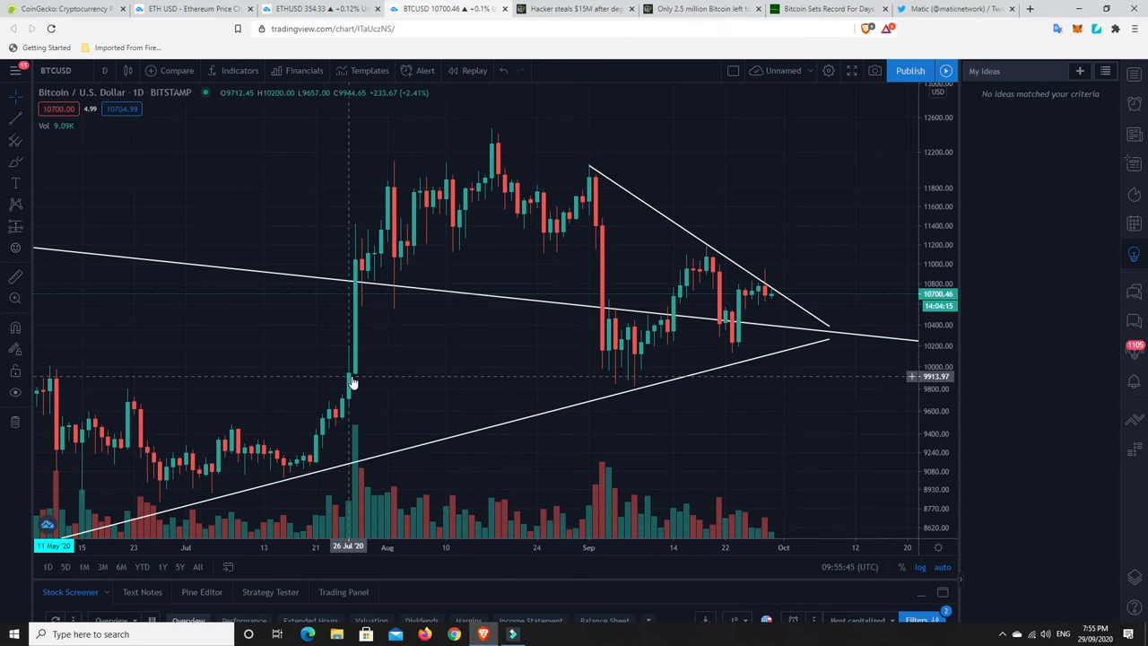
mouse_move(628, 359)
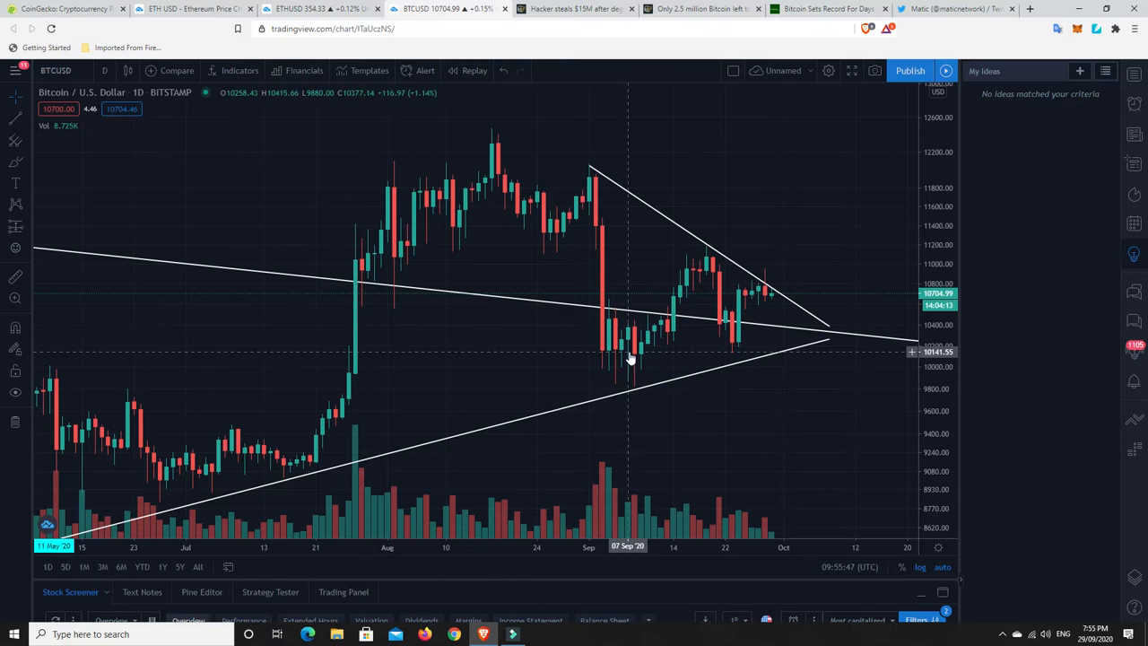
mouse_move(703, 273)
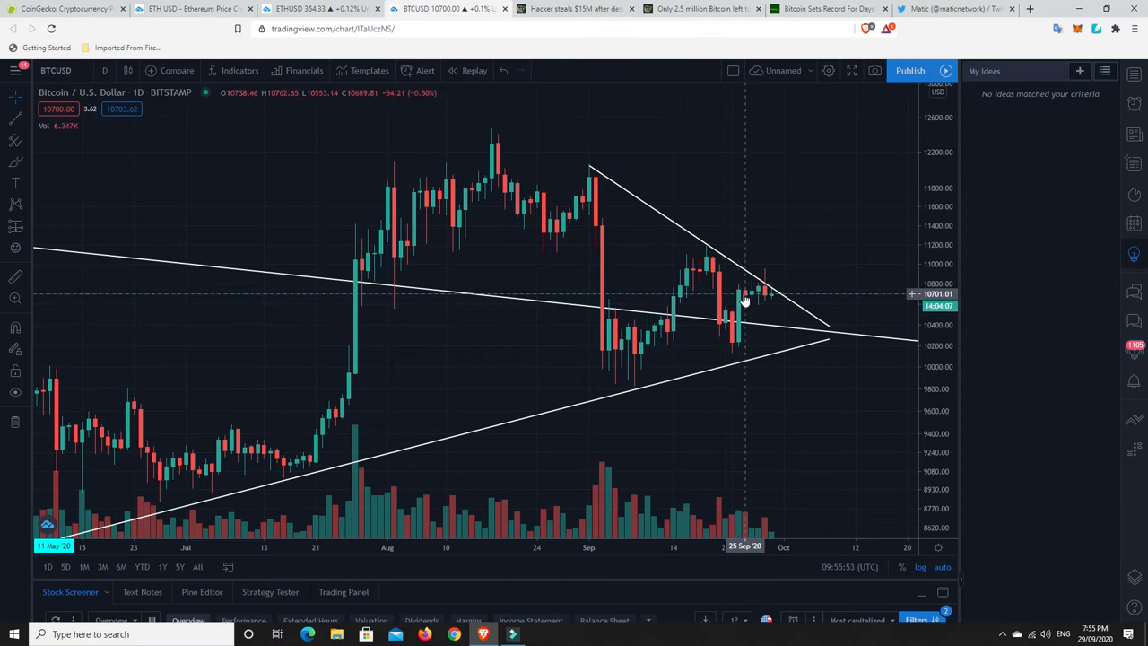
mouse_move(773, 303)
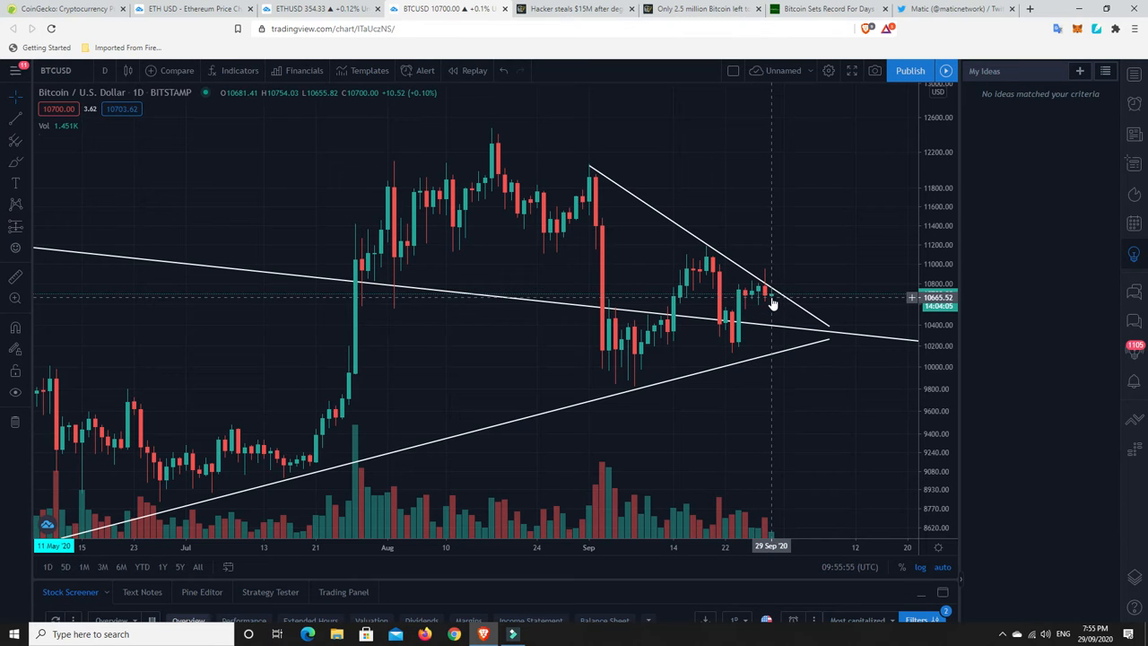
mouse_move(739, 305)
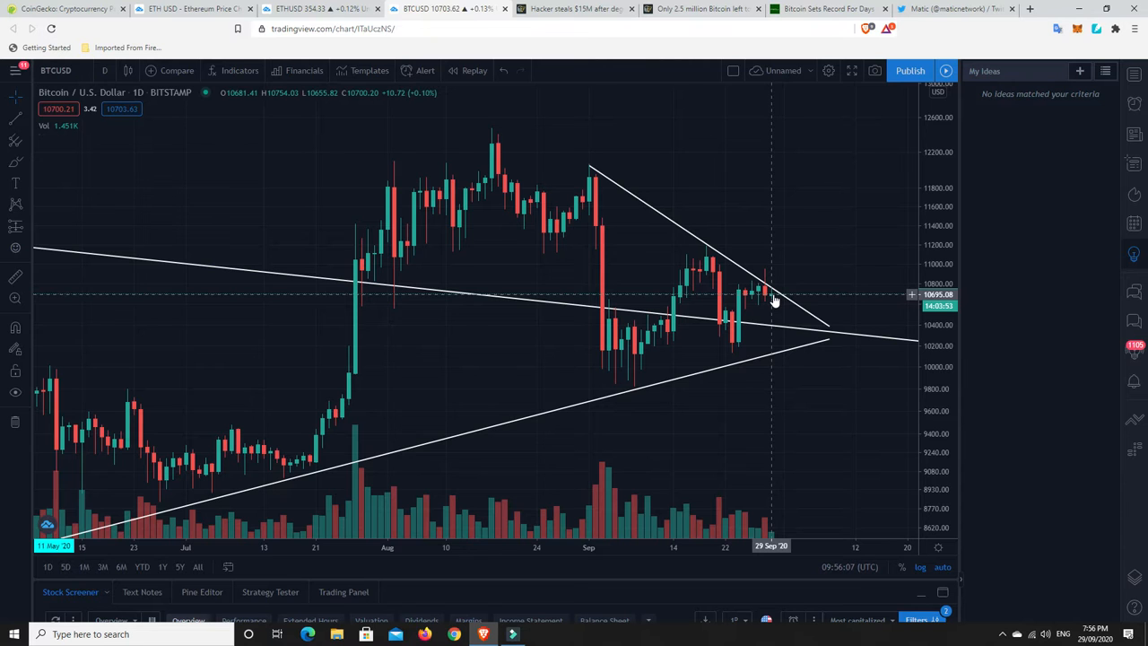
mouse_move(777, 298)
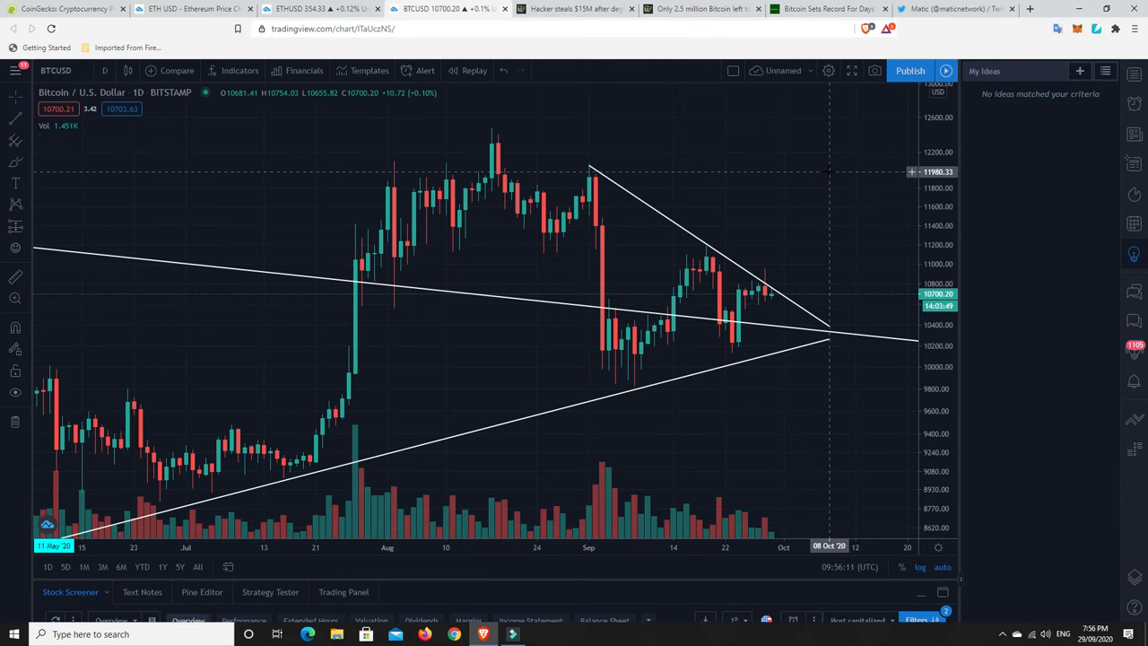
mouse_move(825, 180)
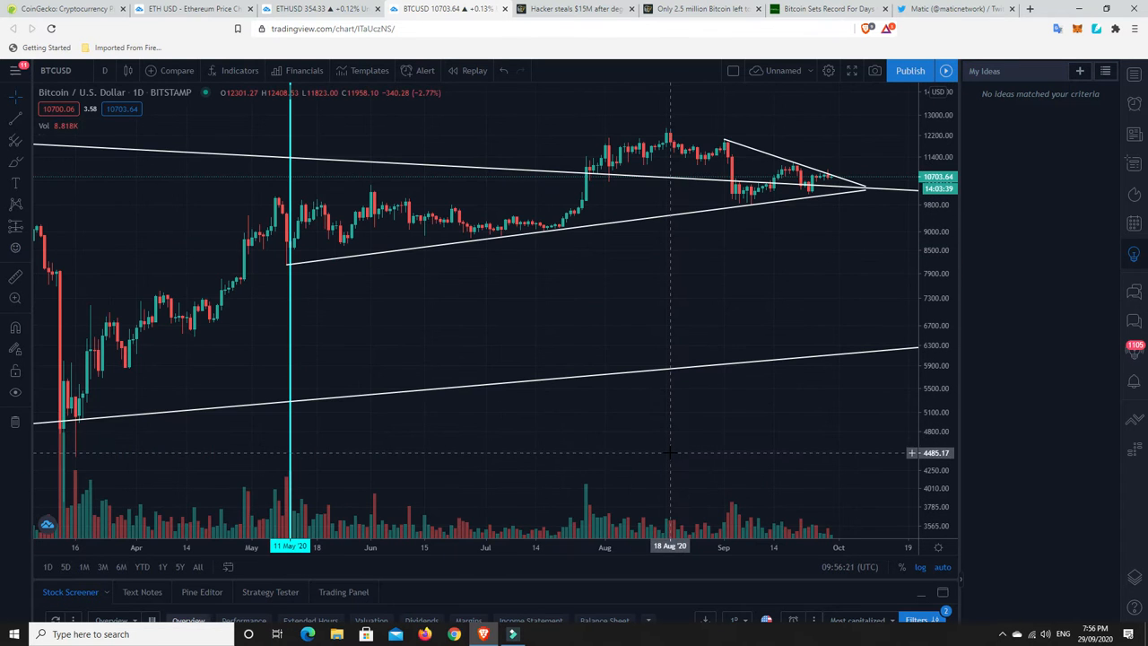
mouse_move(58, 432)
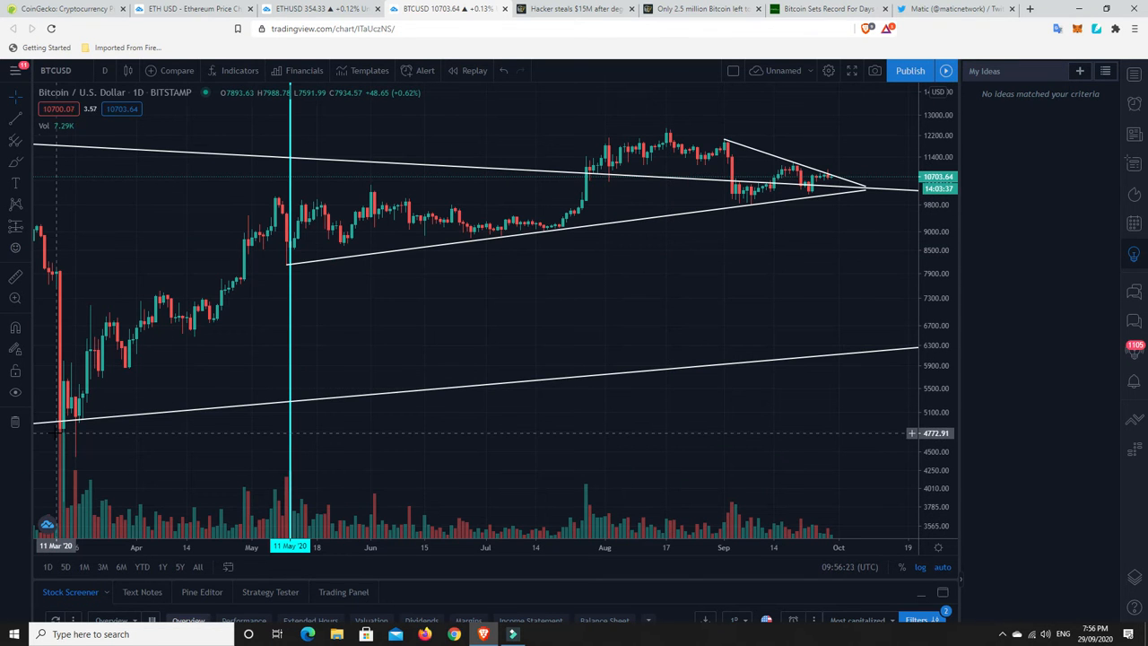
mouse_move(260, 336)
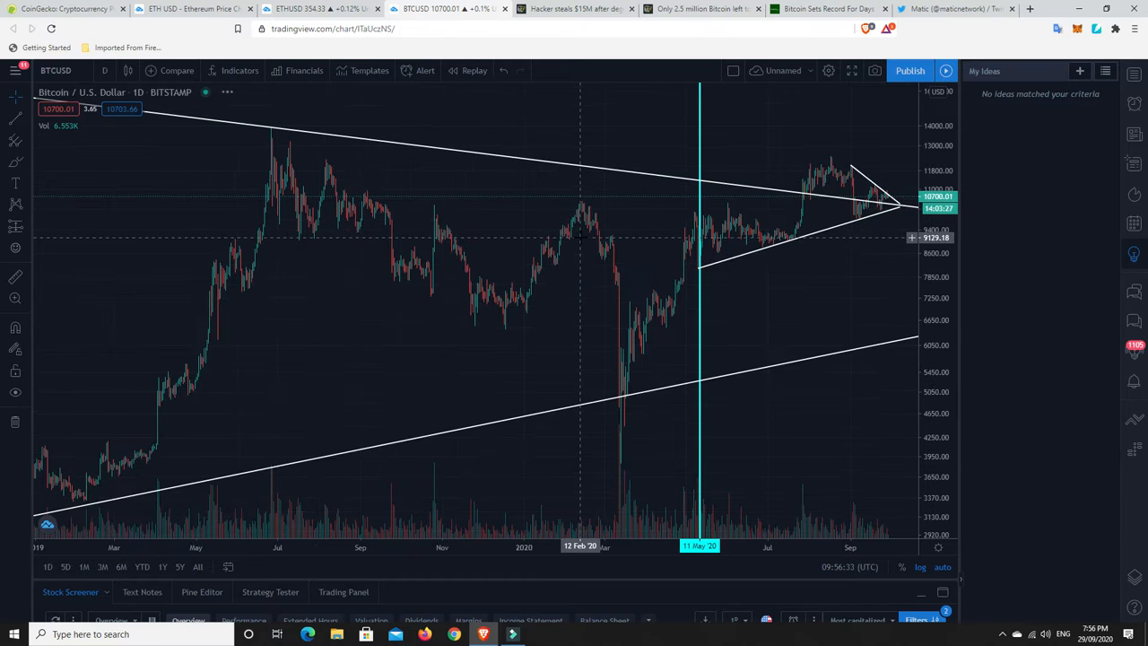
Step: Zoom the Bitcoin chart out to several years of history back to 2017
scroll(down, 3)
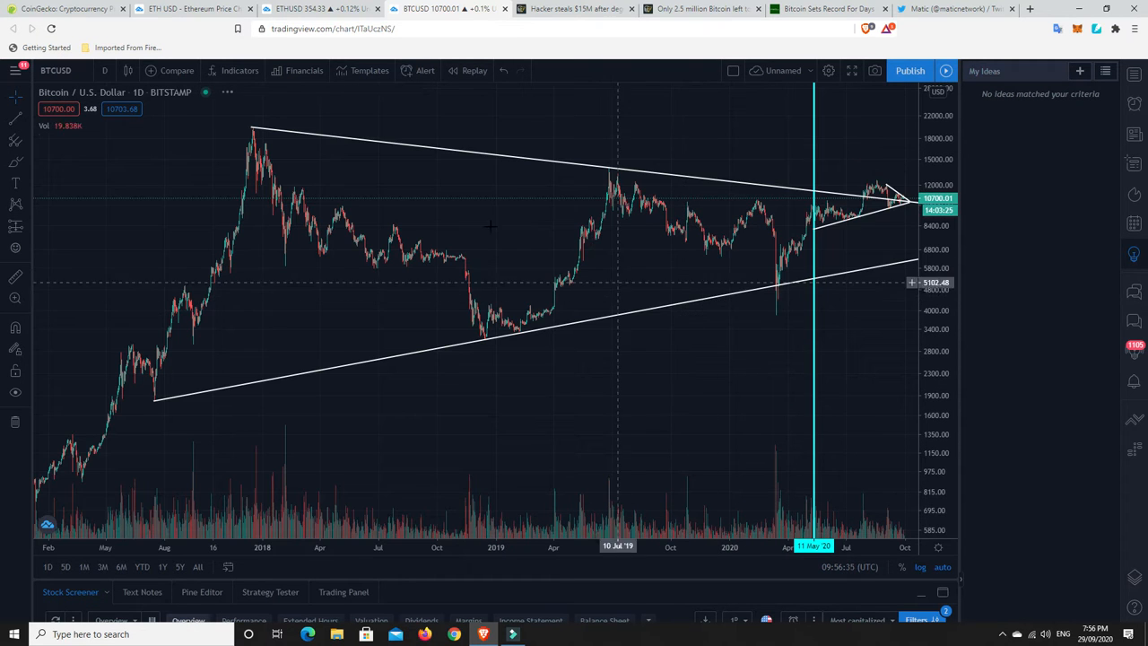
mouse_move(574, 179)
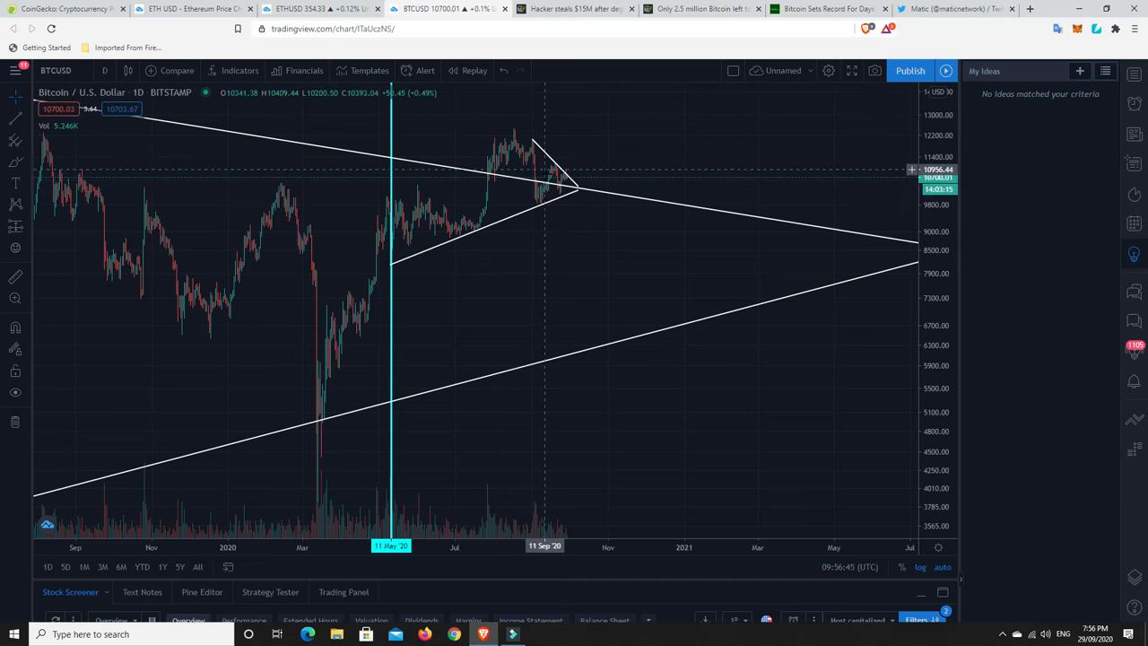
mouse_move(563, 186)
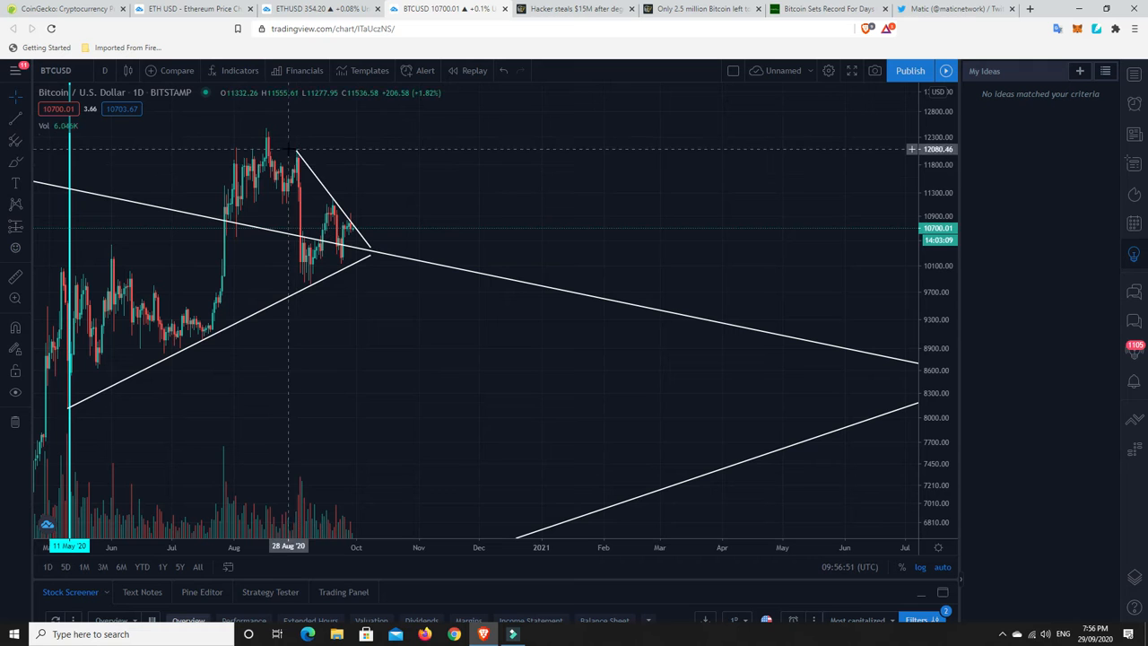
mouse_move(349, 237)
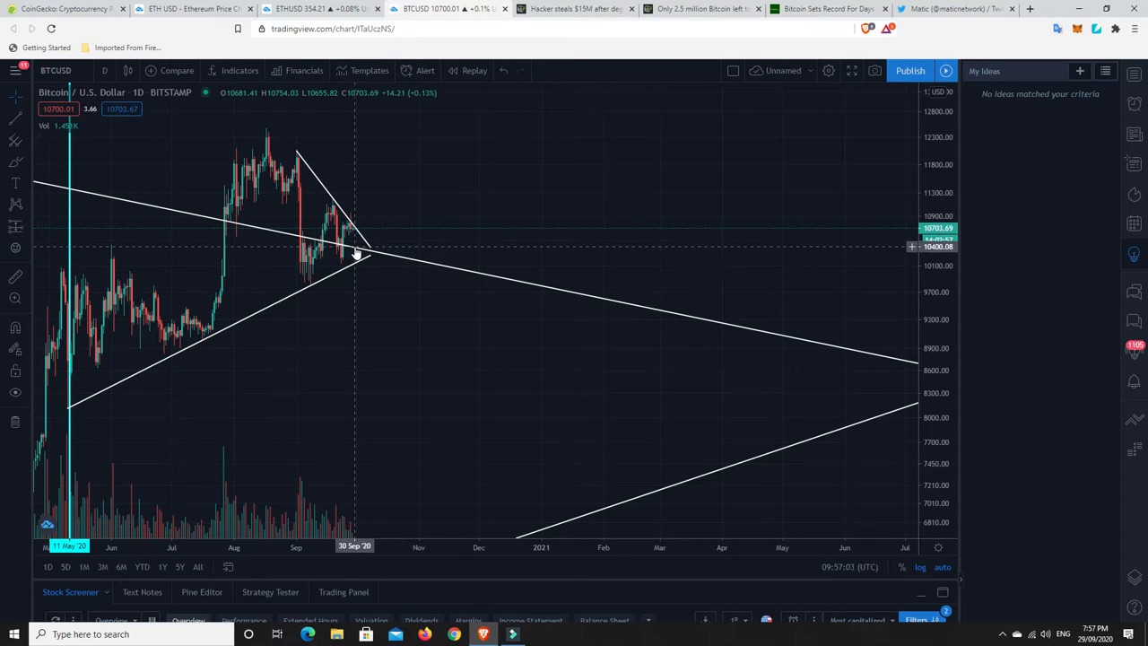
Step: Zoom the Bitcoin chart to the recent months from mid-2020 where the triangle converges
scroll(down, 3)
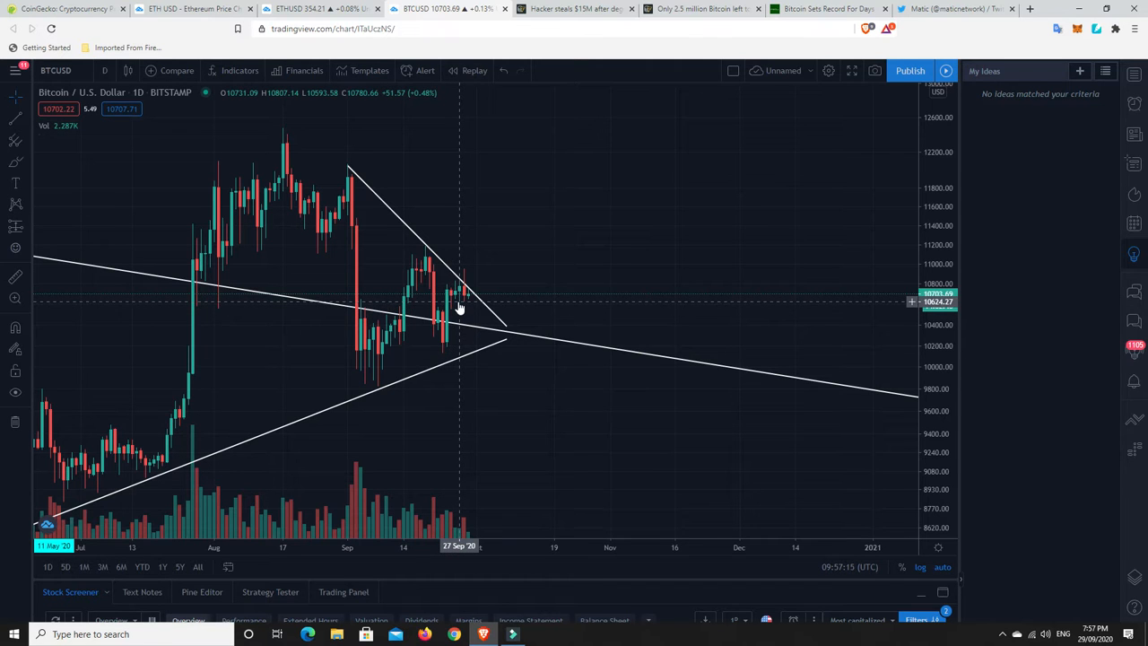
mouse_move(466, 298)
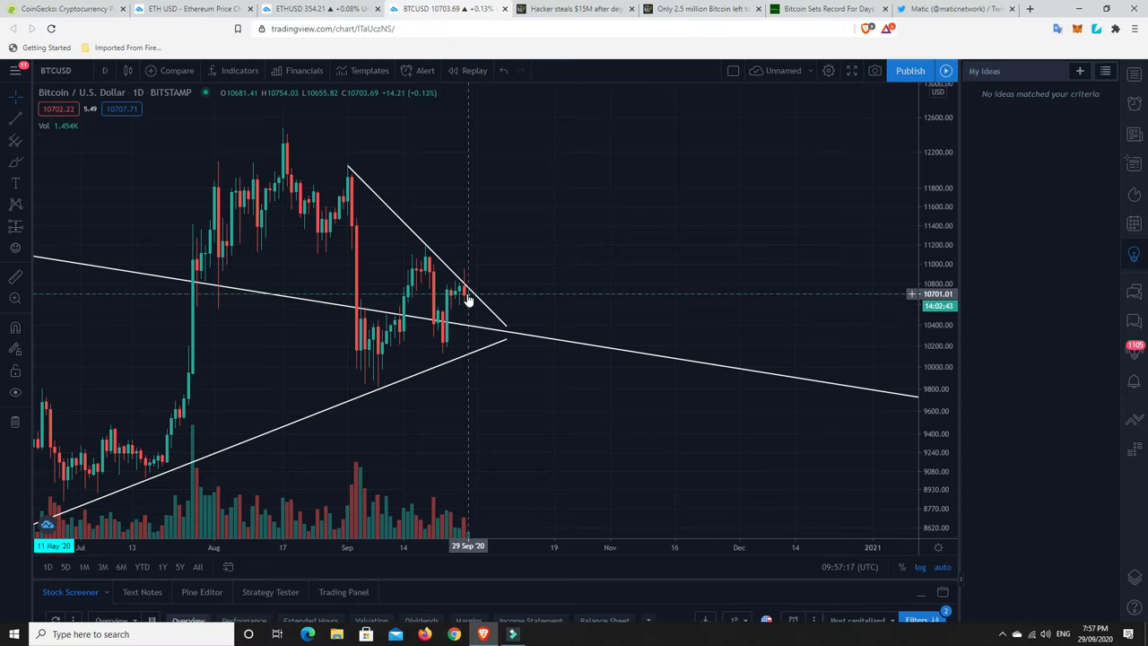
mouse_move(572, 319)
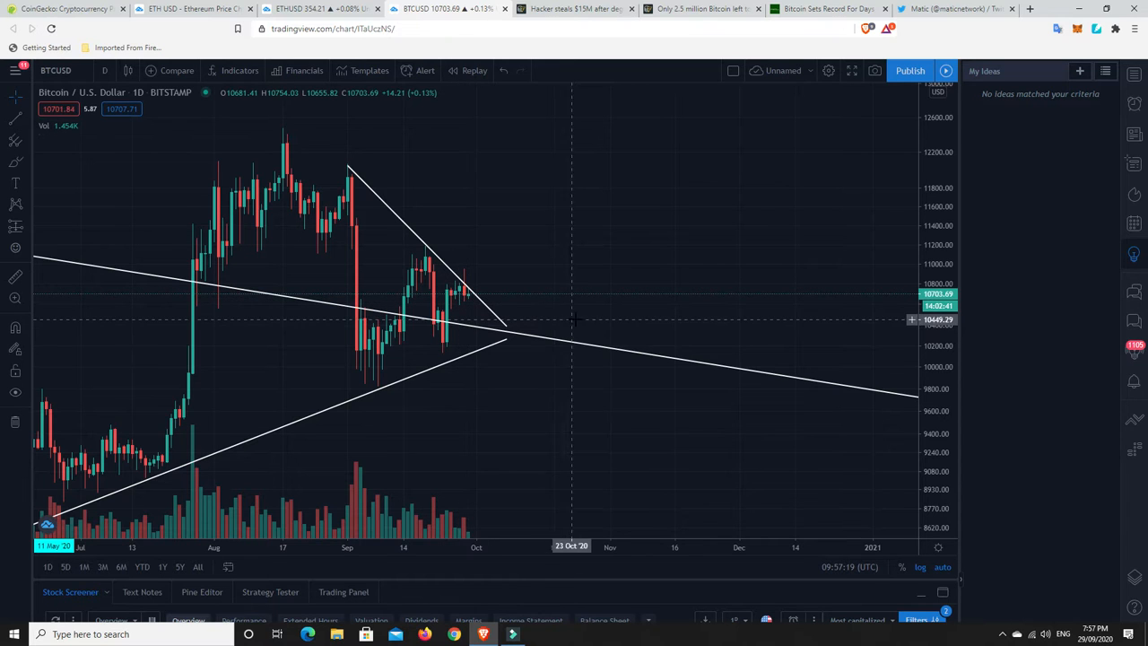
mouse_move(592, 319)
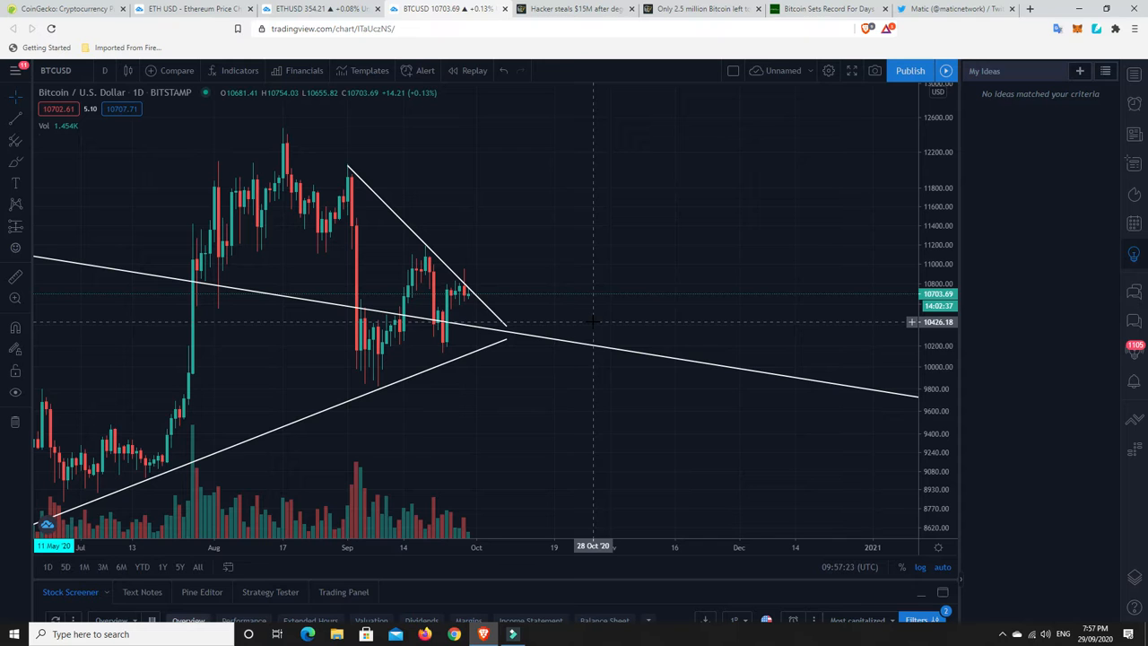
mouse_move(493, 322)
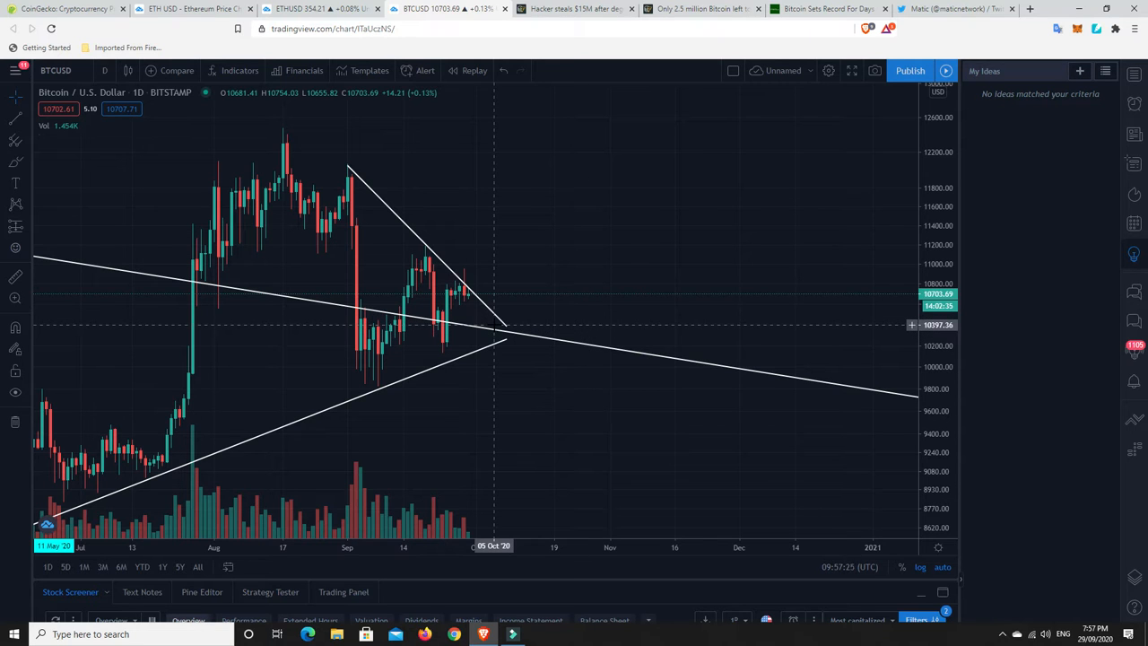
mouse_move(552, 272)
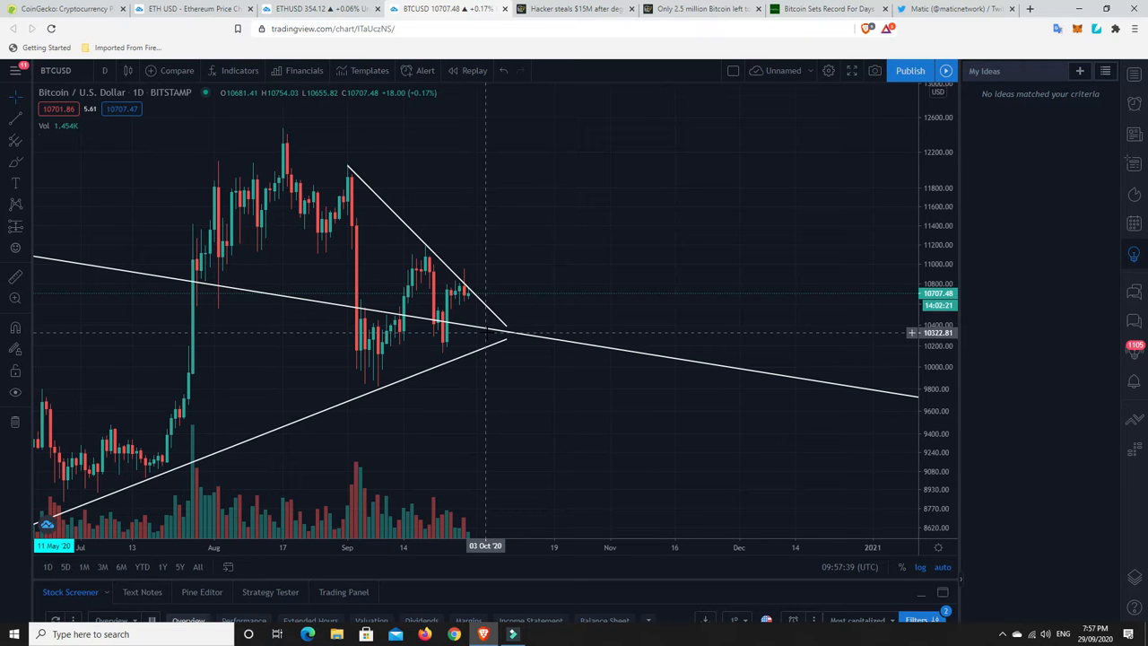
mouse_move(445, 298)
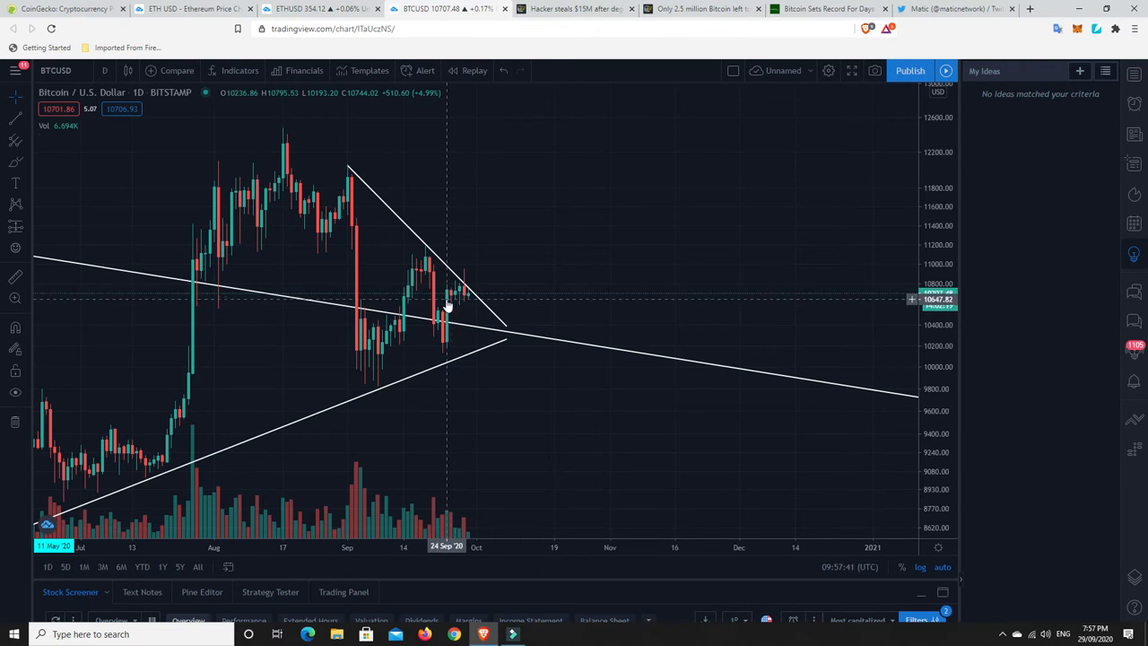
mouse_move(463, 302)
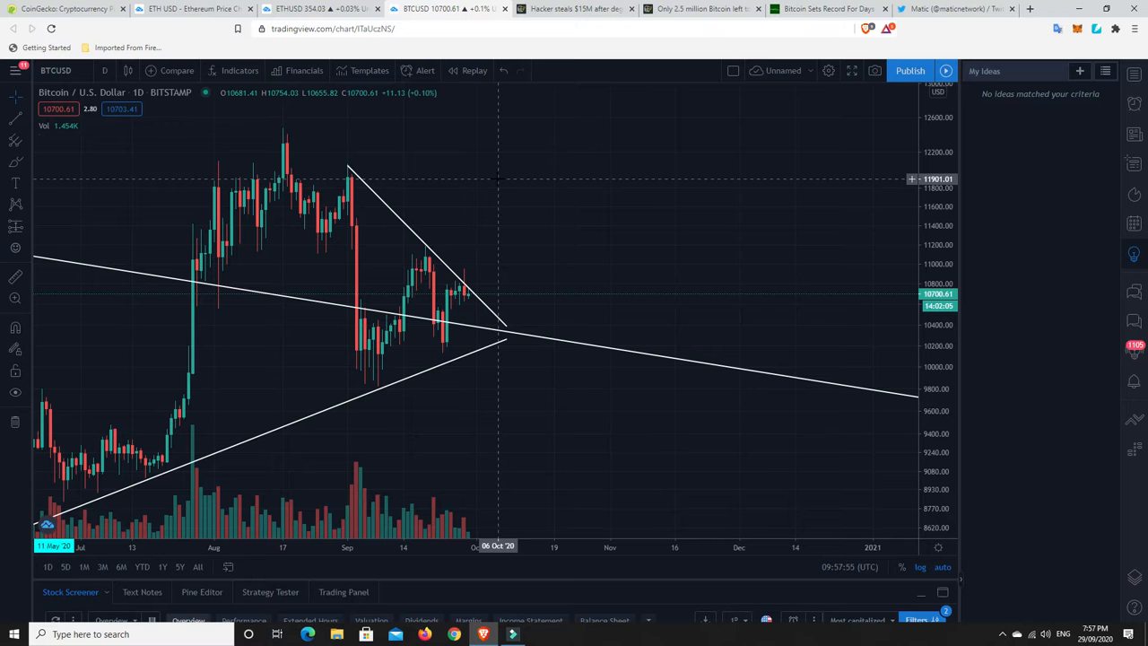
mouse_move(519, 314)
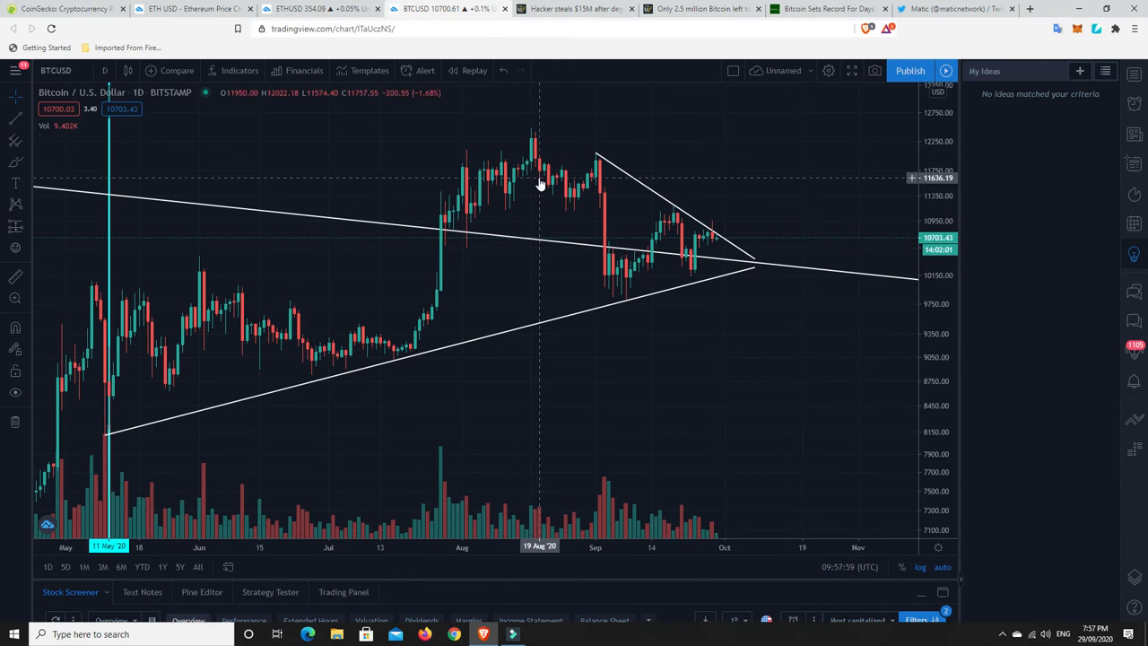
mouse_move(671, 247)
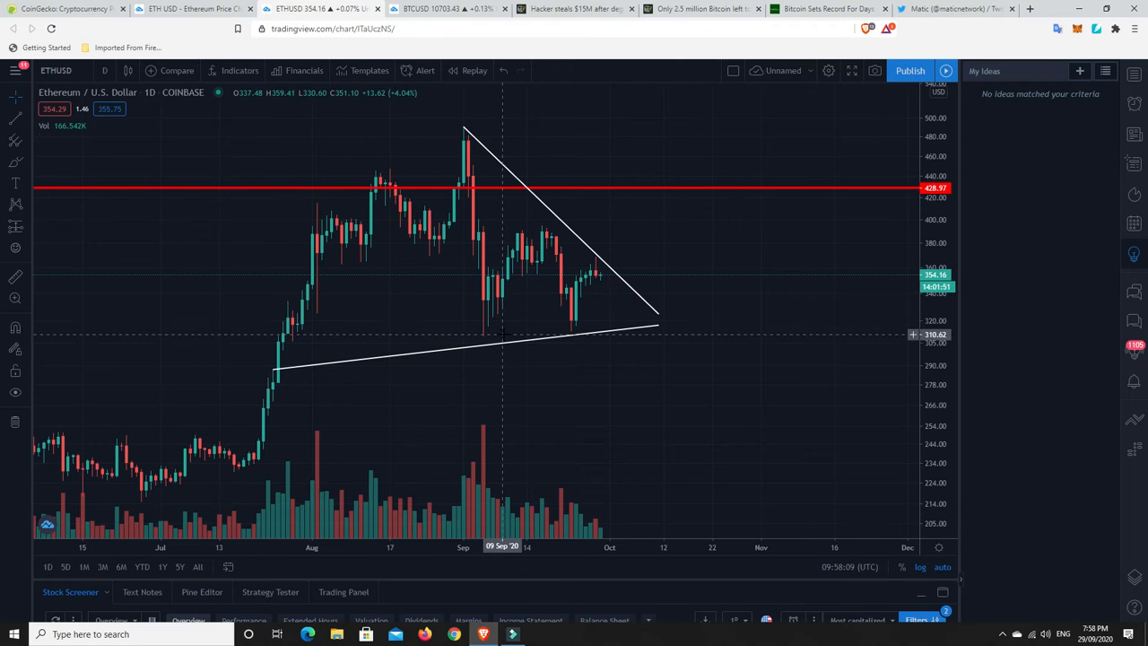
mouse_move(592, 276)
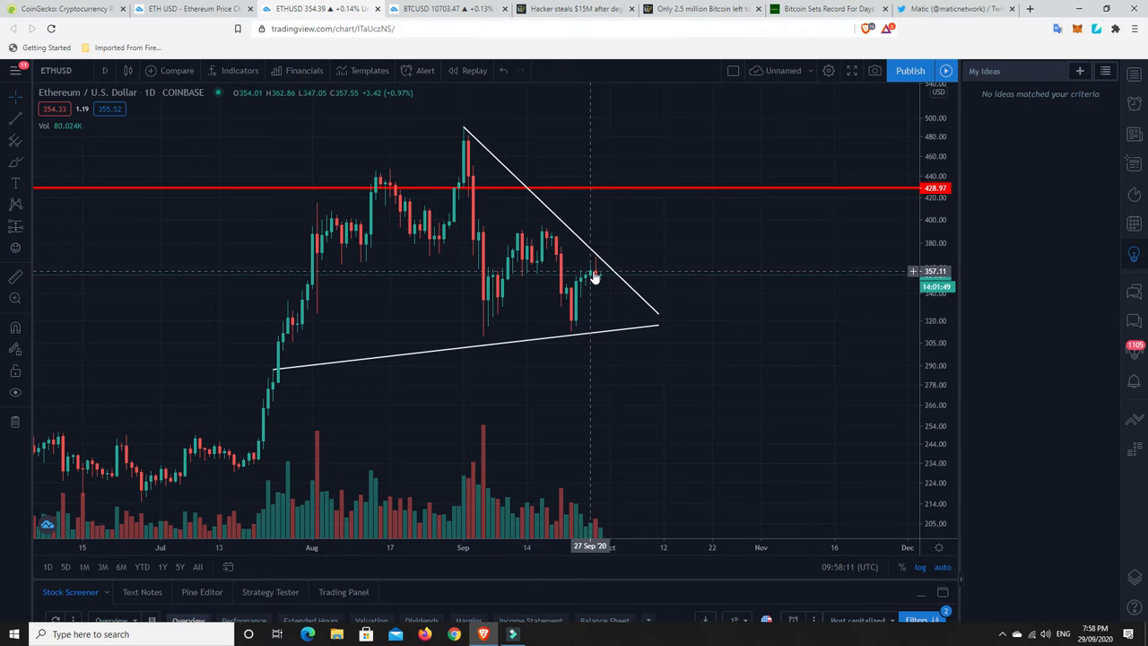
mouse_move(599, 280)
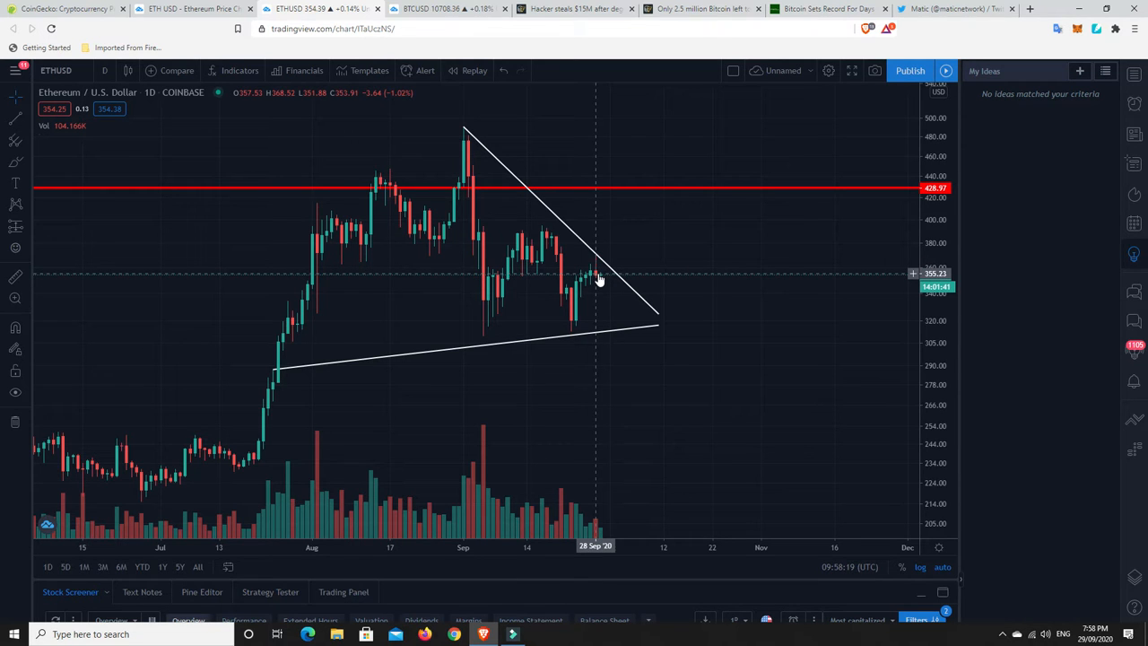
mouse_move(590, 285)
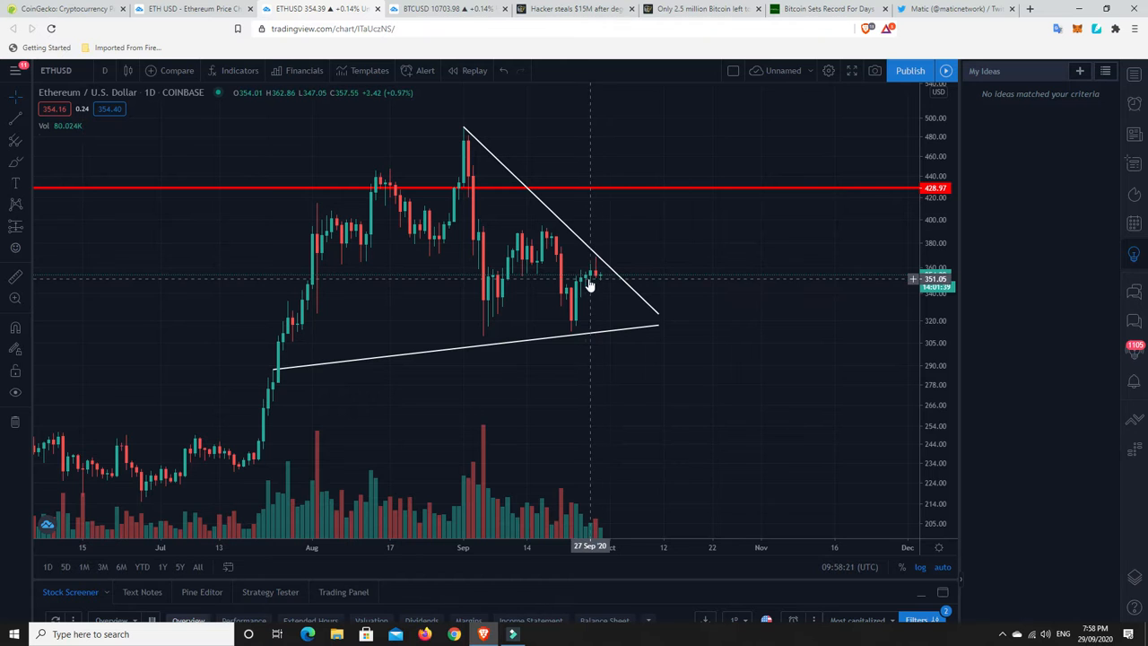
mouse_move(577, 308)
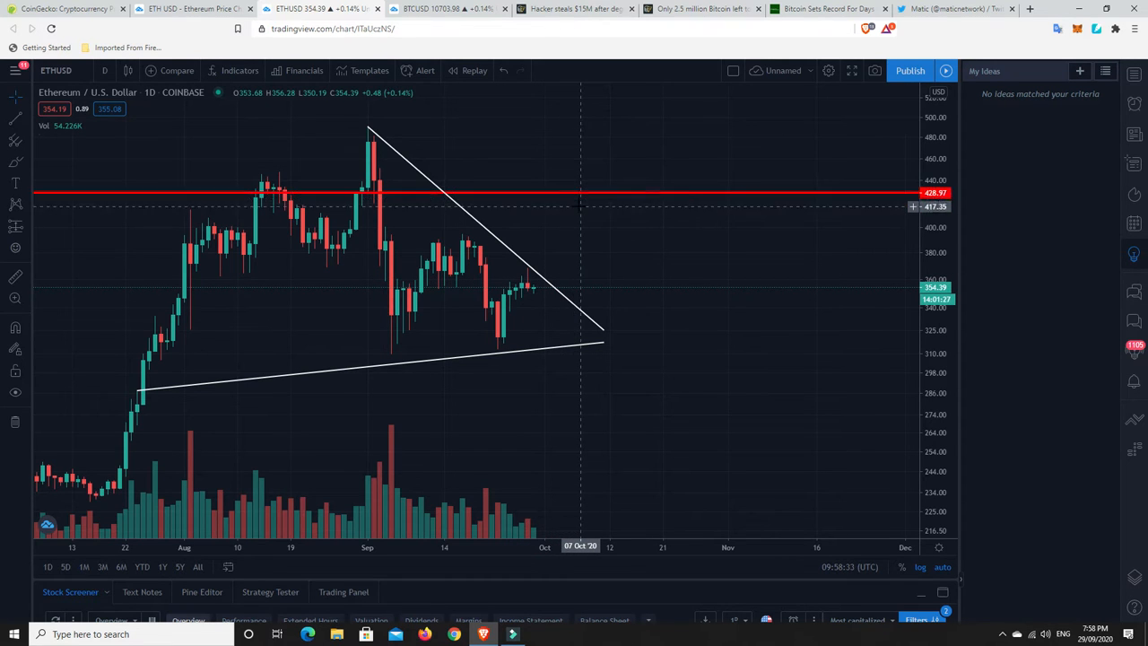
mouse_move(592, 294)
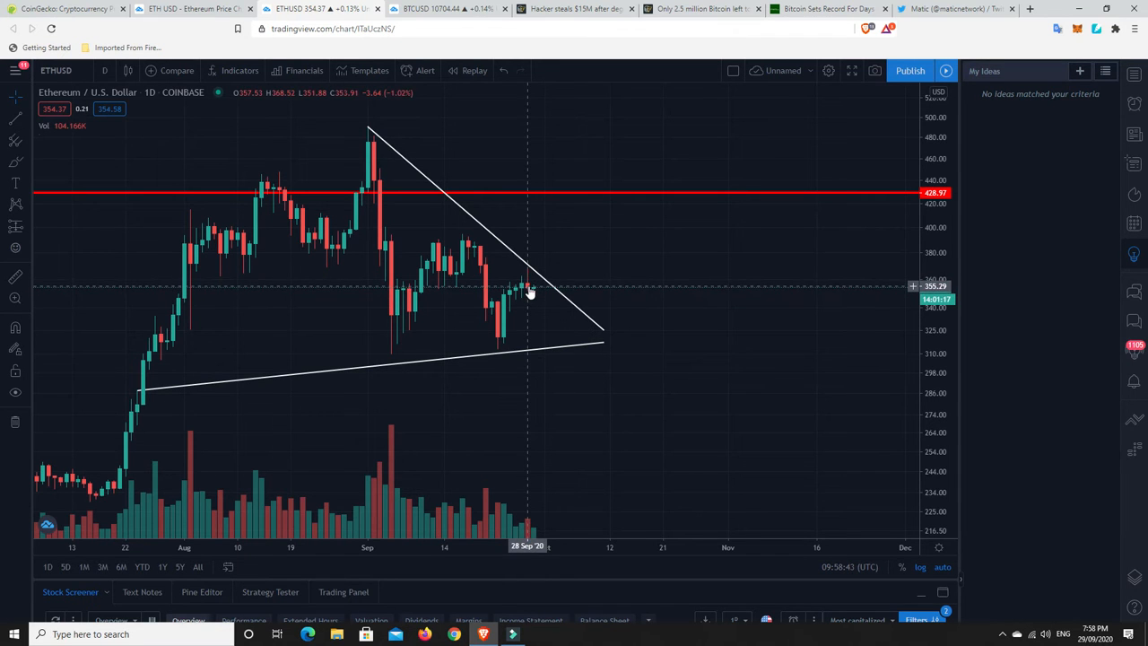
mouse_move(534, 292)
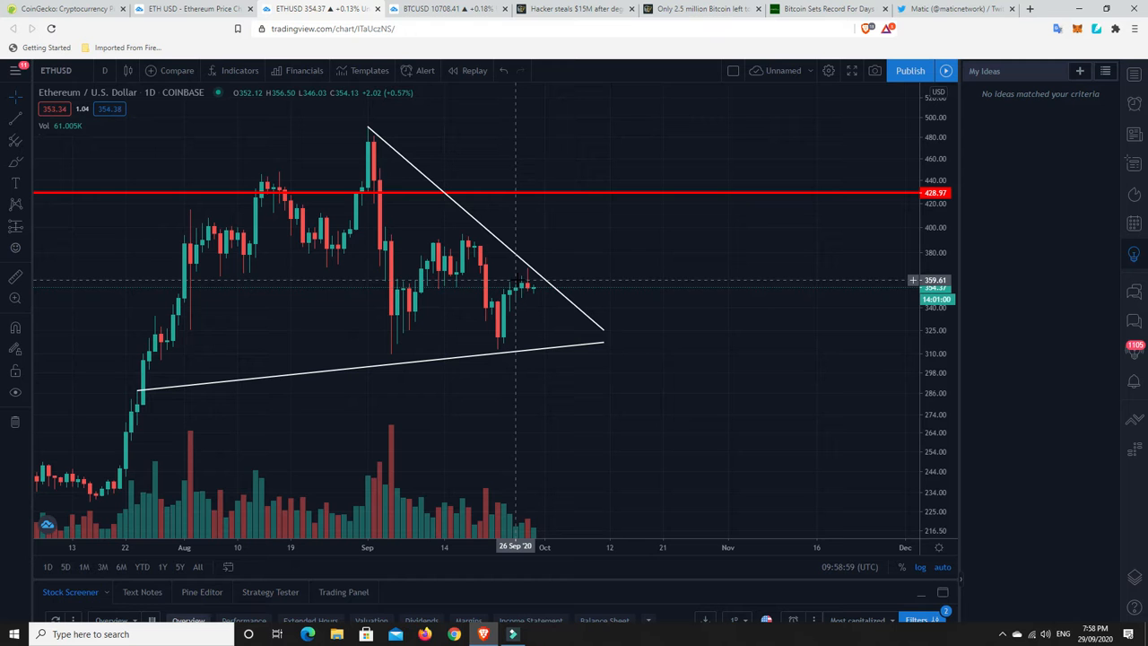
mouse_move(466, 294)
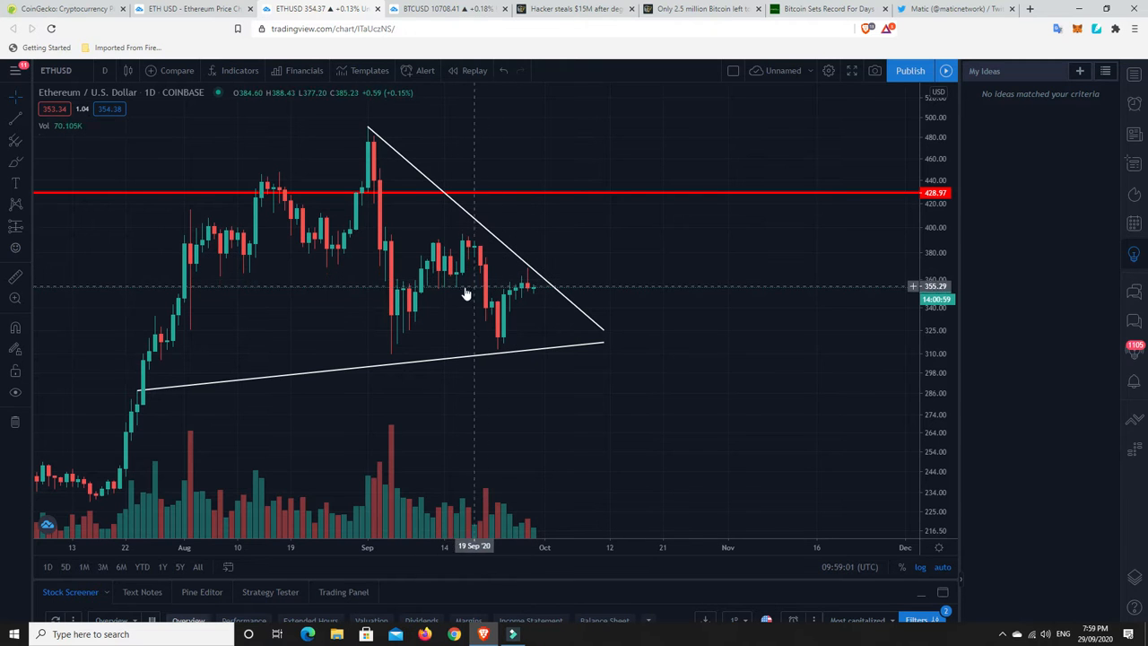
mouse_move(538, 280)
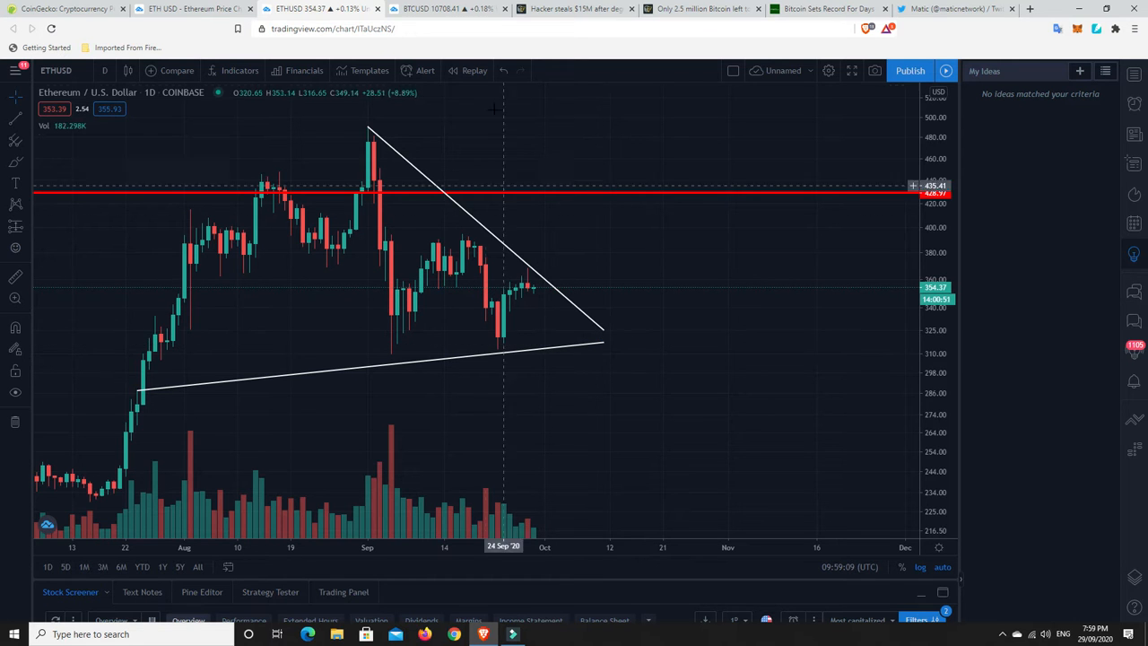
Step: Switch back from the Ethereum chart to the BTCUSD daily chart from May
click(444, 7)
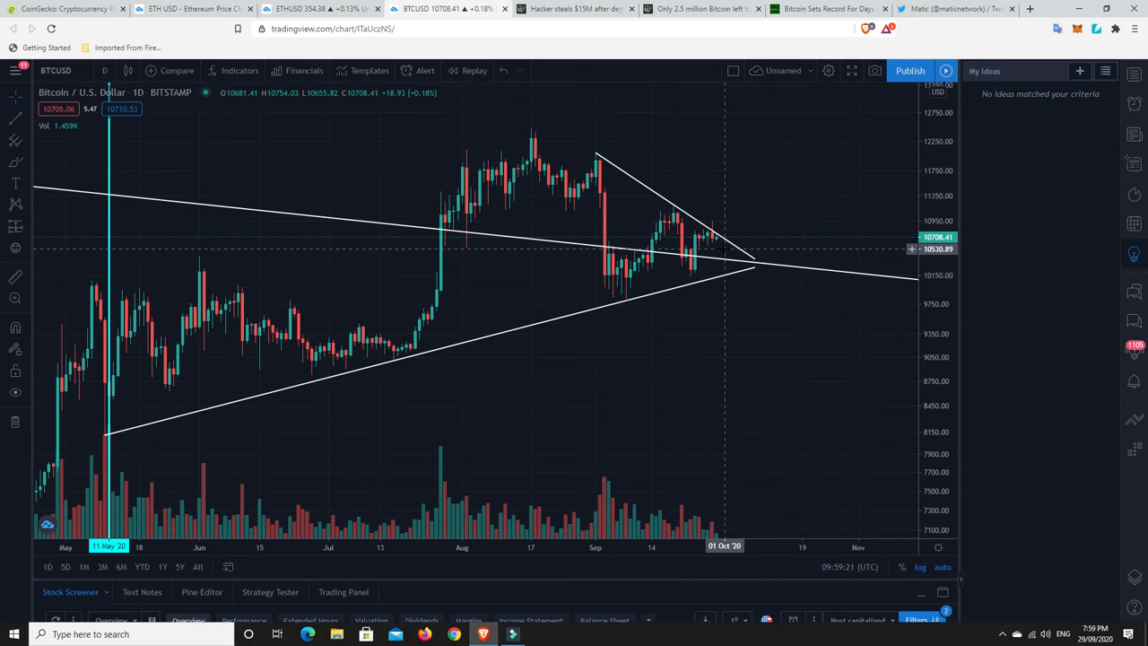
mouse_move(716, 242)
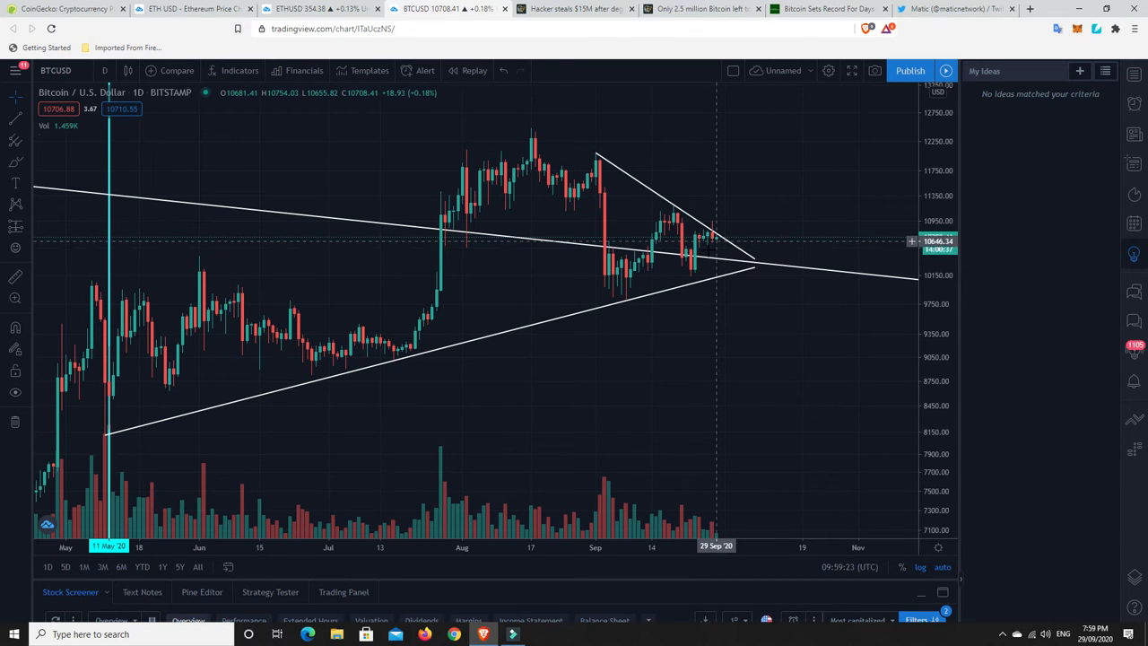
Step: Switch to the Cointelegraph article on the $15M Yearn Finance hack and read down it
click(574, 9)
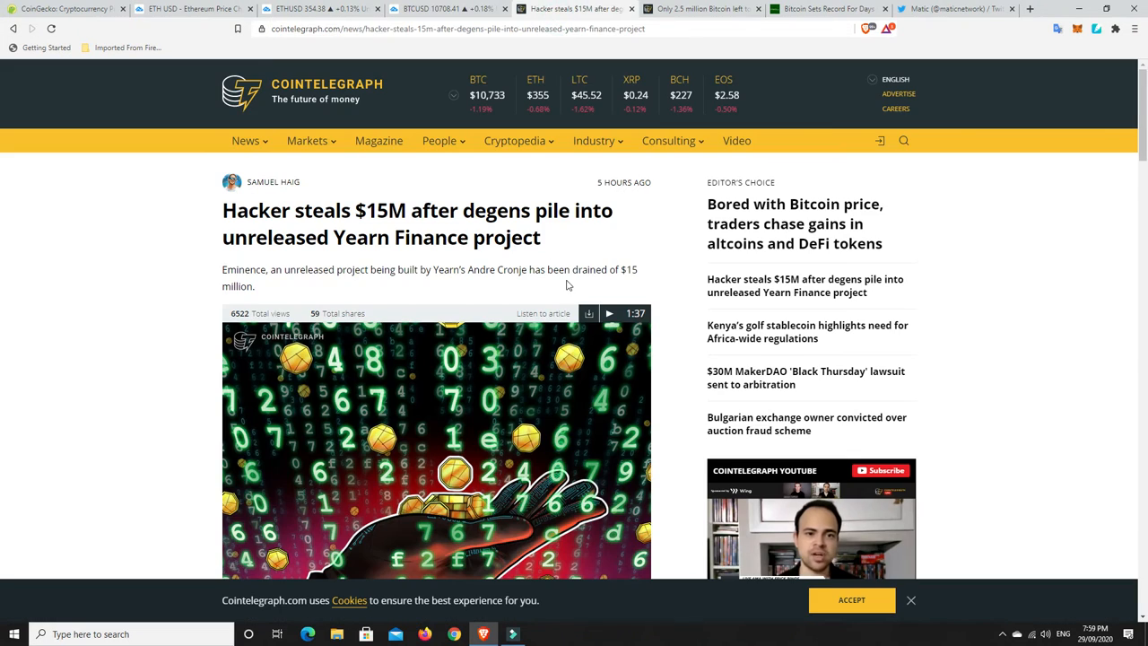
scroll(down, 3)
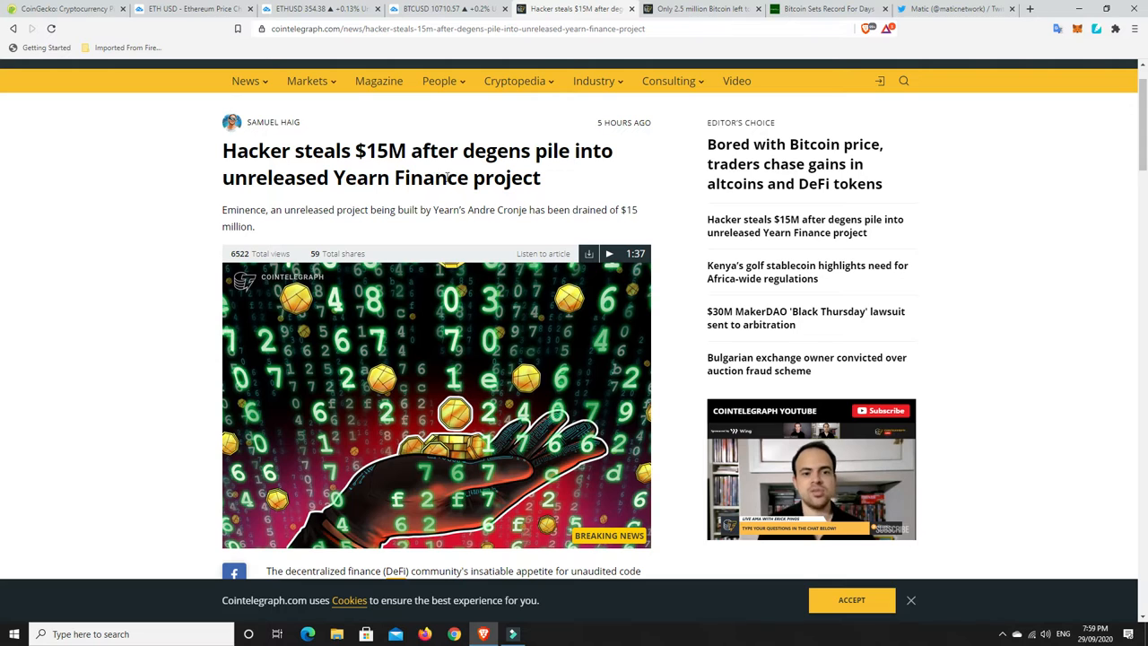
mouse_move(524, 196)
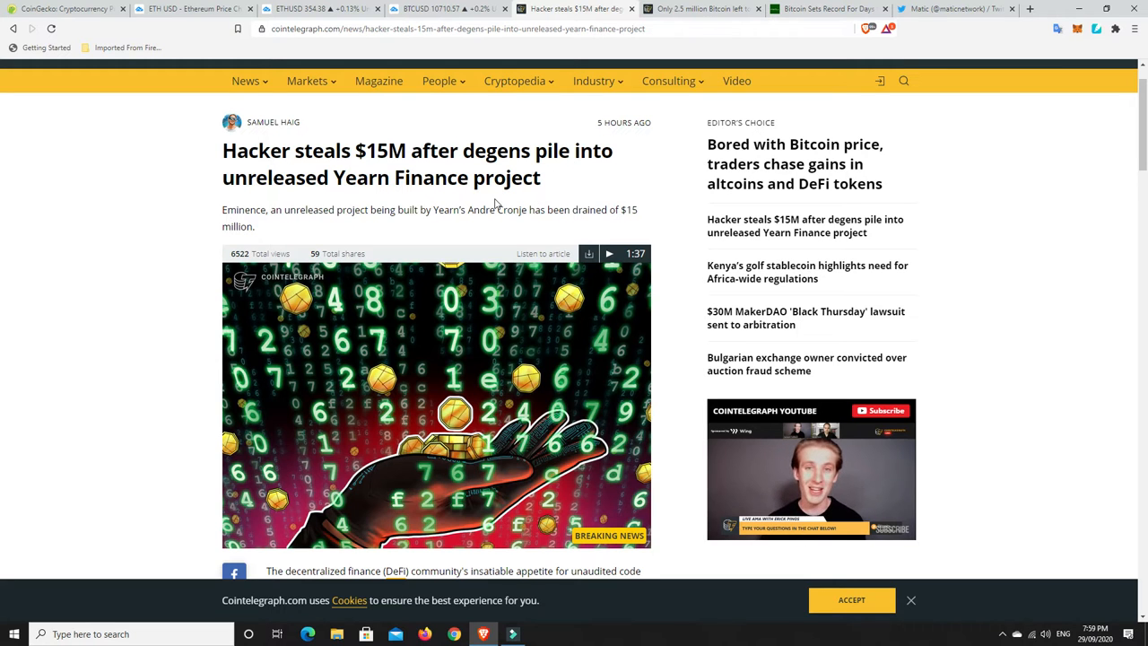
scroll(down, 3)
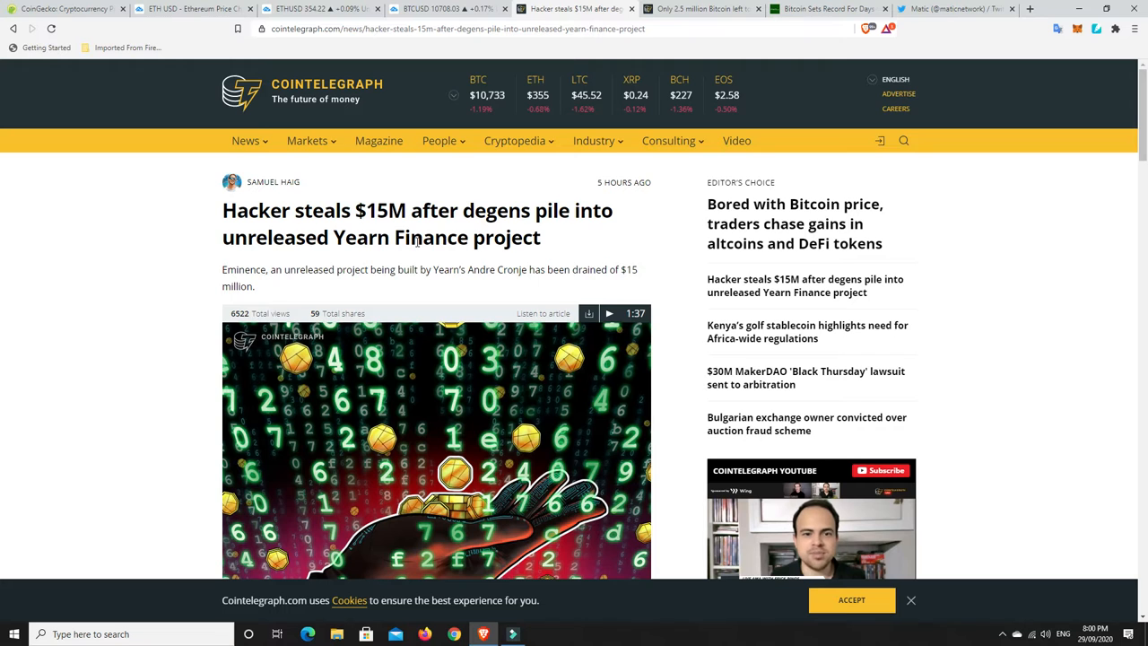
scroll(down, 3)
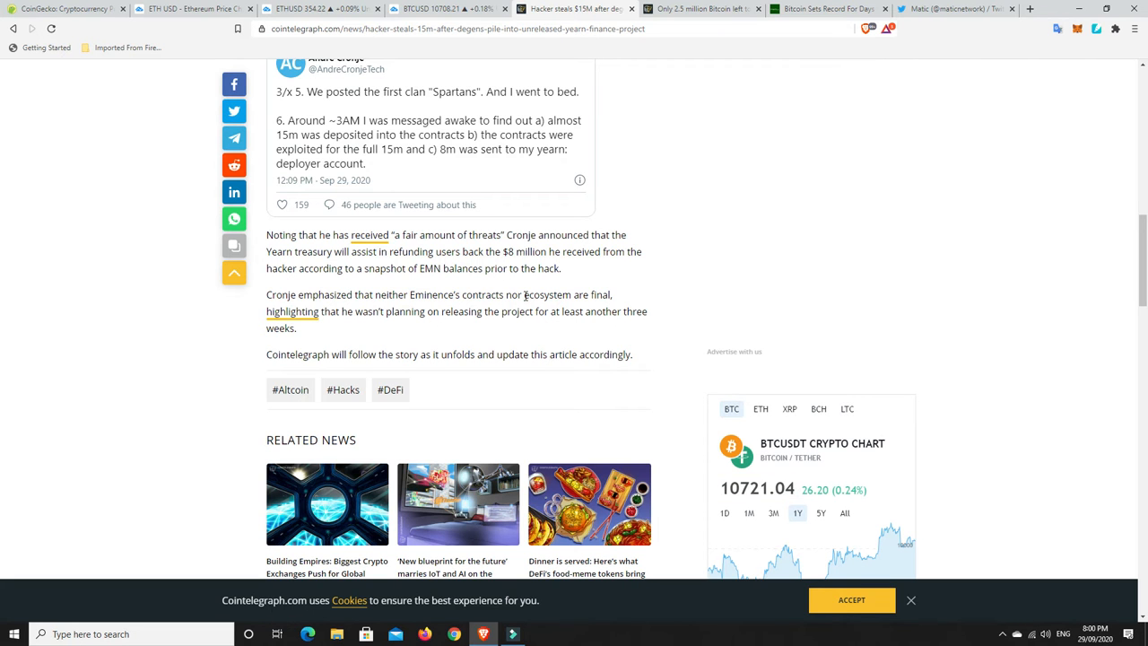
scroll(up, 3)
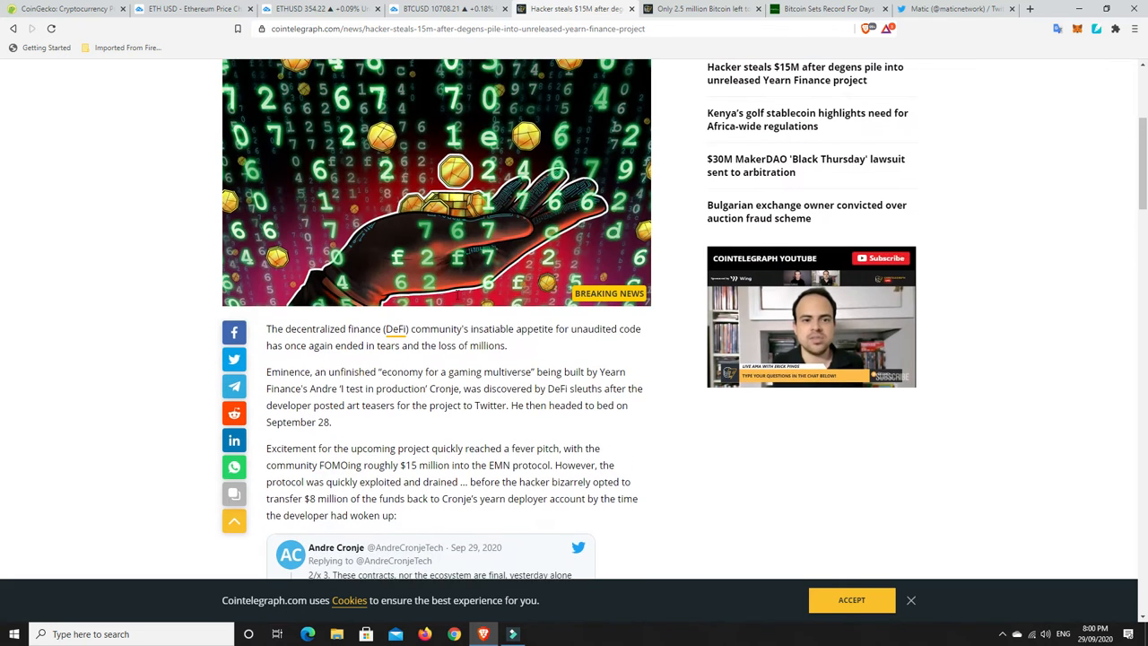
scroll(up, 3)
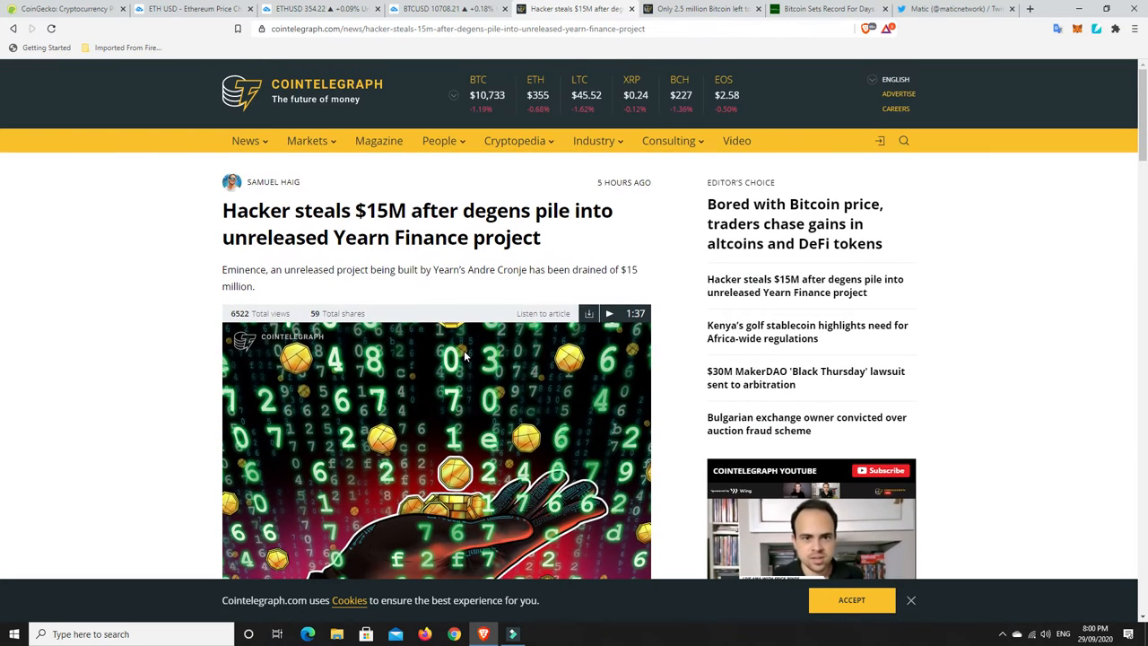
scroll(down, 3)
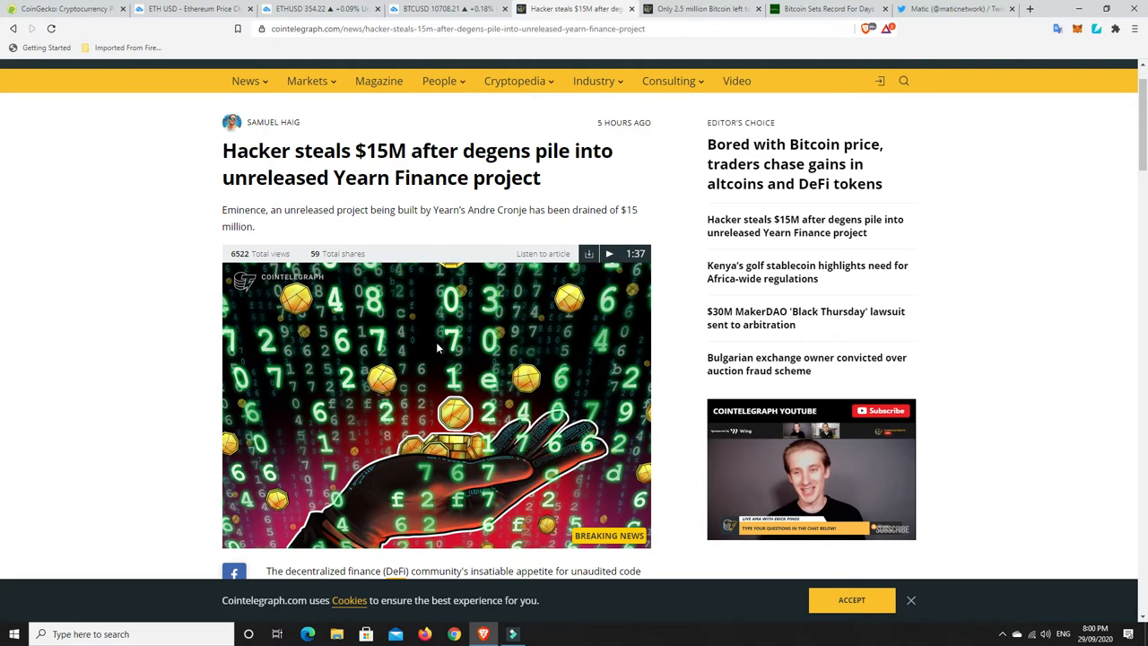
scroll(down, 3)
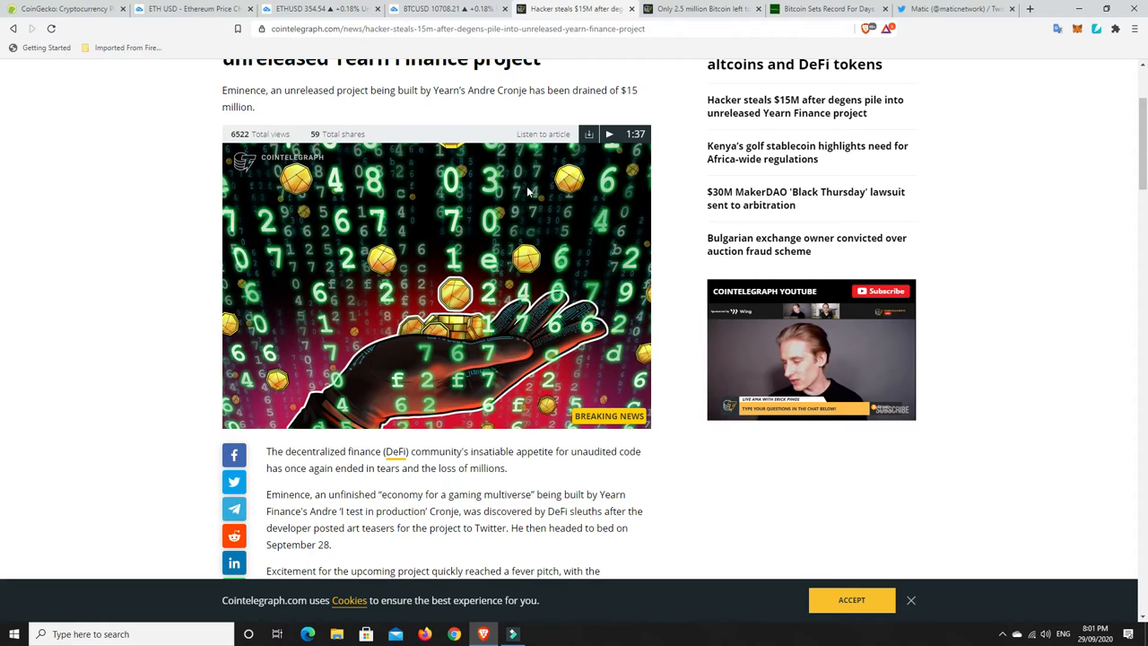
scroll(up, 3)
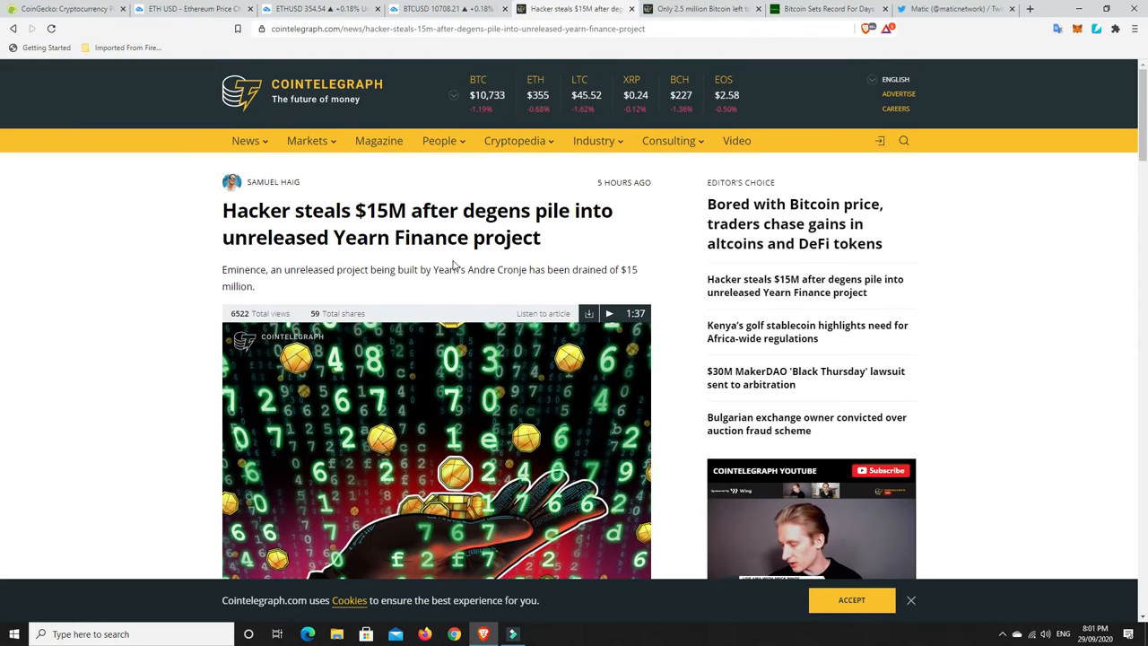
scroll(down, 3)
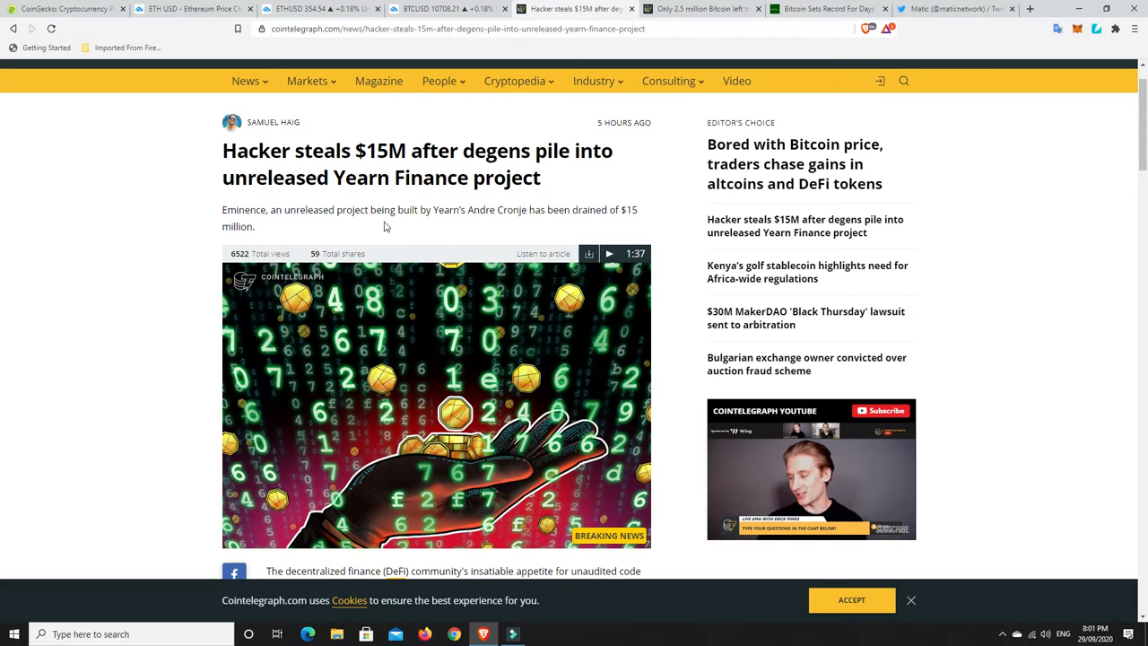
mouse_move(427, 231)
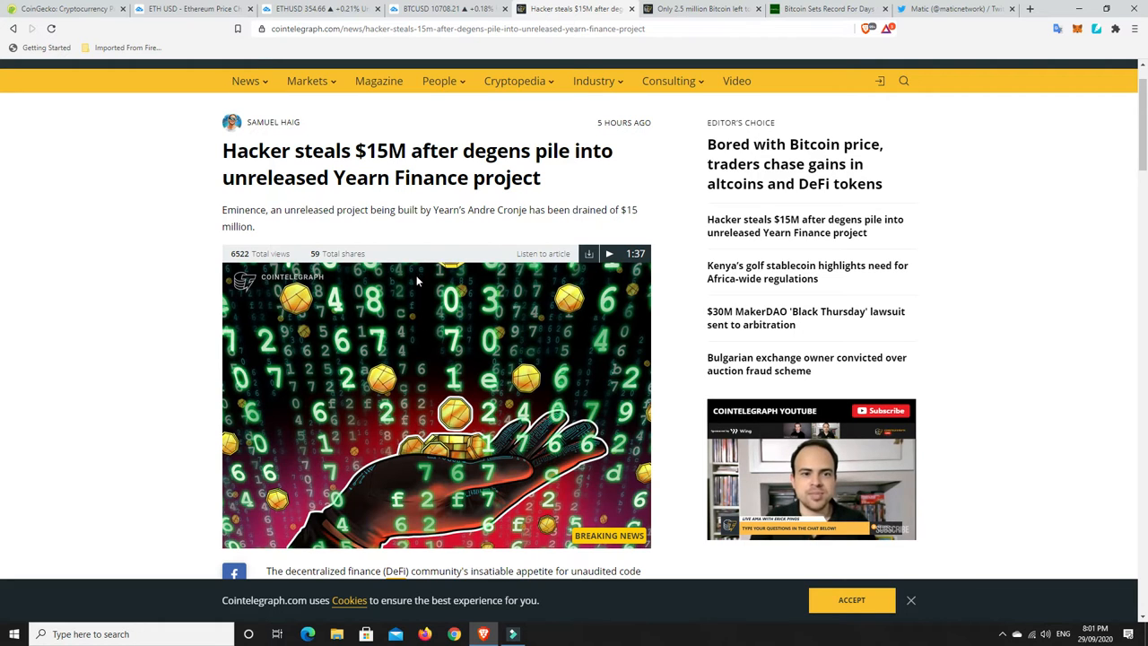
mouse_move(398, 226)
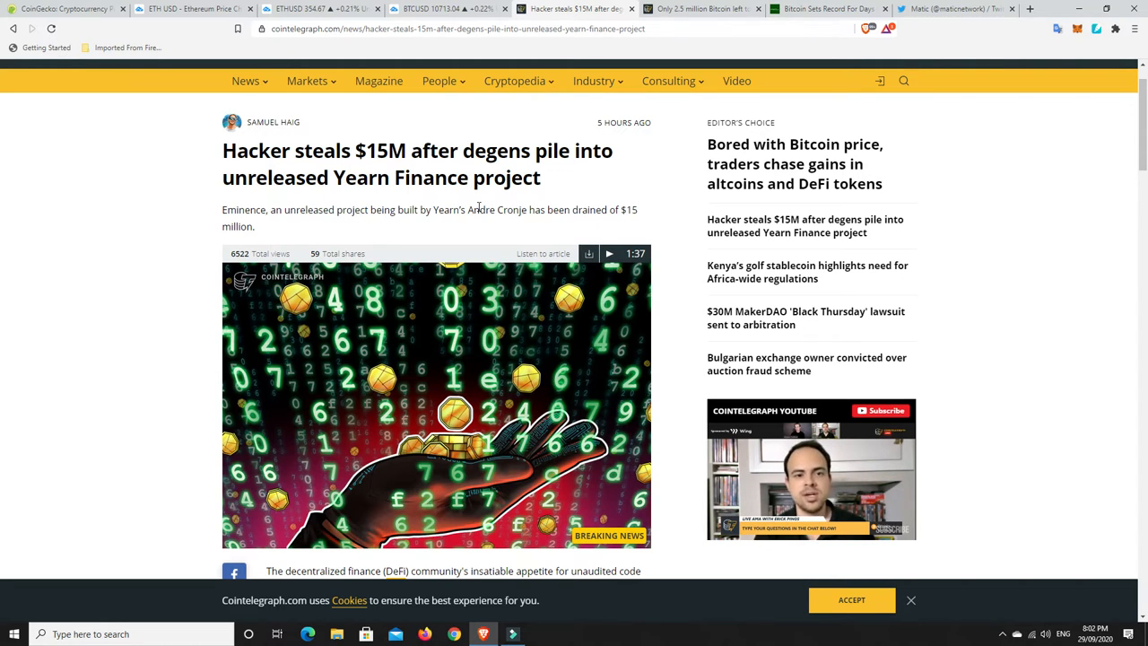
mouse_move(416, 246)
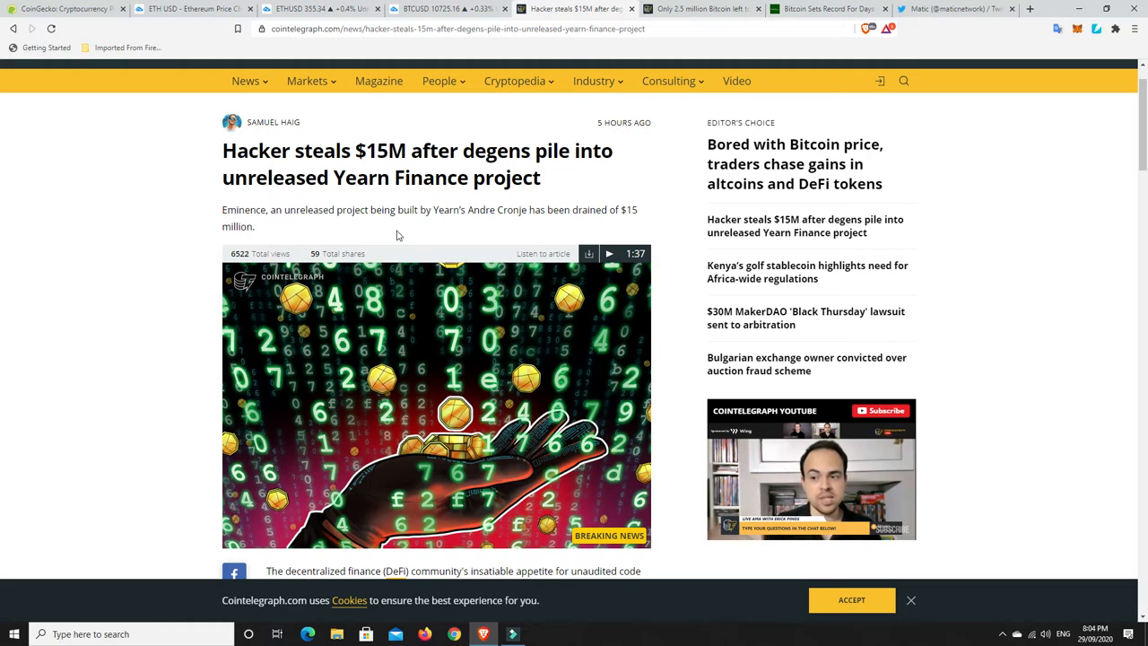
mouse_move(441, 235)
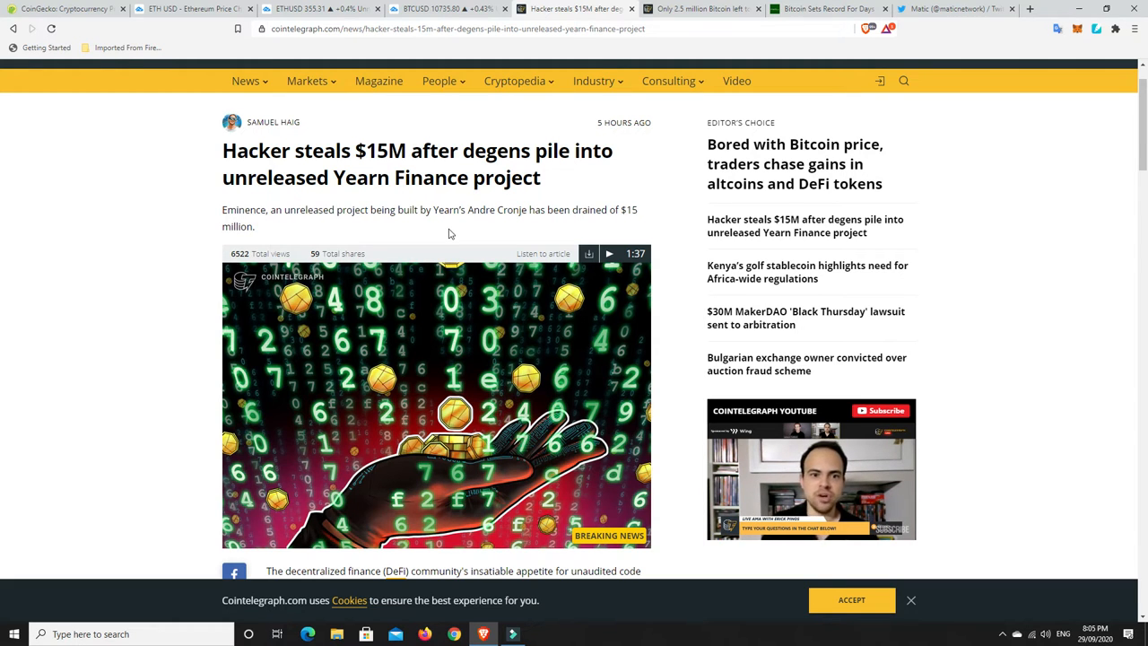
mouse_move(452, 371)
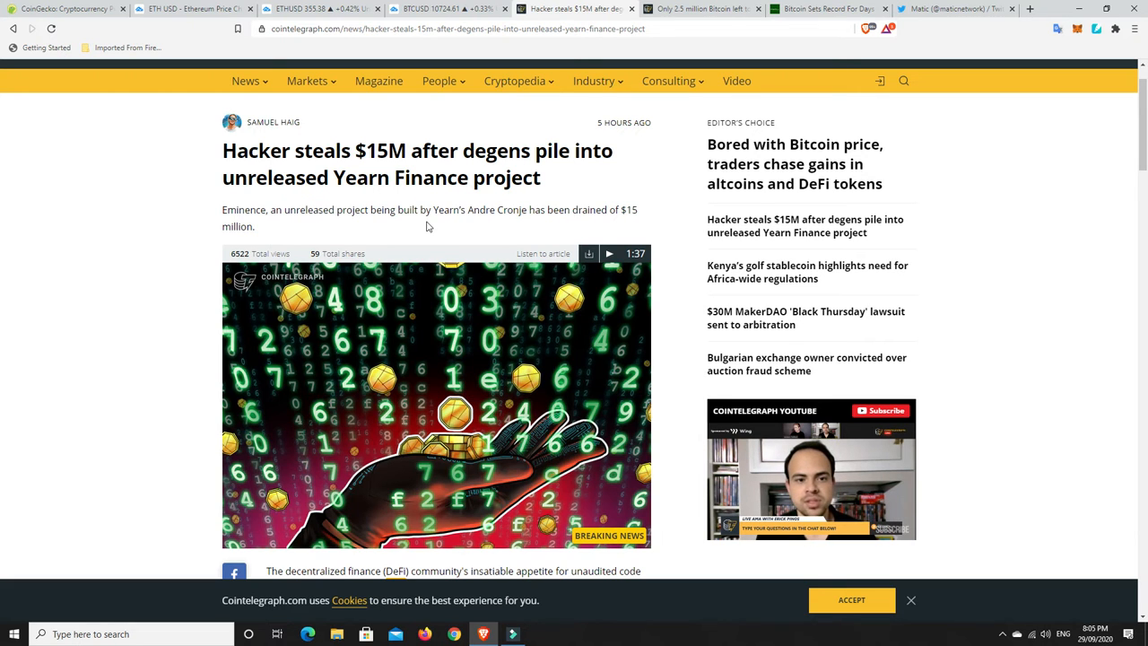
mouse_move(391, 235)
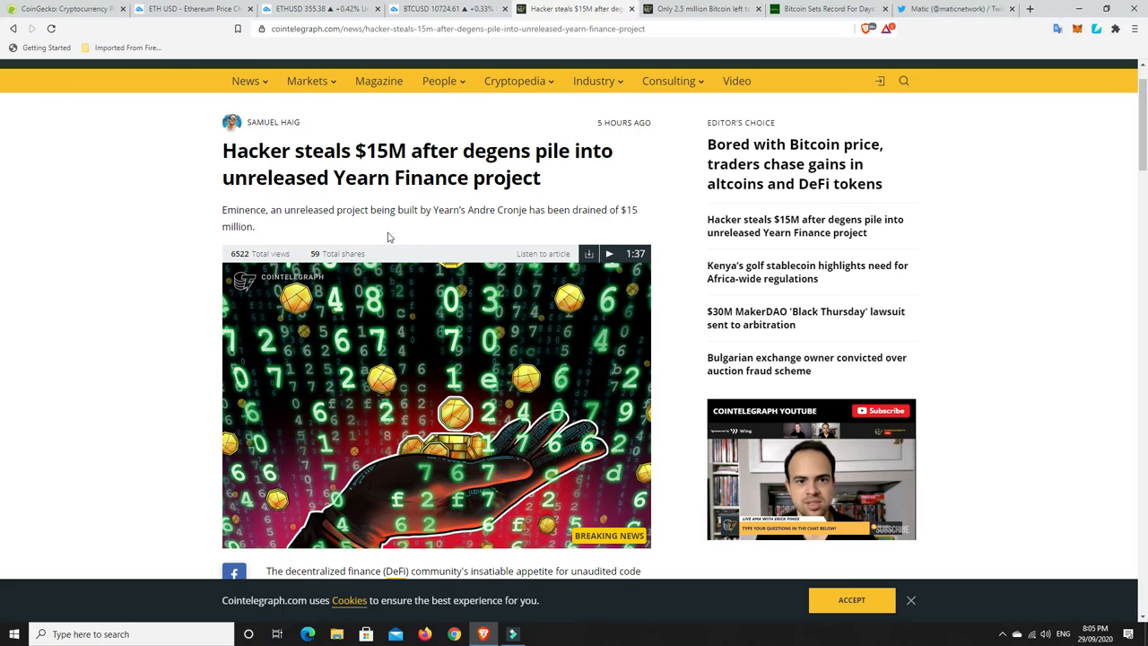
mouse_move(401, 237)
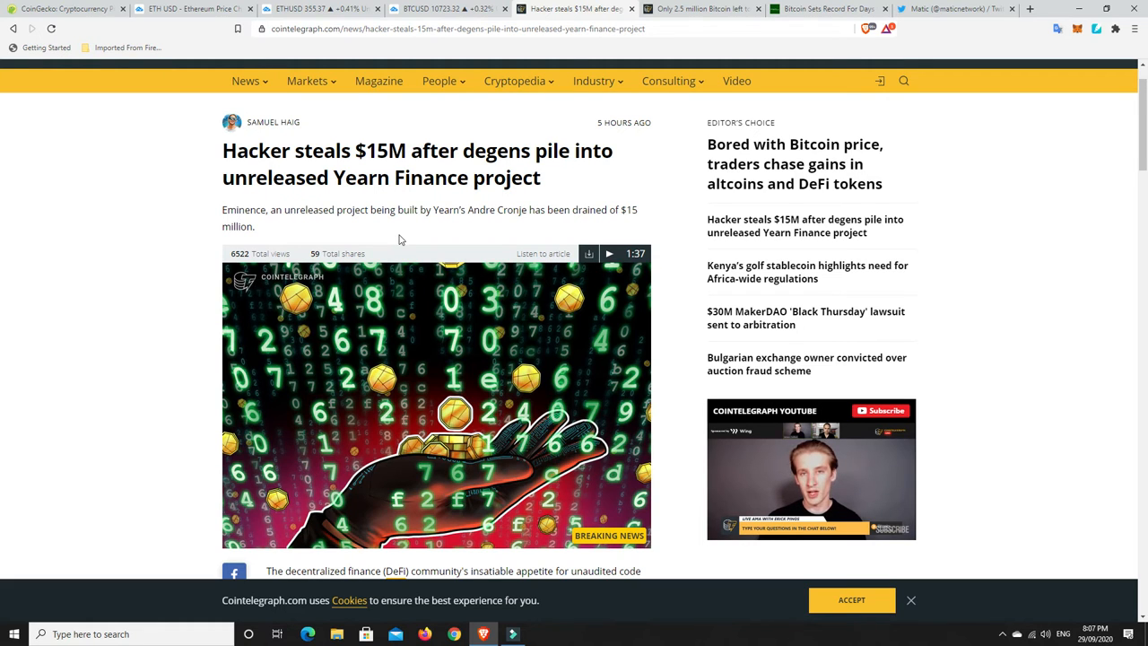
mouse_move(409, 230)
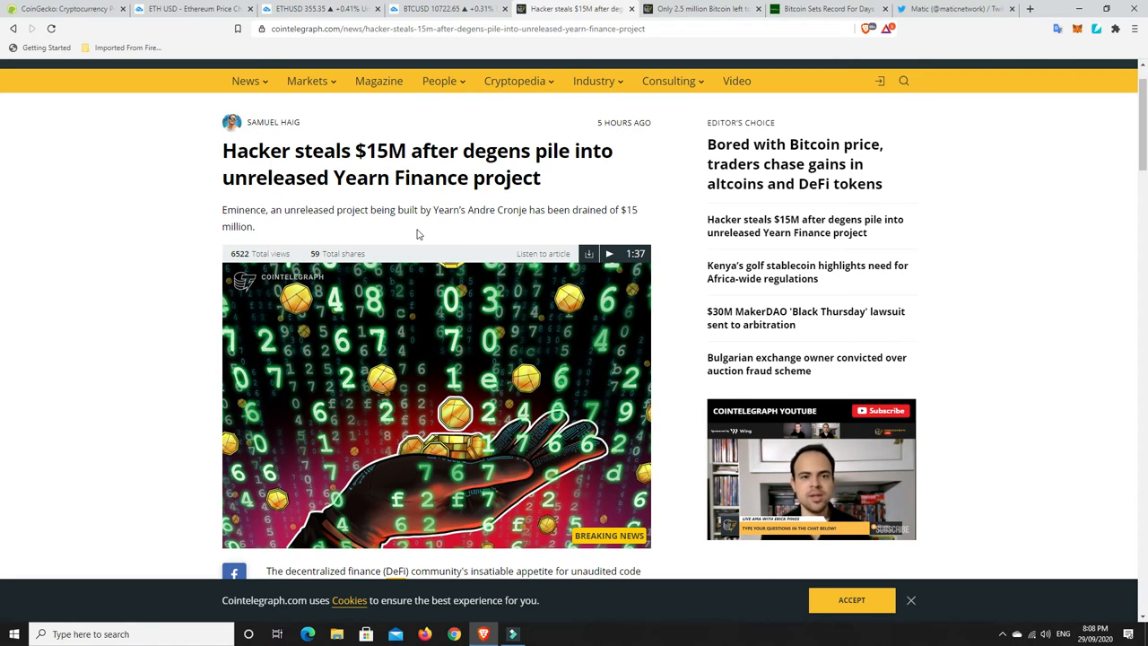
mouse_move(427, 229)
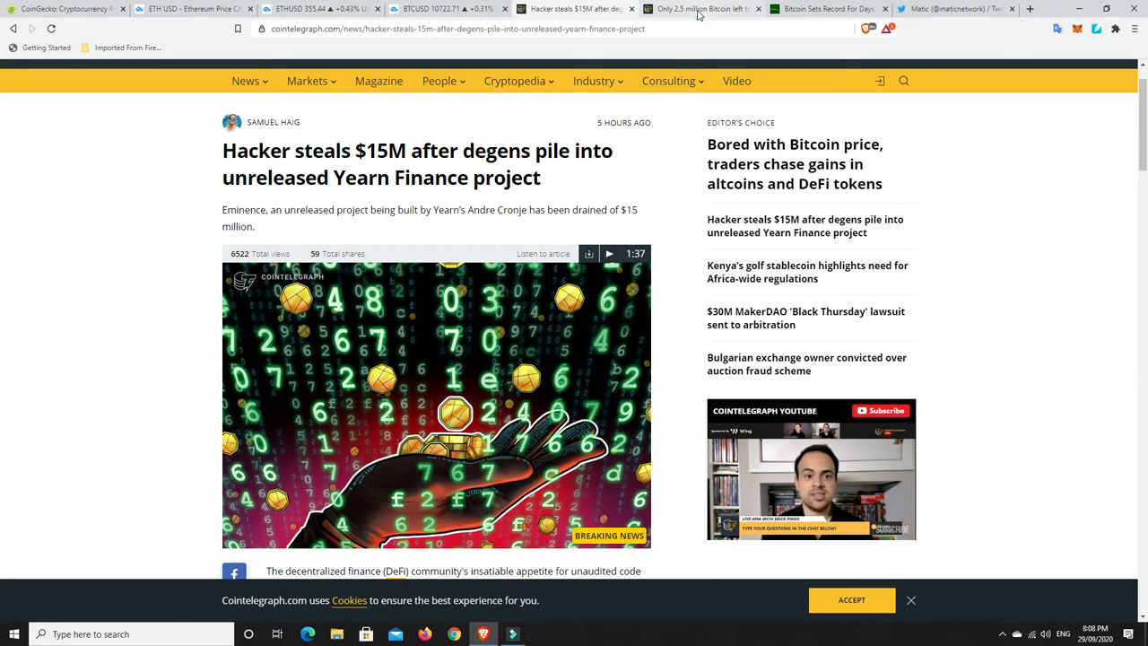
Step: Switch to the 'Only 2.5 million Bitcoin left to mine' article and scroll into its opening paragraphs
click(699, 9)
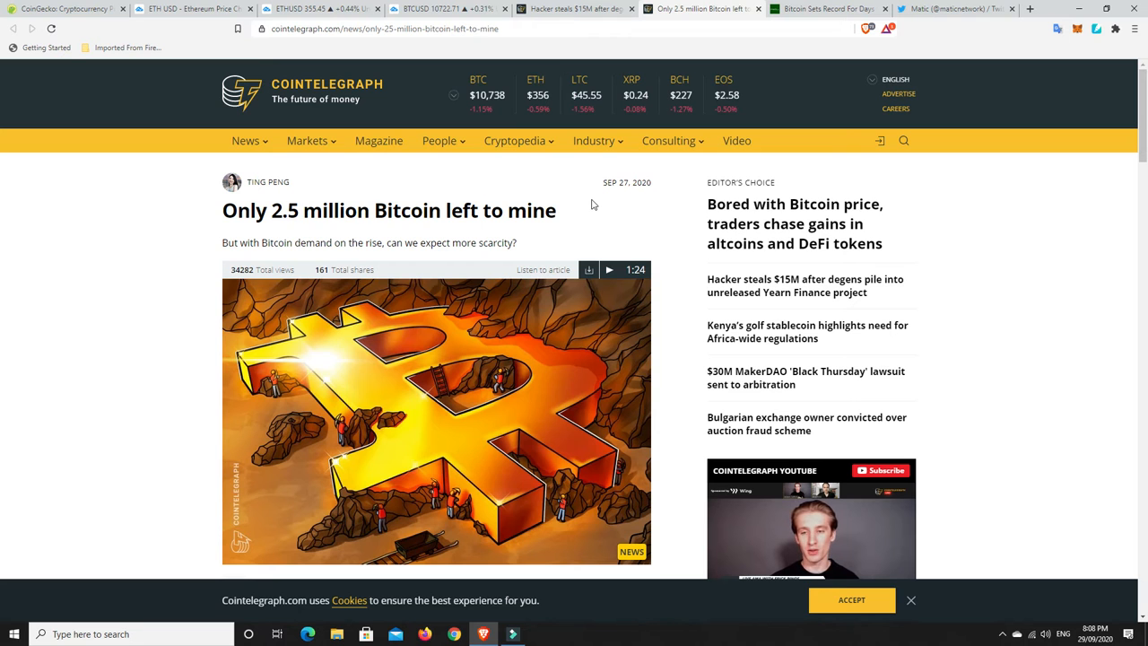
scroll(down, 3)
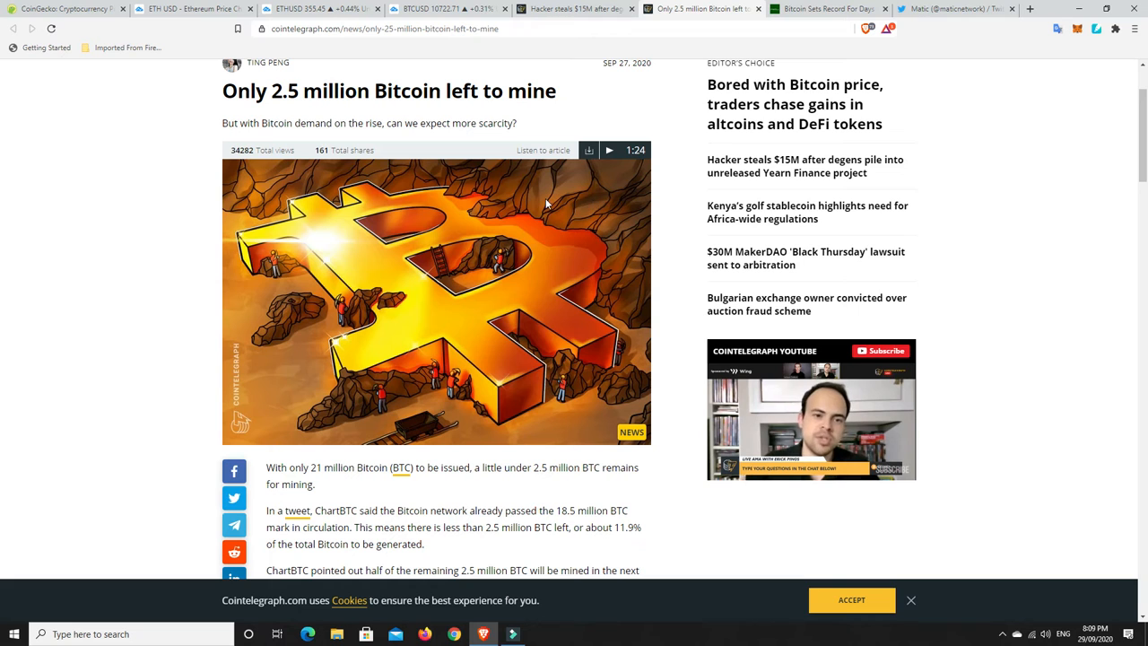
scroll(down, 3)
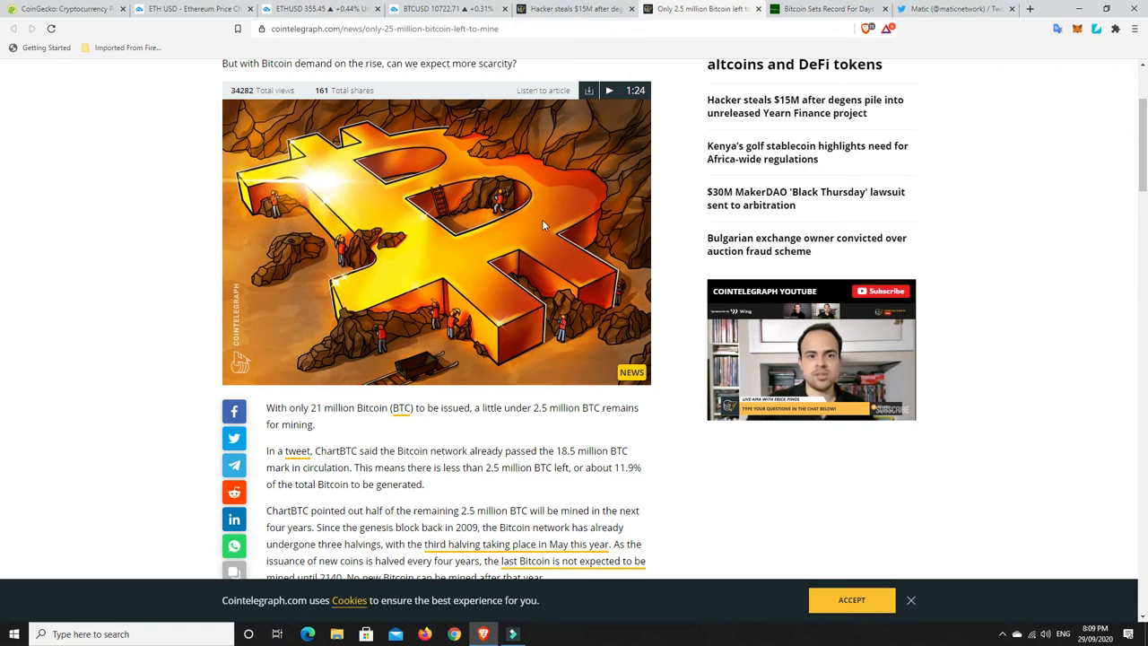
mouse_move(470, 271)
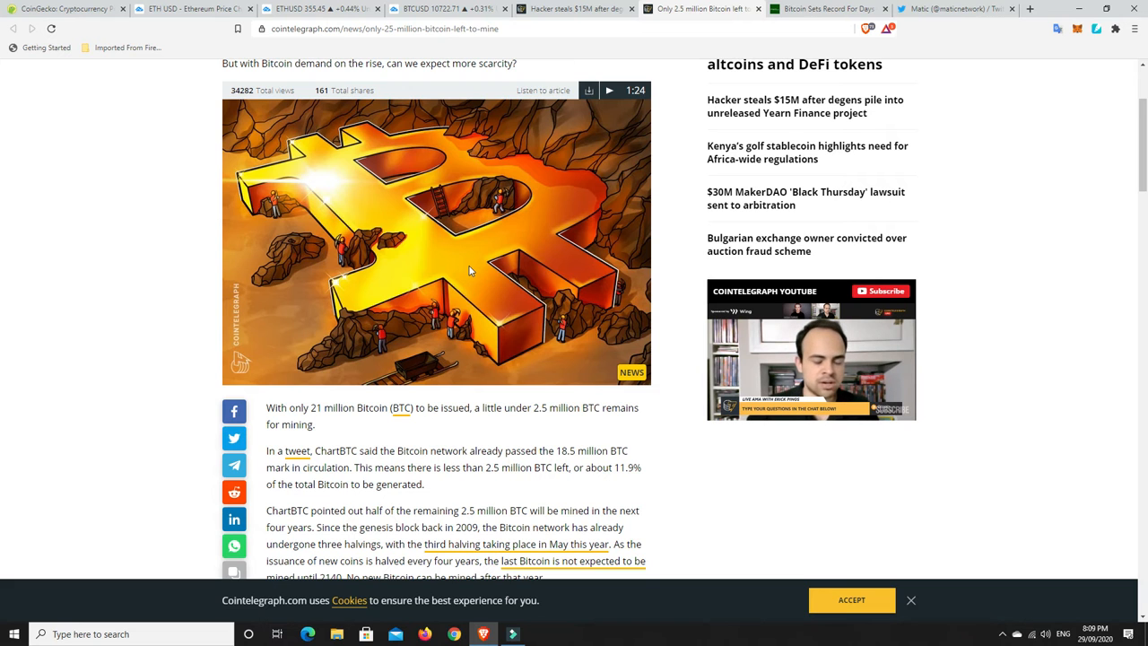
scroll(down, 3)
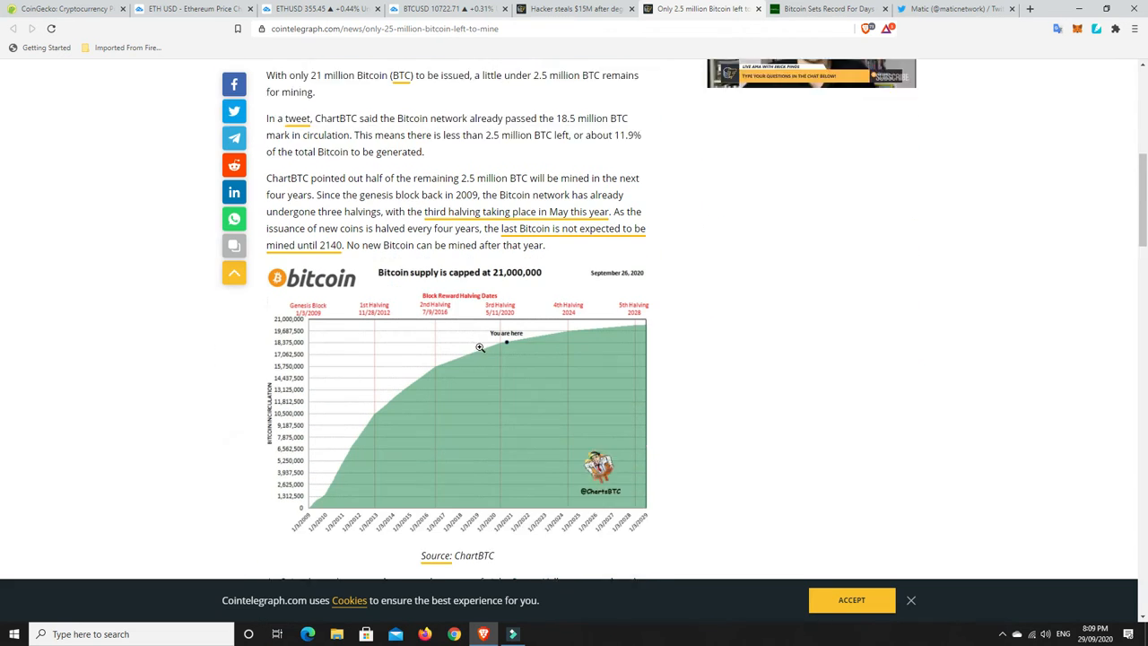
scroll(down, 3)
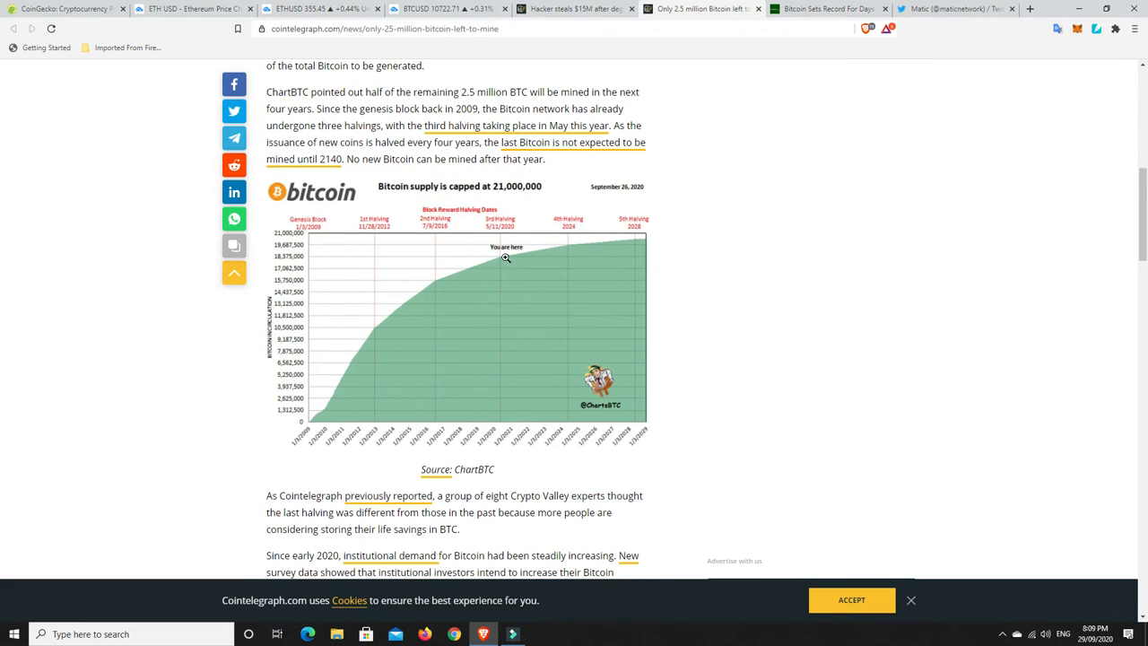
mouse_move(509, 259)
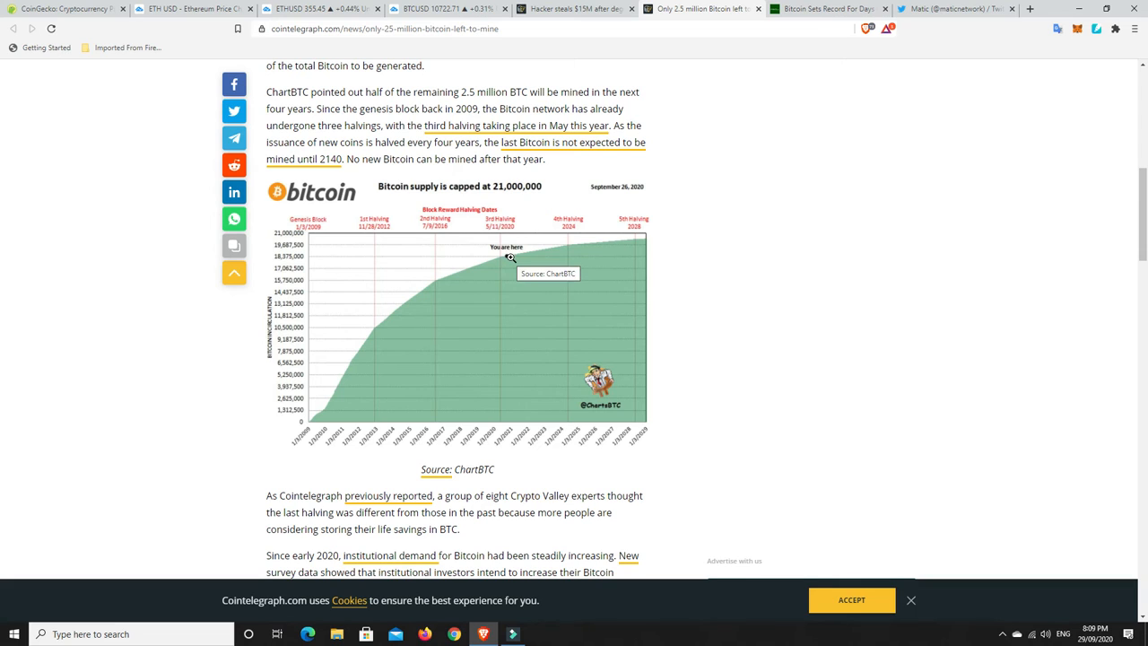
mouse_move(652, 244)
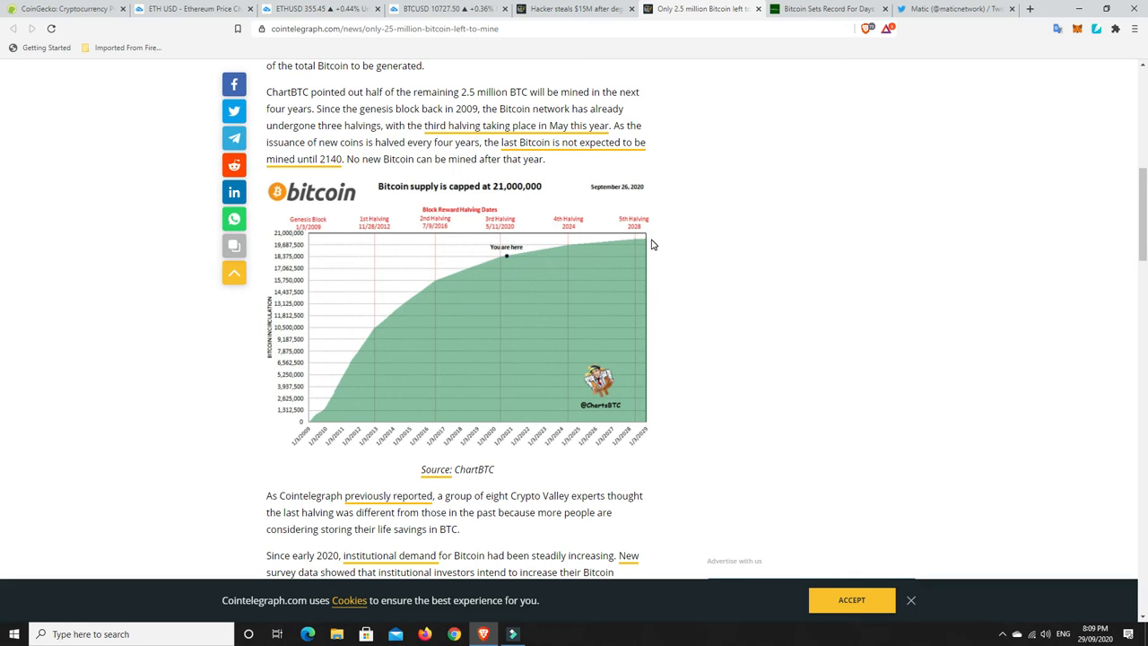
mouse_move(646, 241)
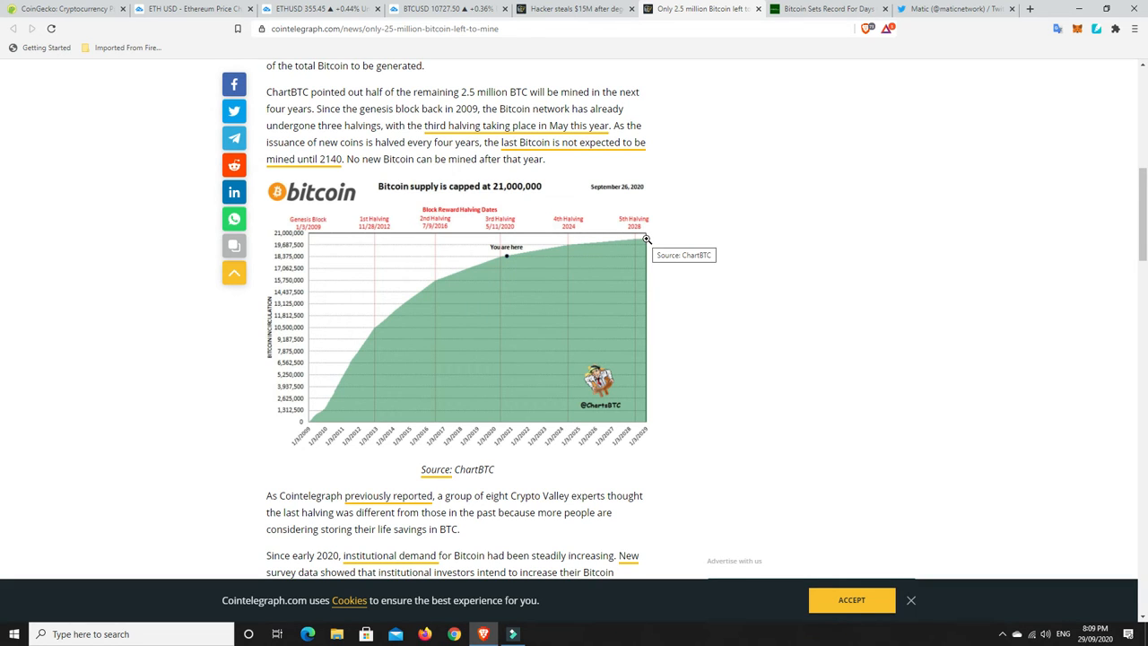
mouse_move(636, 242)
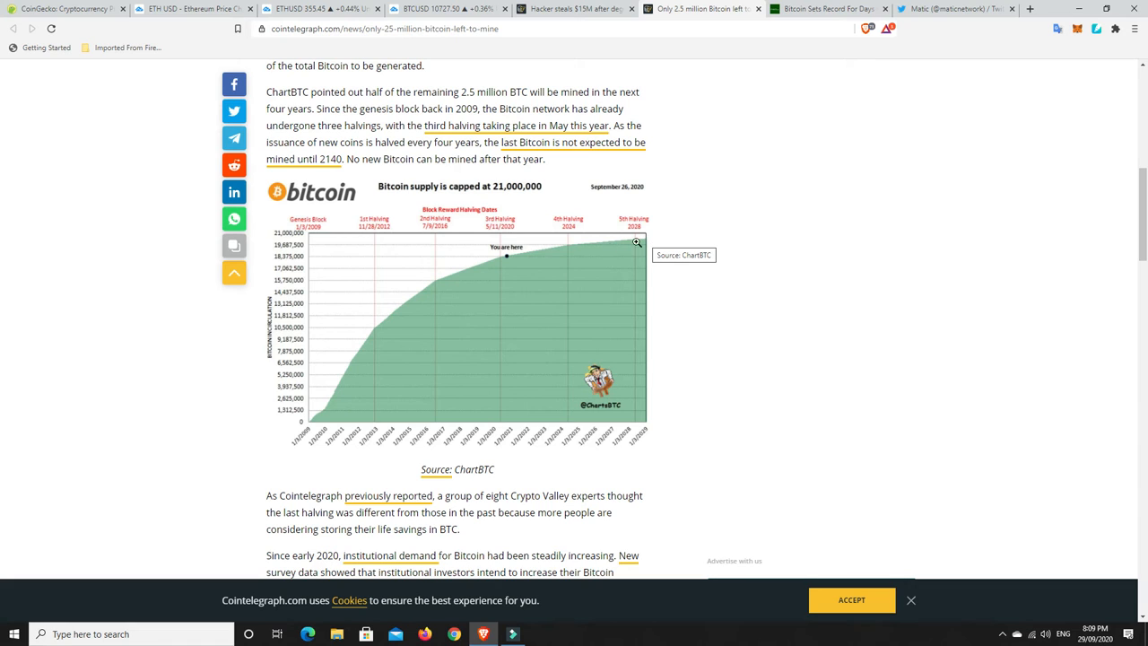
mouse_move(481, 262)
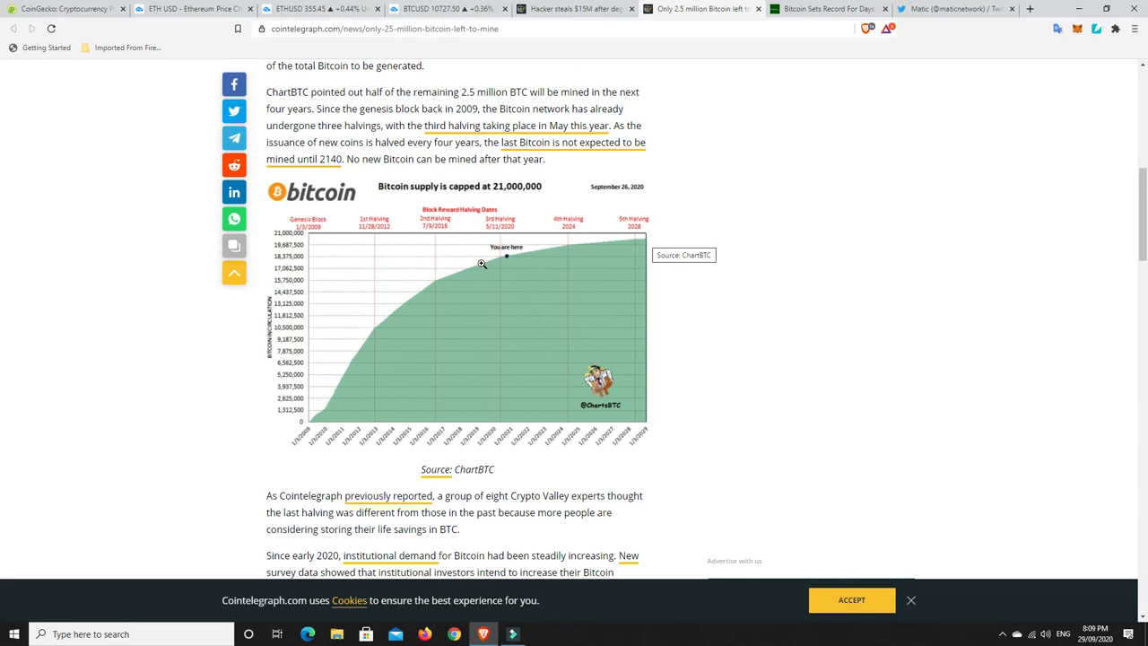
mouse_move(509, 262)
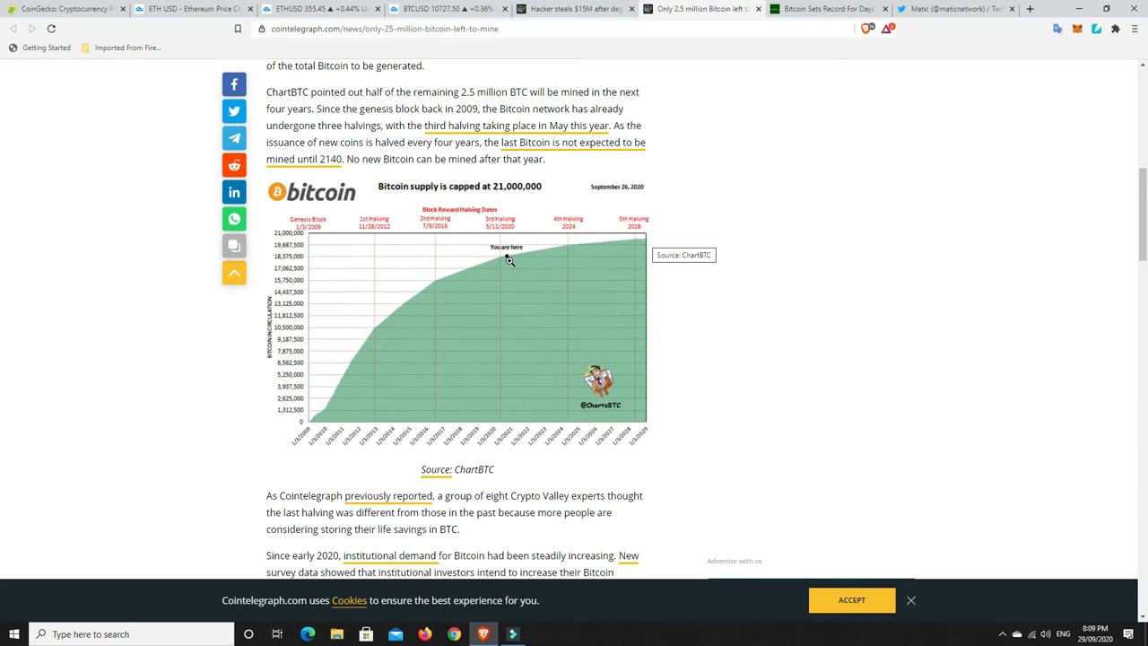
mouse_move(508, 258)
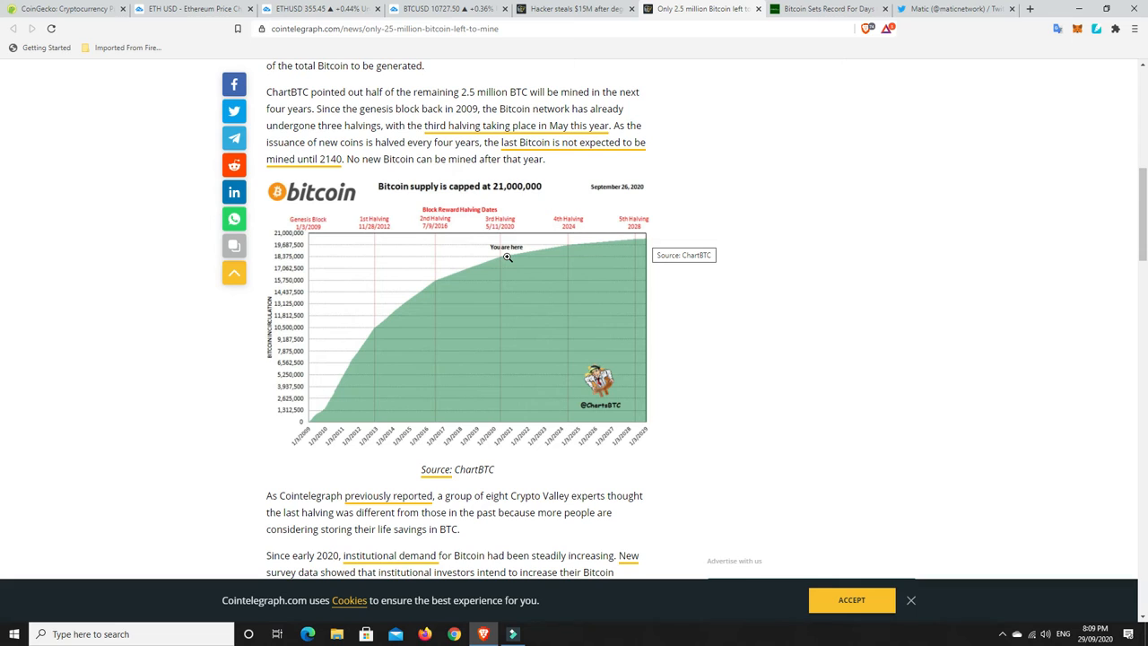
mouse_move(315, 423)
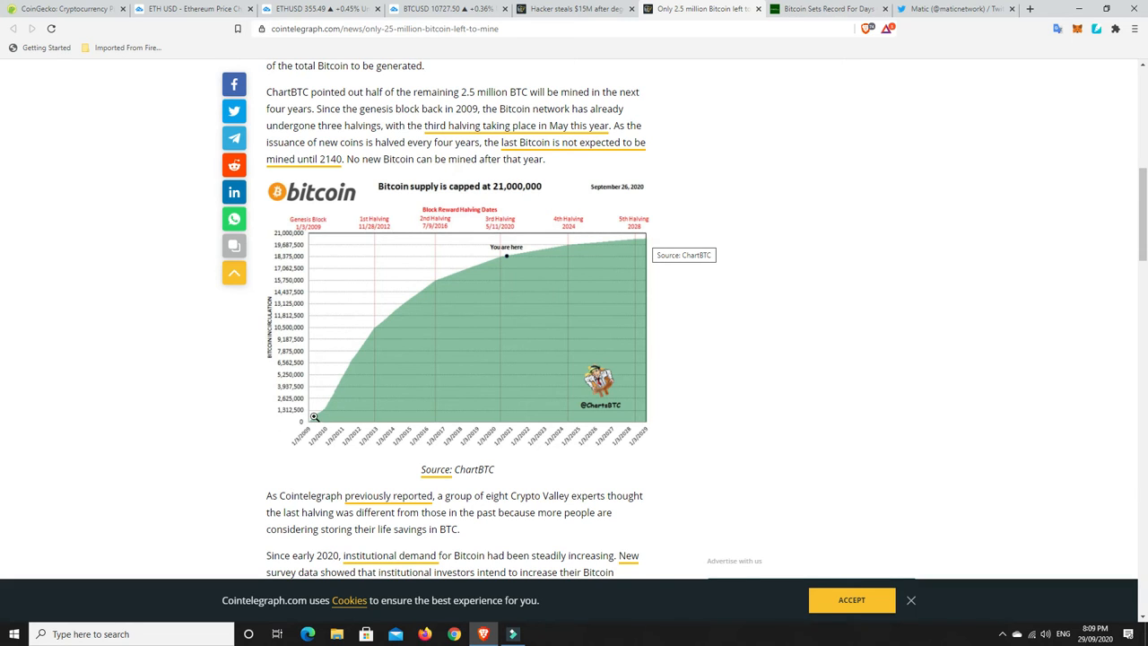
mouse_move(326, 412)
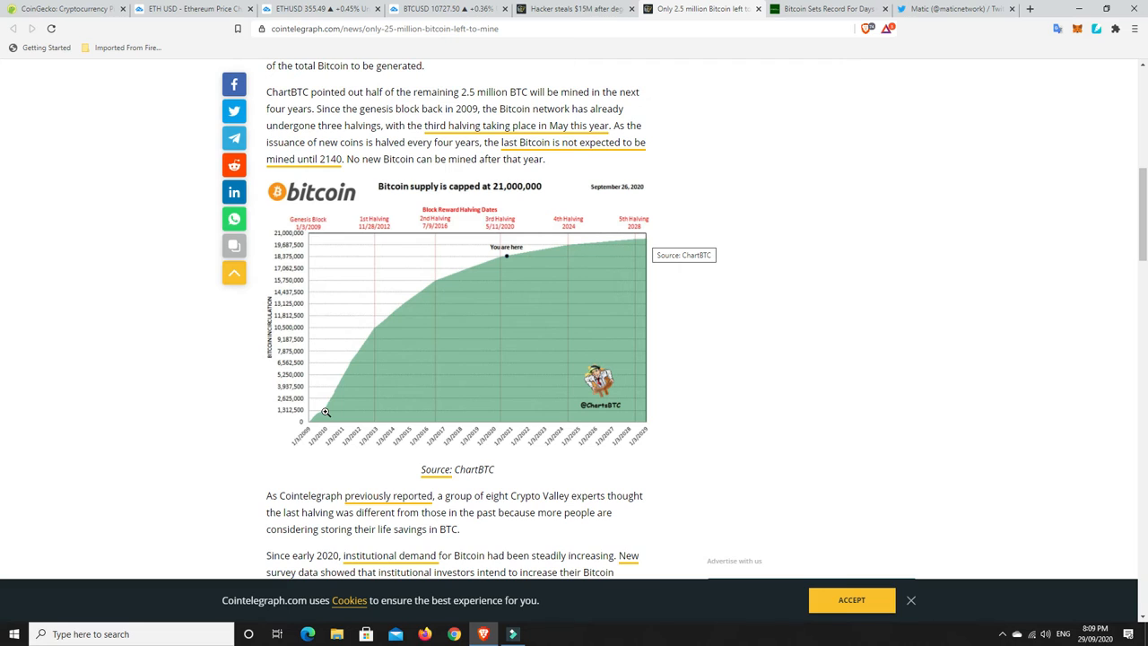
mouse_move(510, 259)
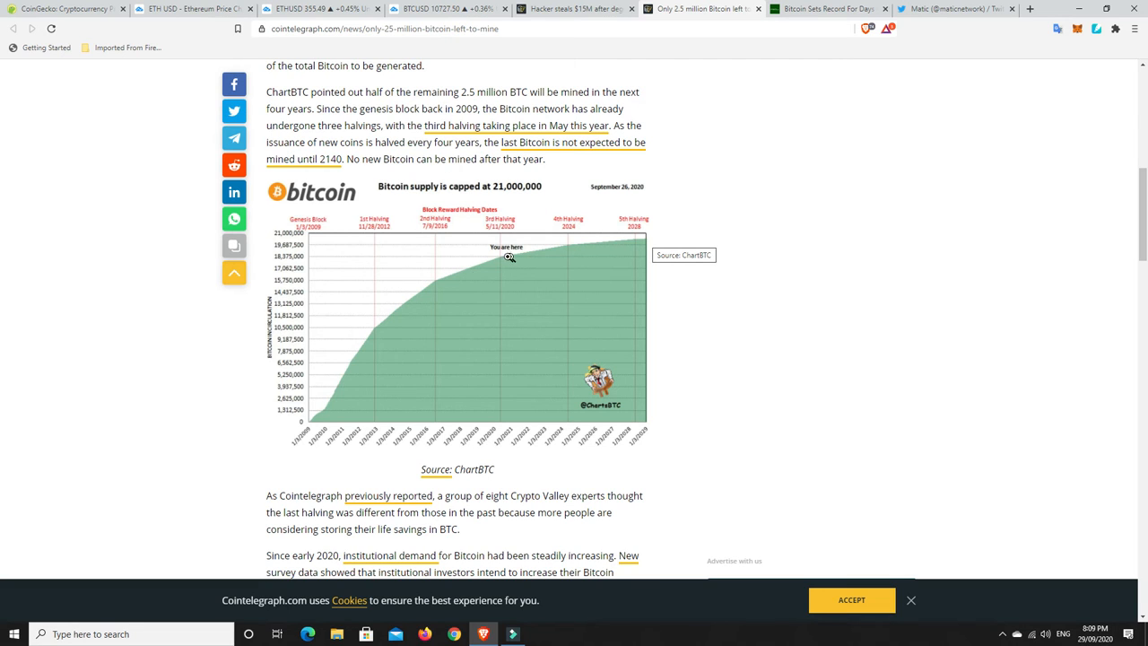
mouse_move(321, 416)
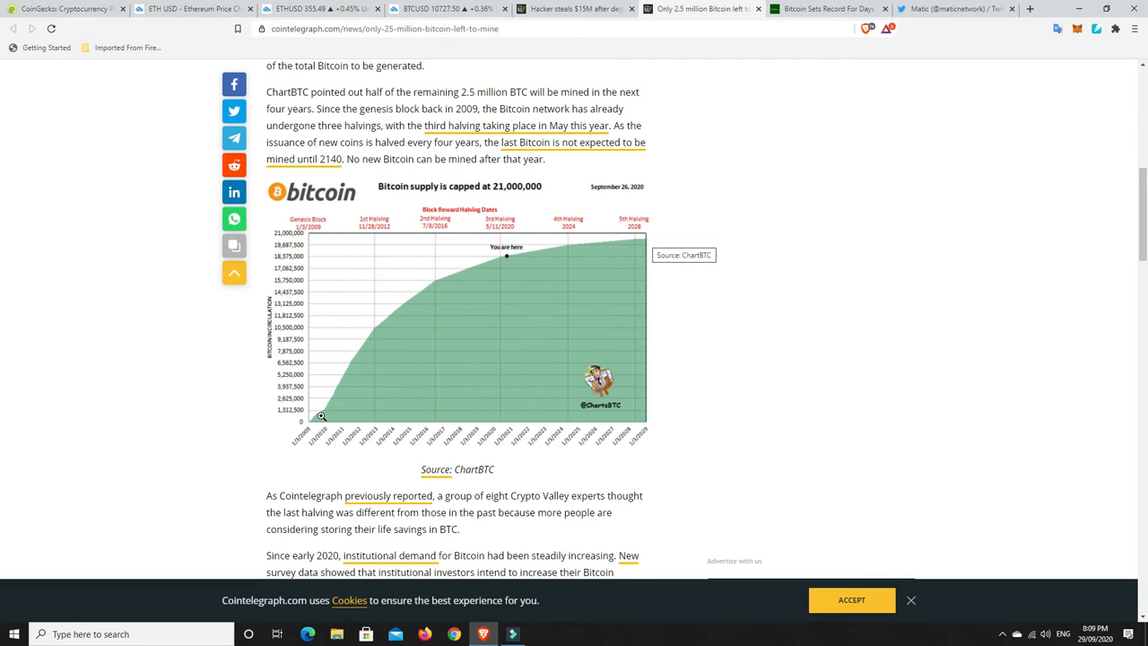
mouse_move(321, 412)
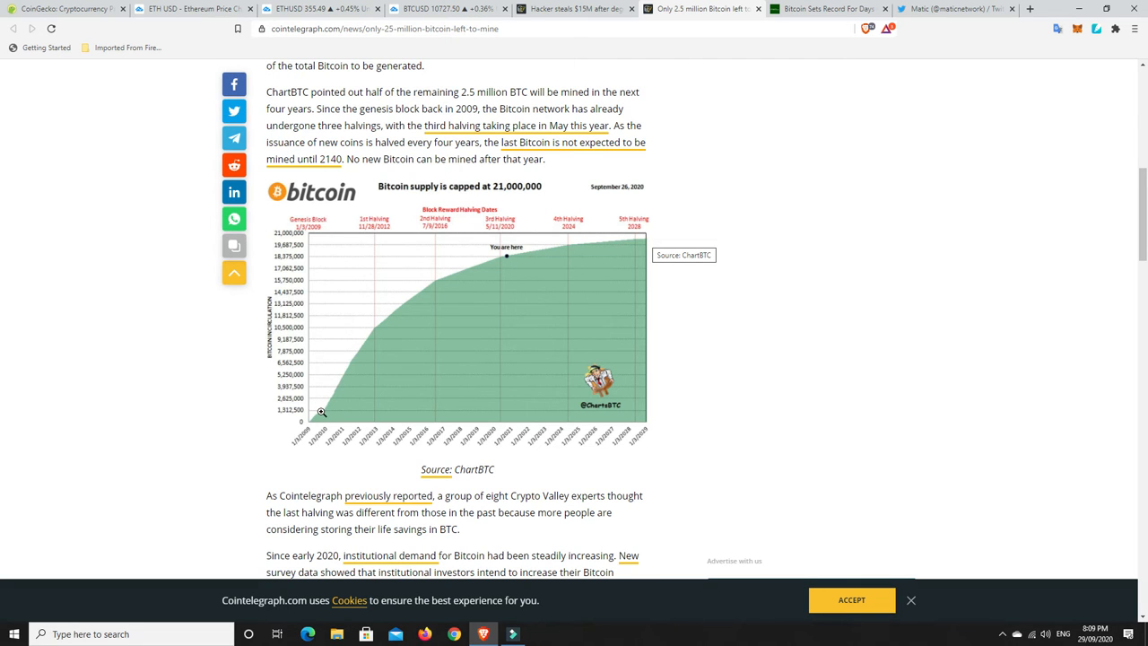
mouse_move(323, 411)
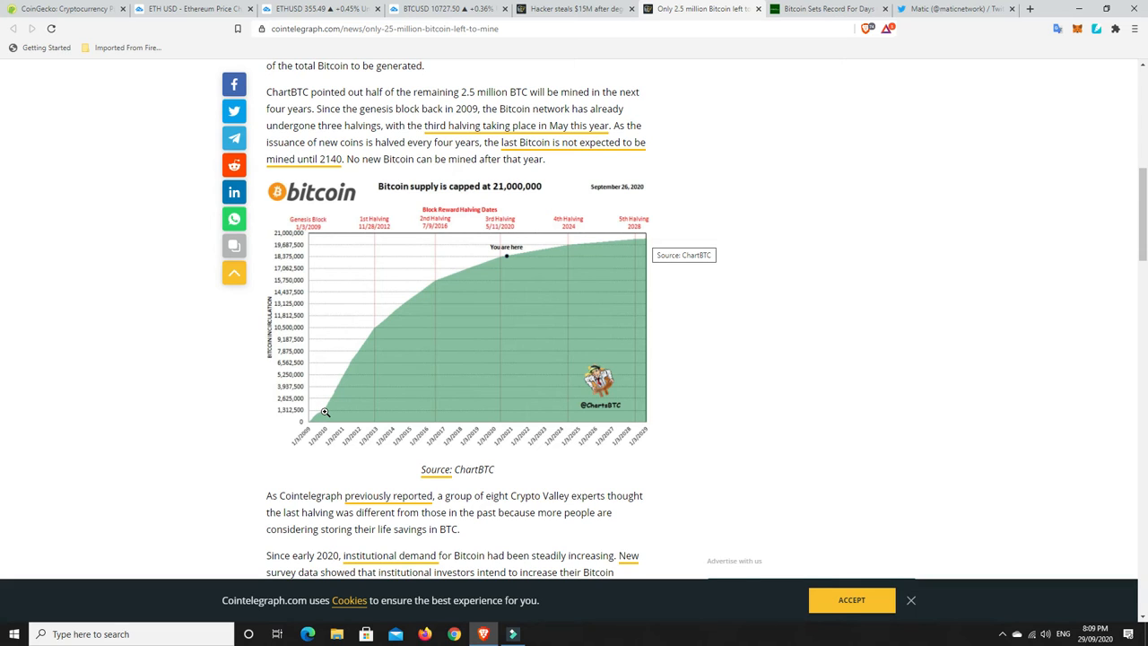
mouse_move(538, 265)
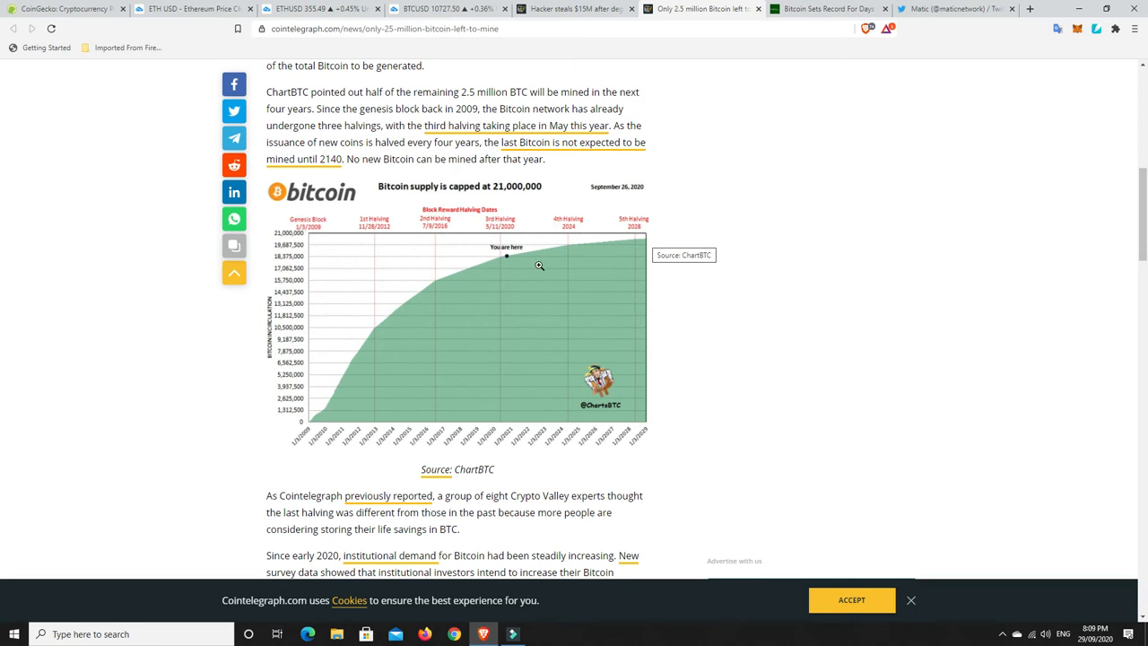
mouse_move(638, 240)
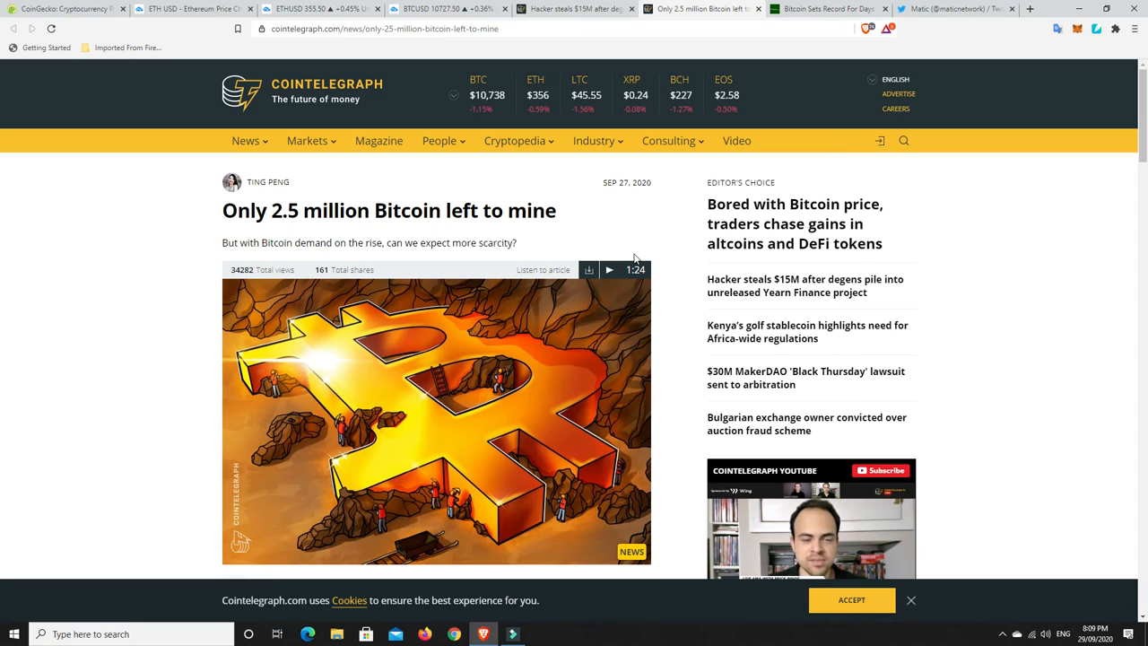
mouse_move(499, 219)
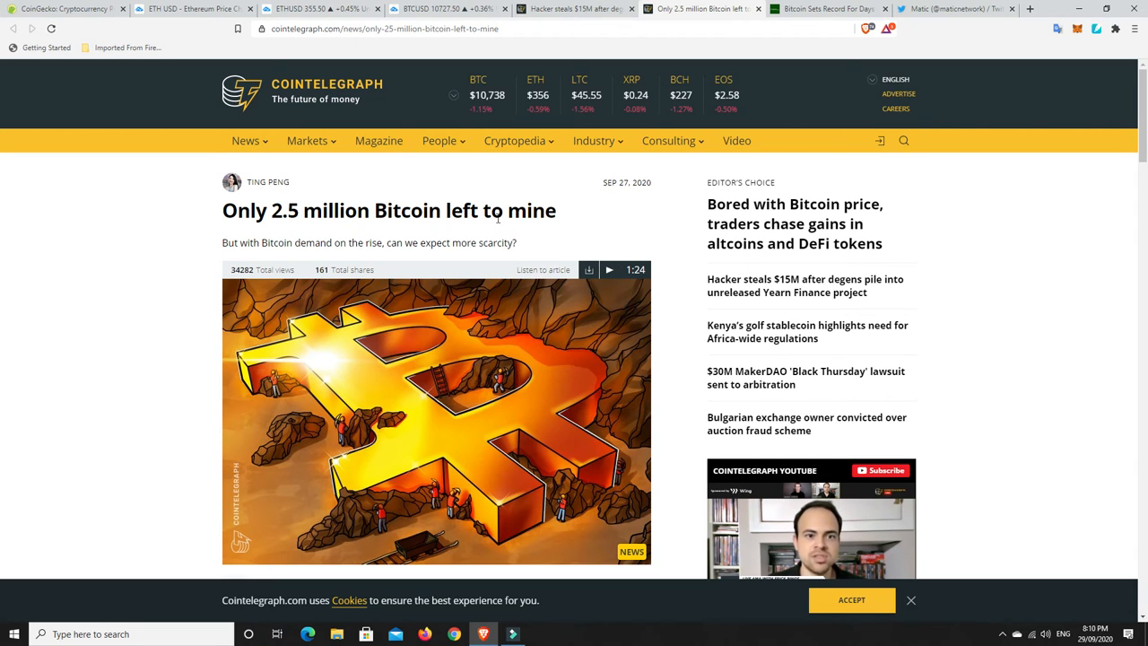
mouse_move(534, 234)
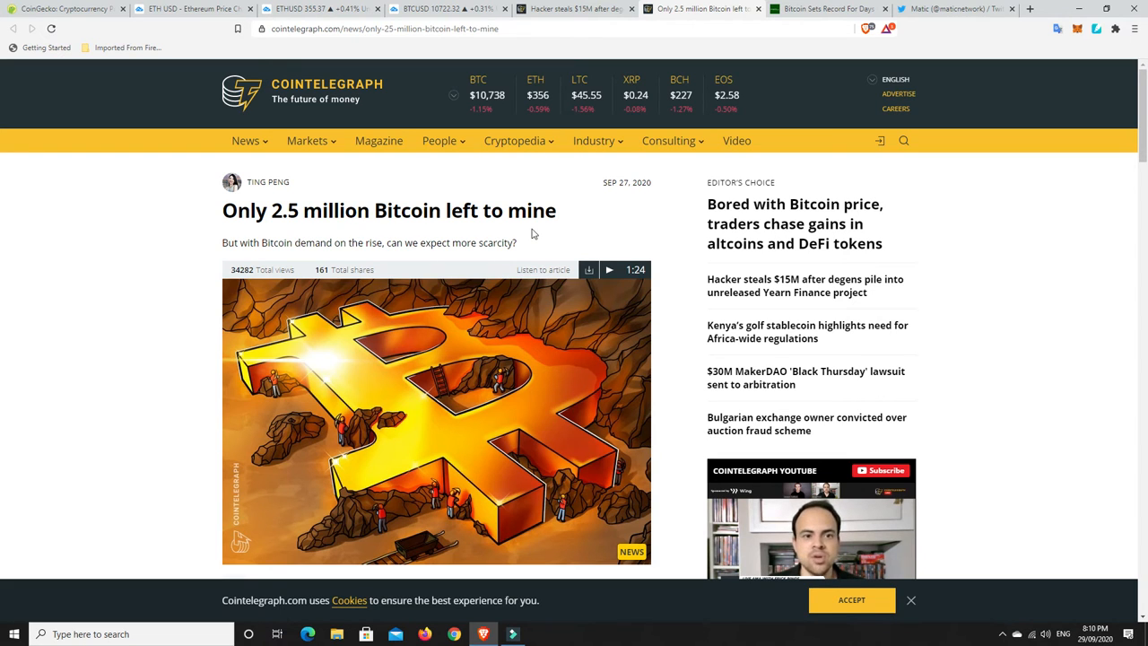
mouse_move(428, 362)
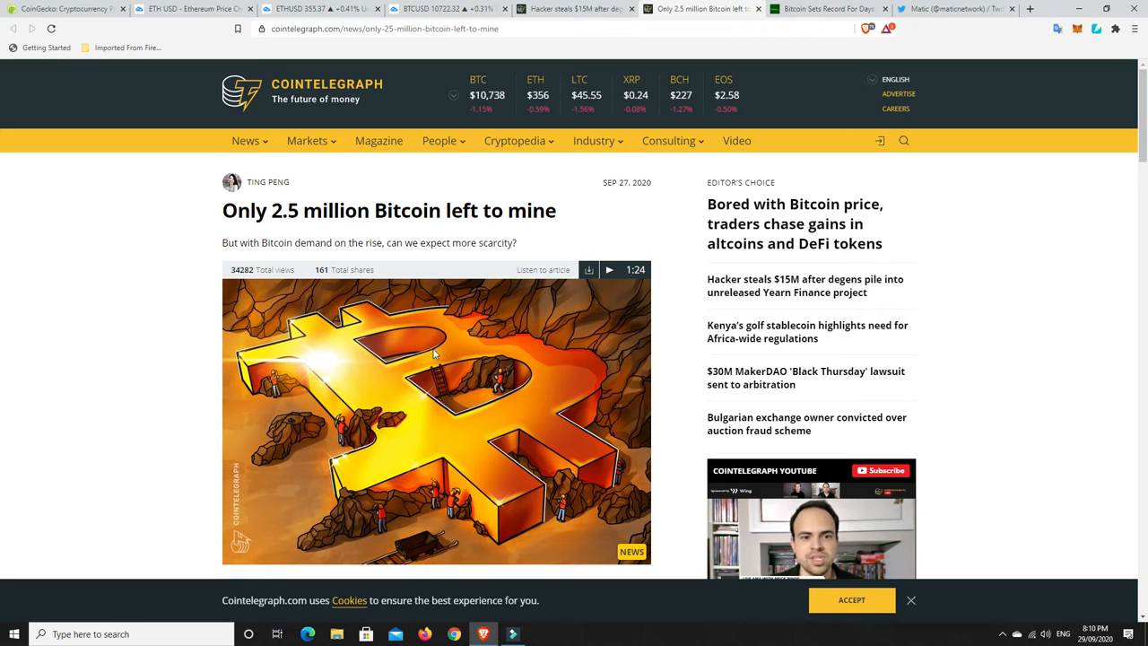
mouse_move(421, 365)
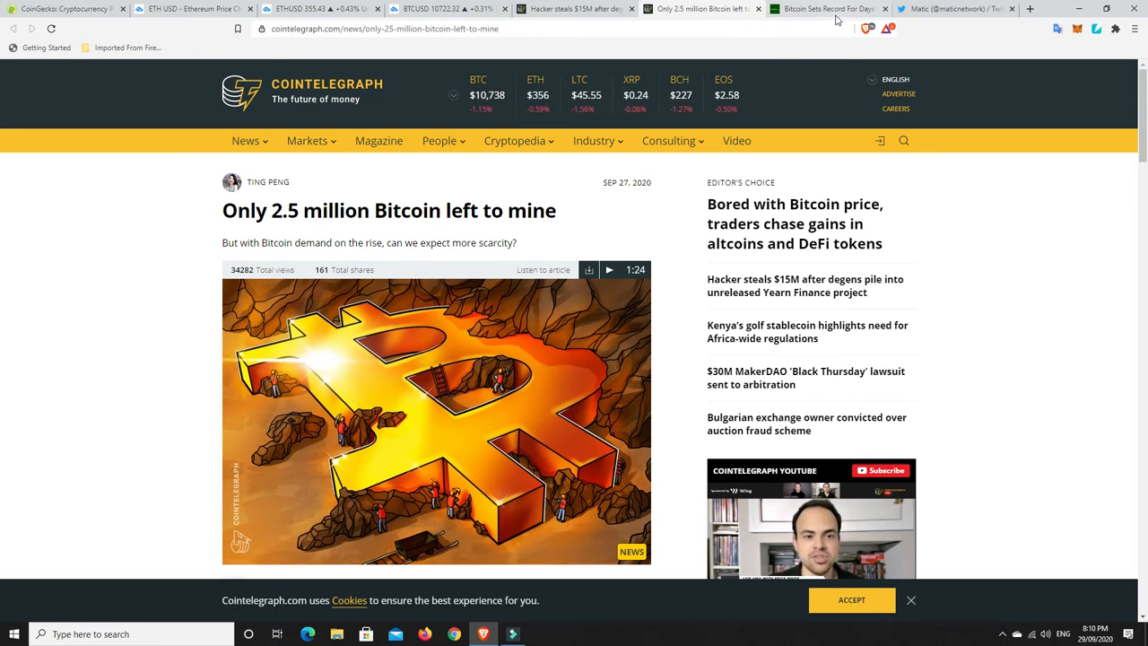
Step: Switch to the PYMNTS Bitcoin Daily article and scroll to its text on 63 days above $10,000
click(825, 7)
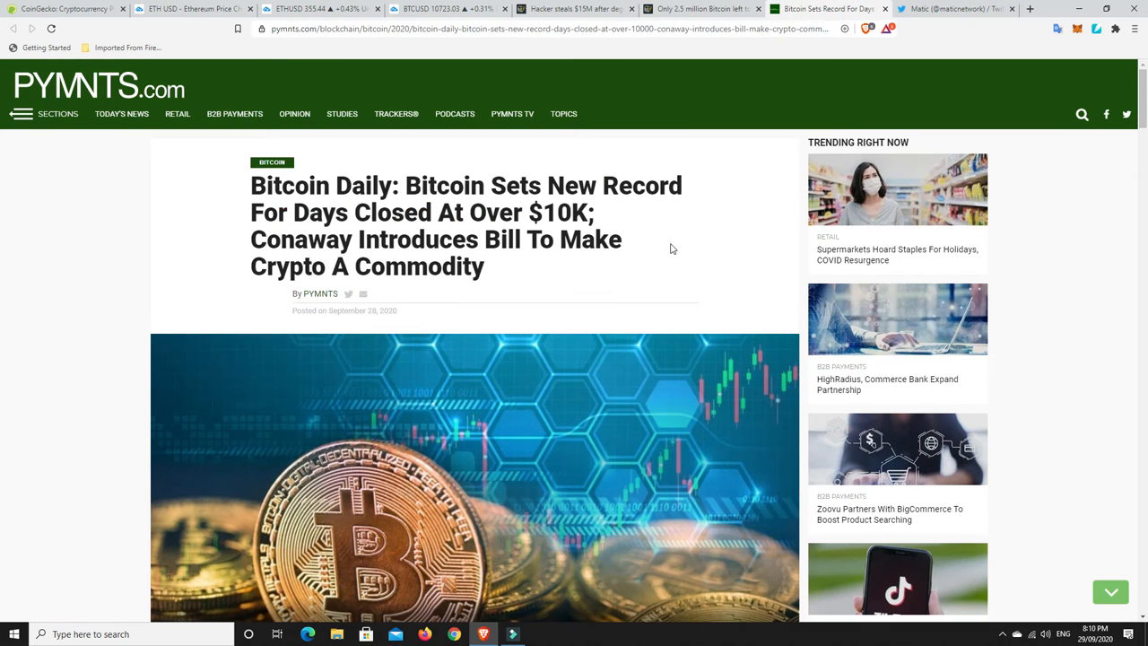
mouse_move(691, 239)
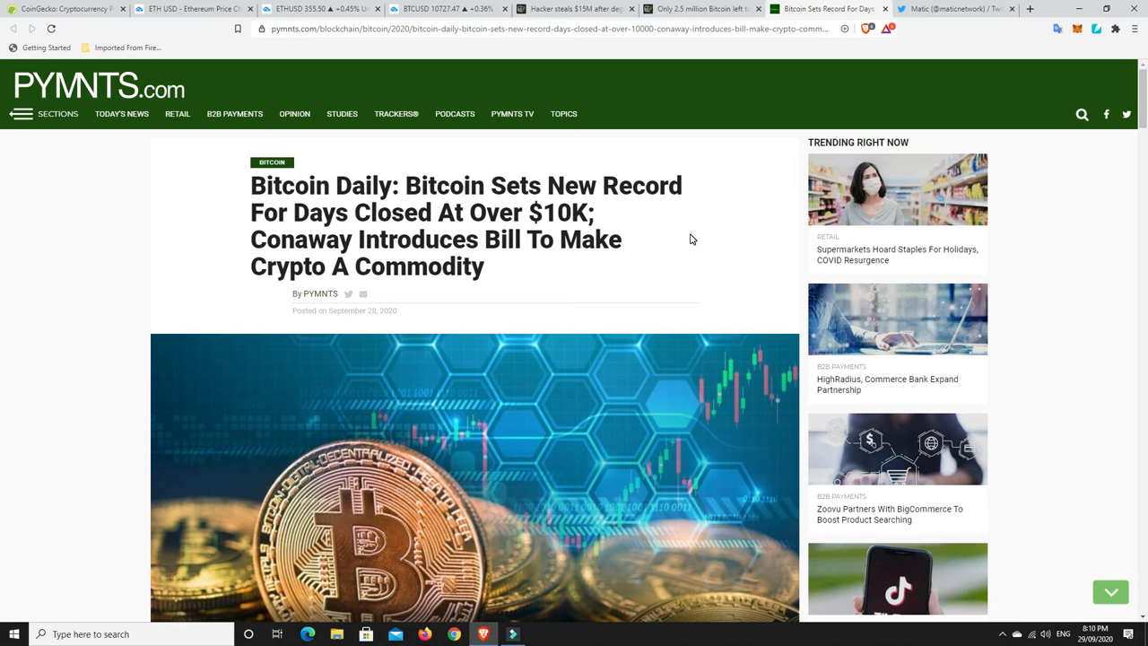
mouse_move(688, 242)
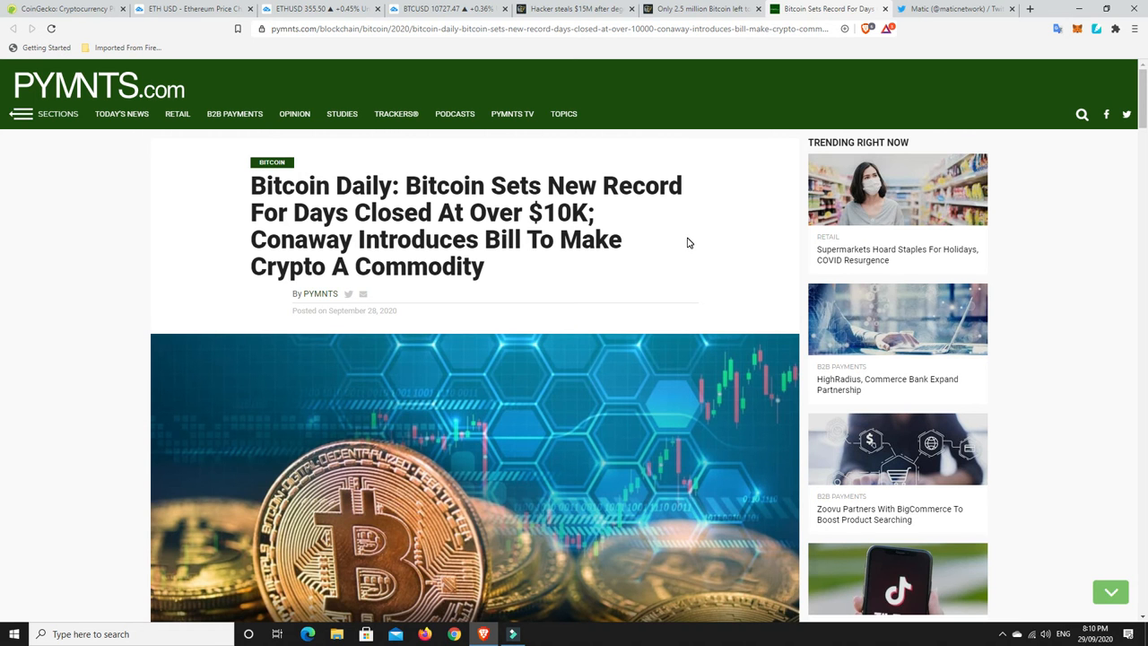
scroll(down, 3)
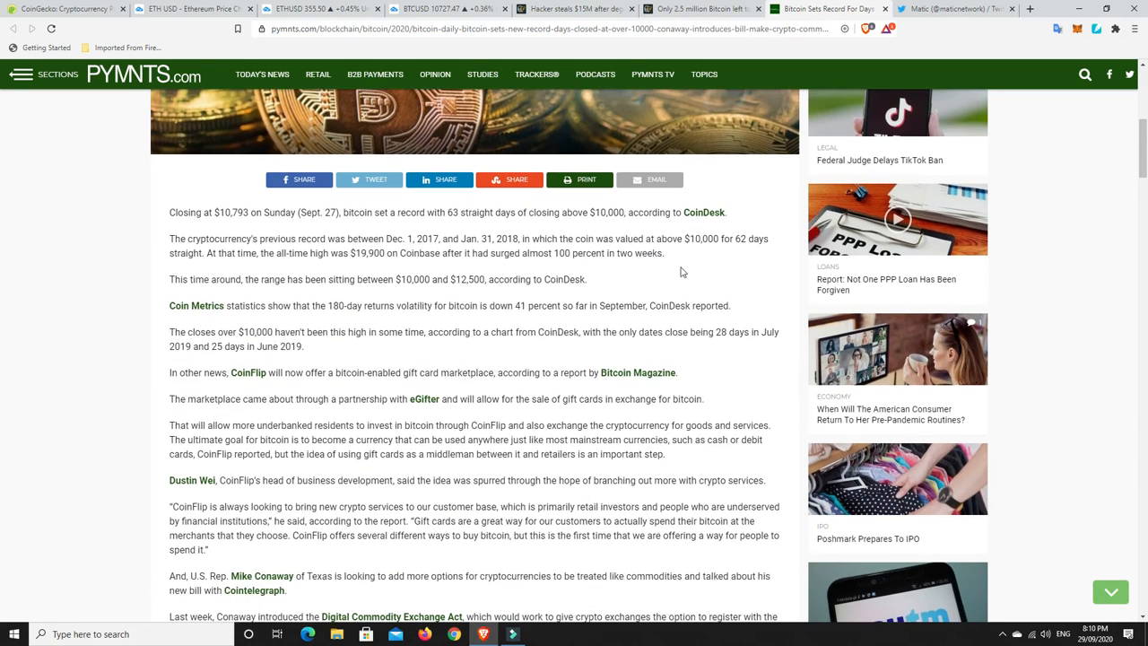
mouse_move(670, 330)
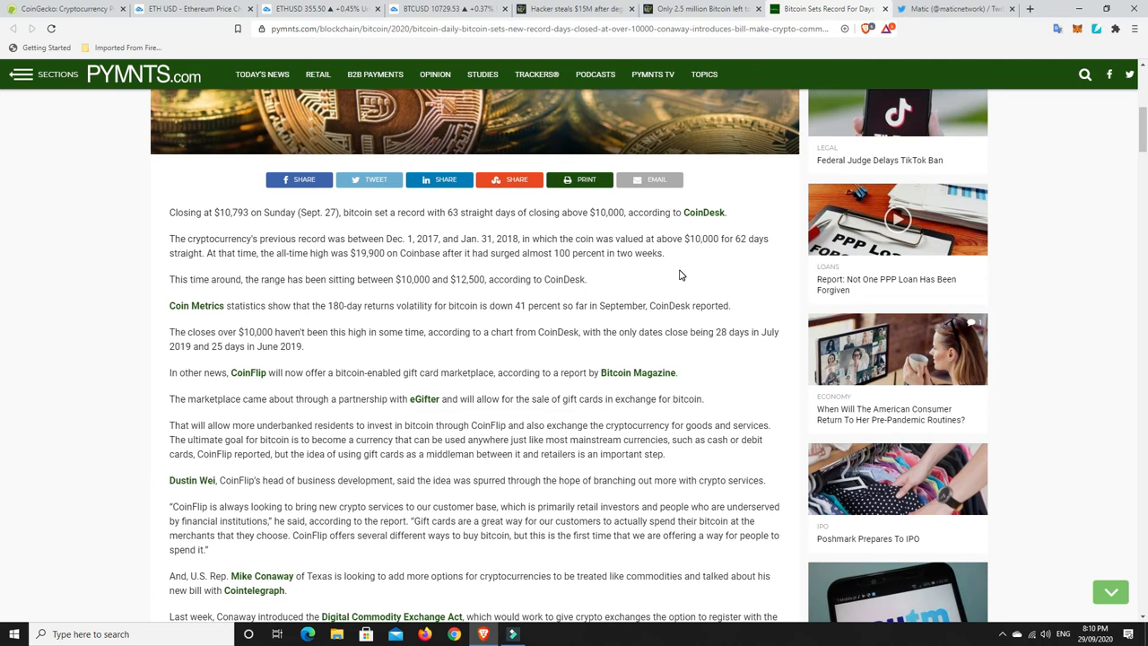
click(440, 9)
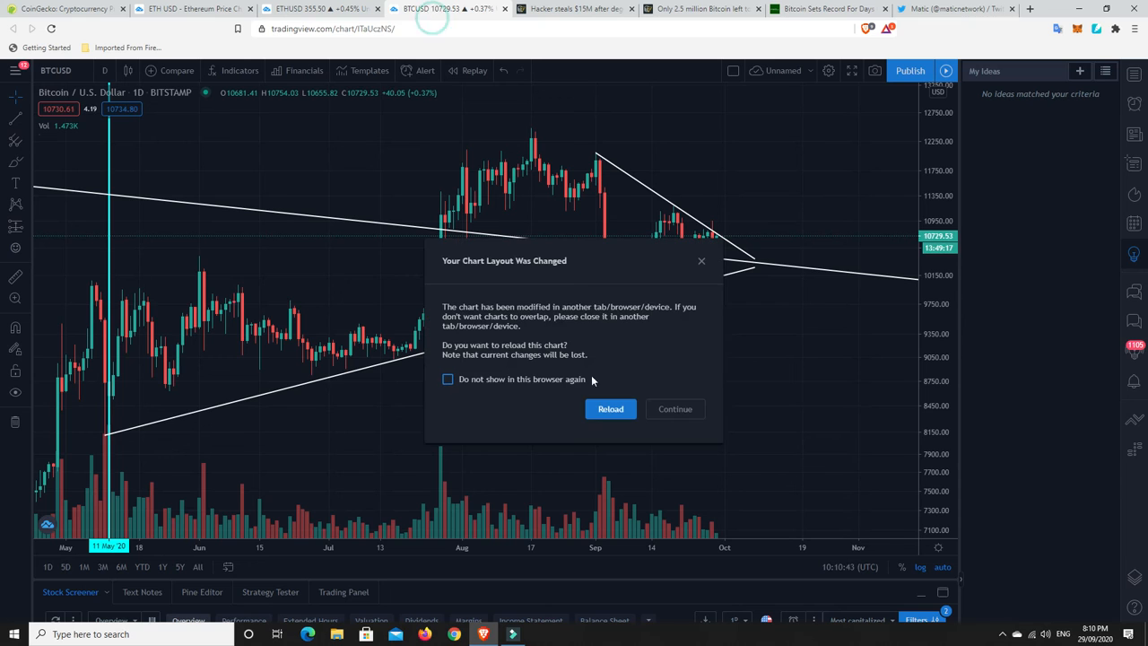
click(609, 409)
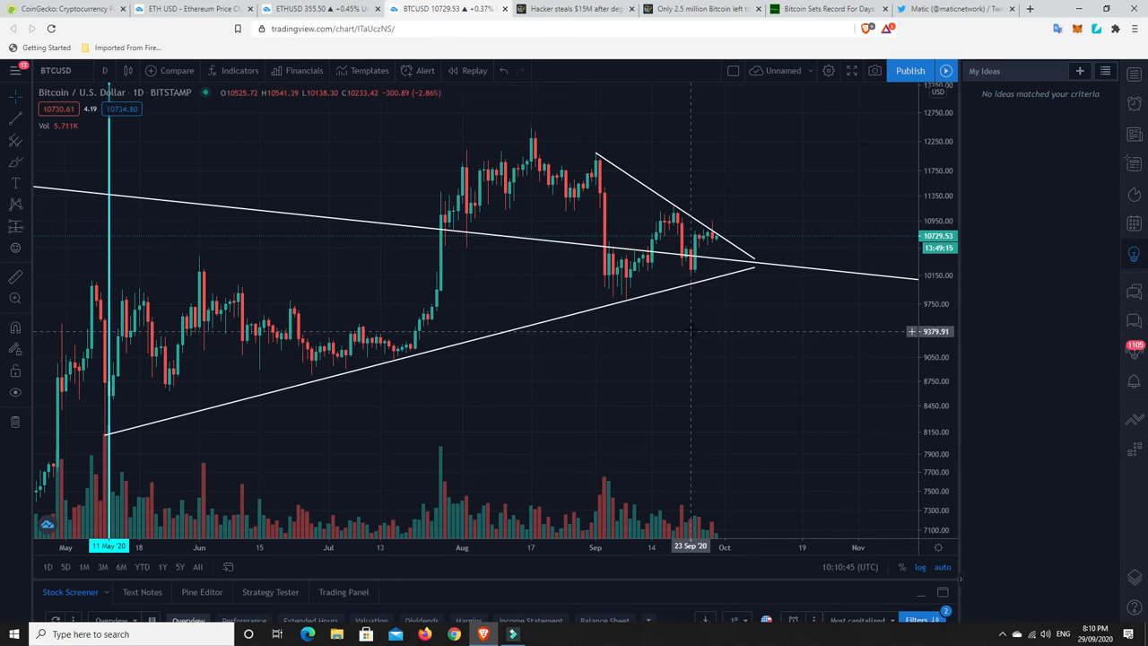
mouse_move(628, 285)
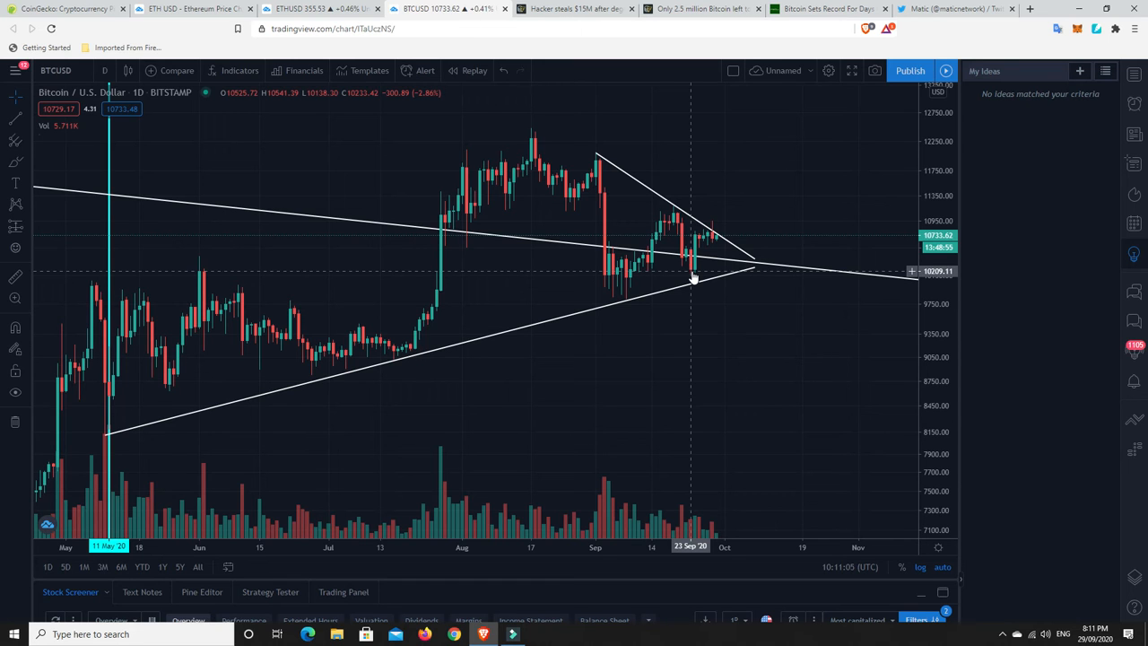
mouse_move(706, 242)
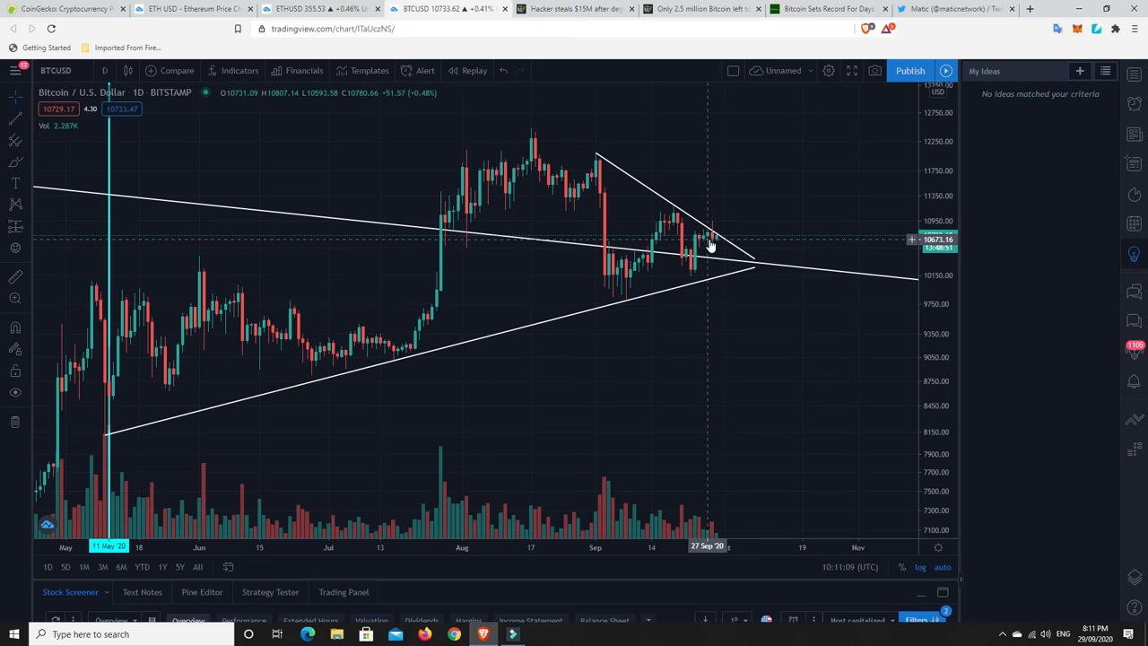
mouse_move(717, 243)
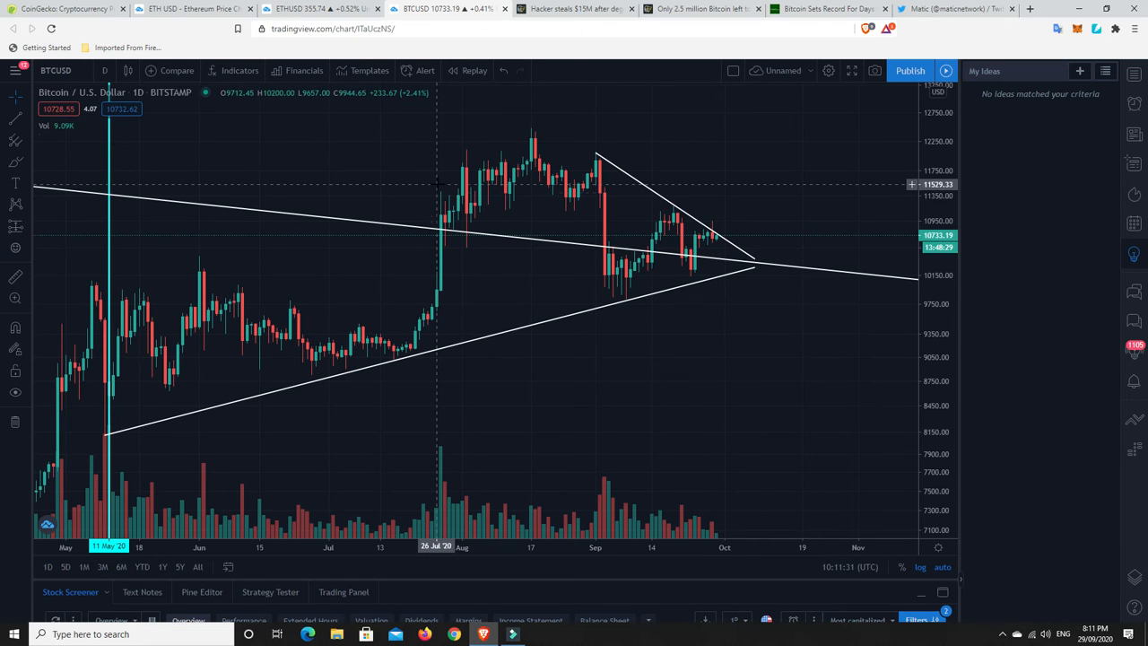
mouse_move(628, 284)
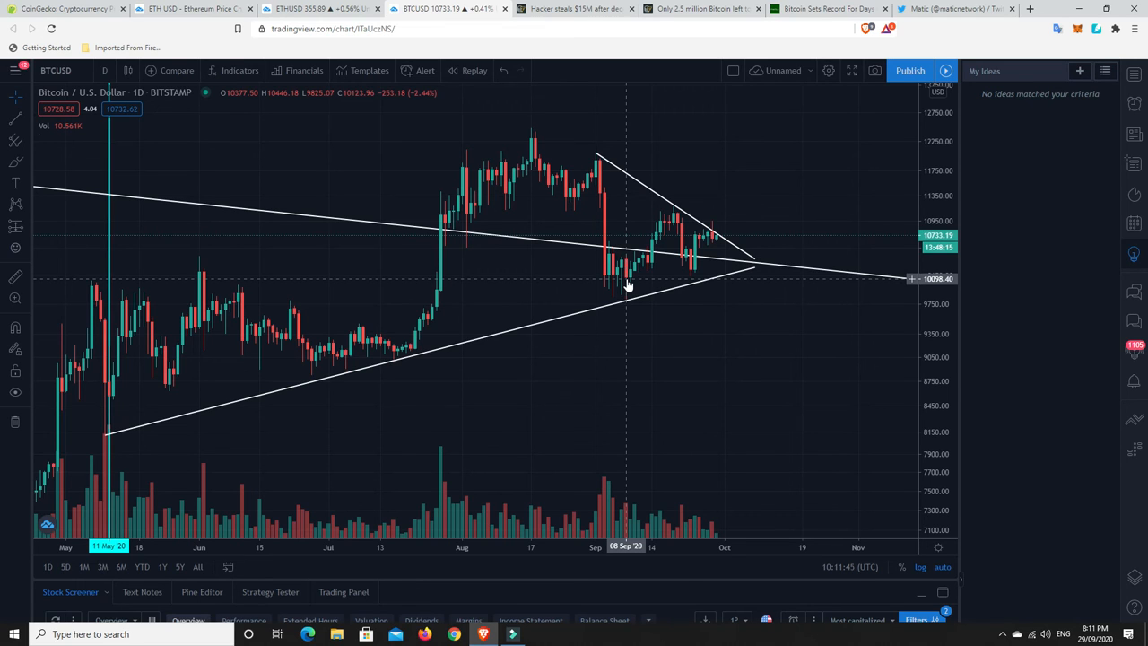
mouse_move(630, 285)
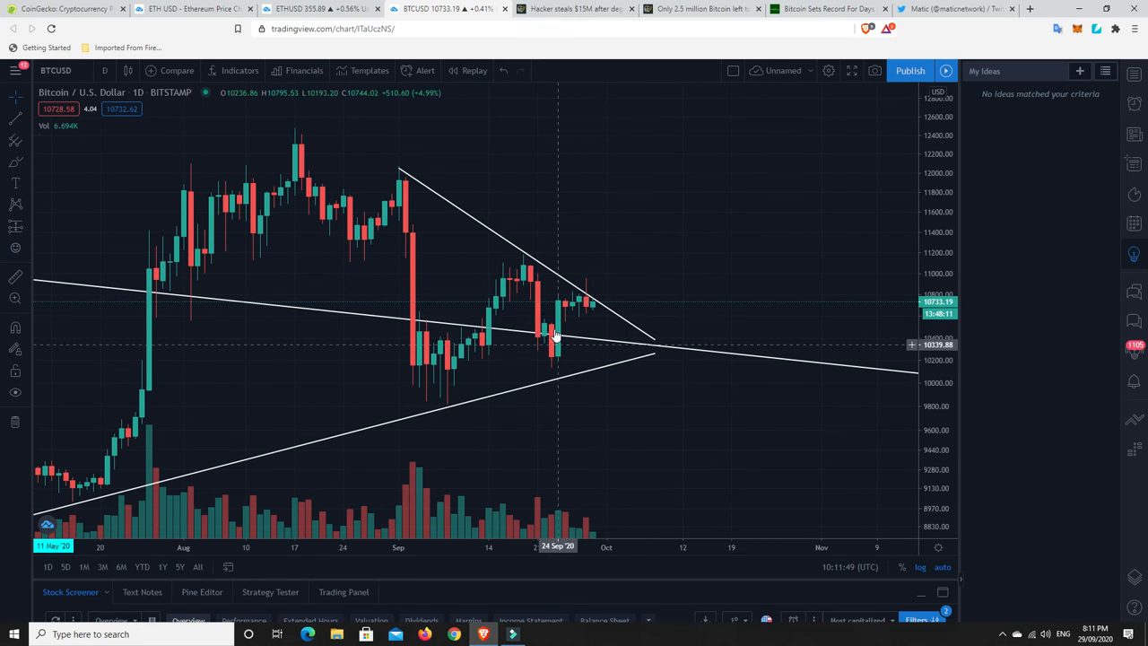
mouse_move(588, 312)
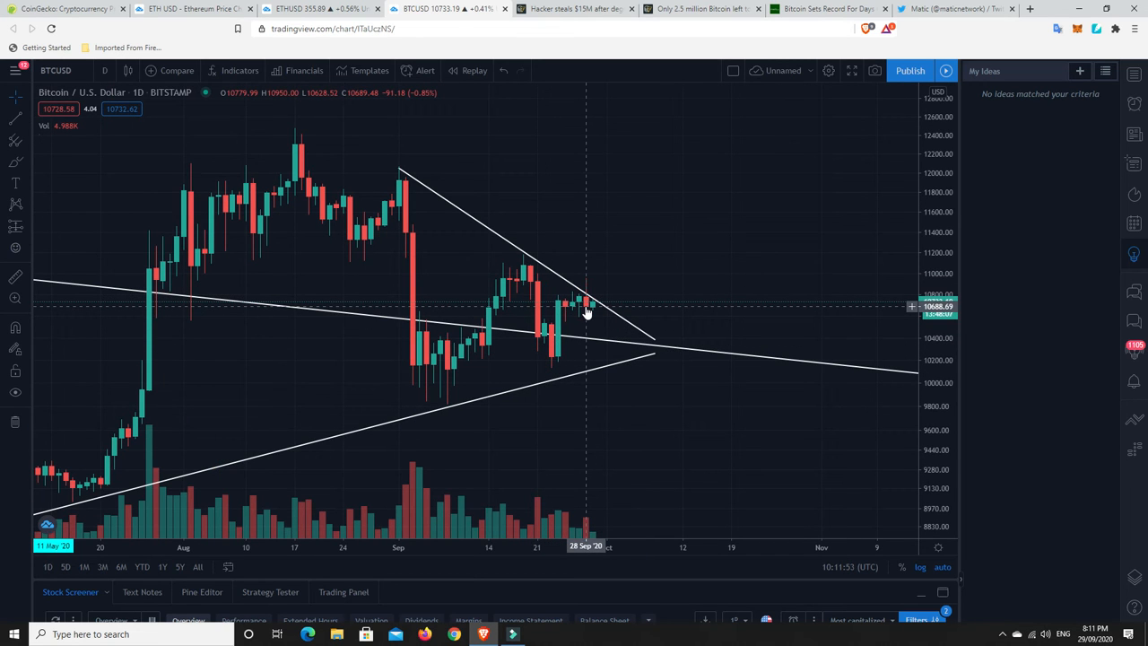
mouse_move(413, 212)
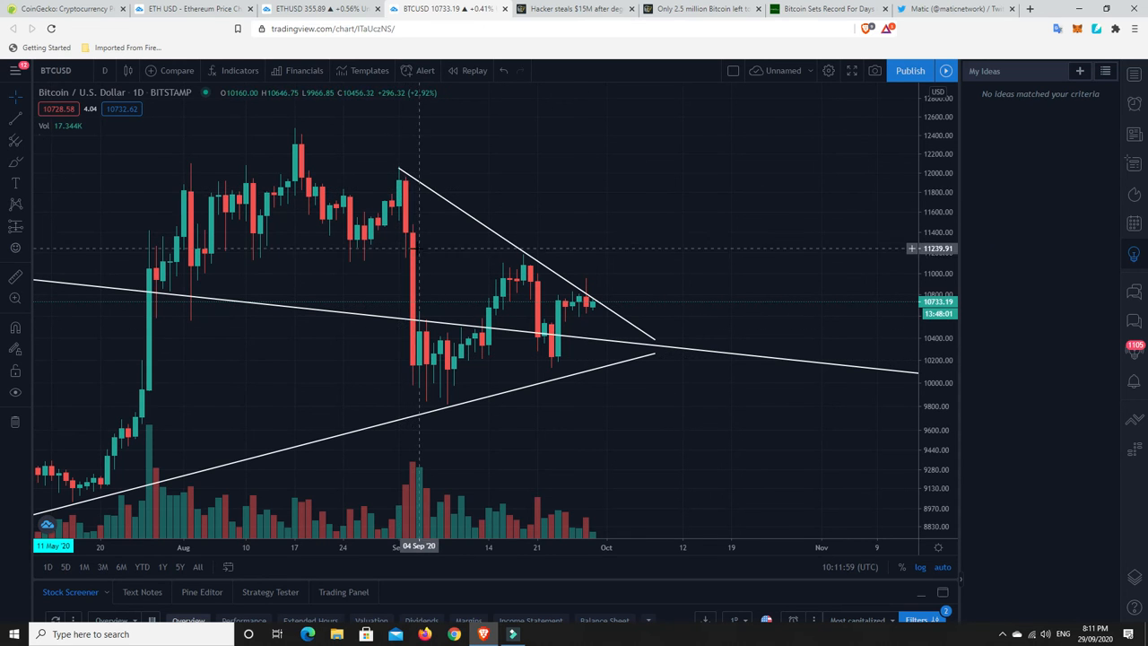
scroll(down, 3)
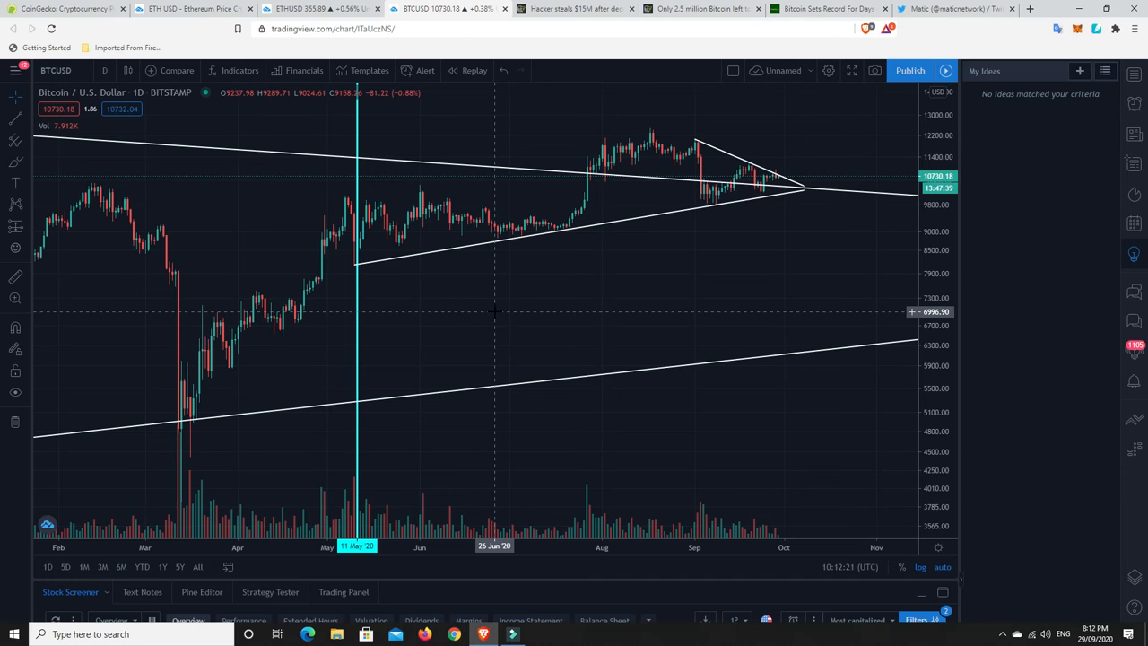
mouse_move(518, 301)
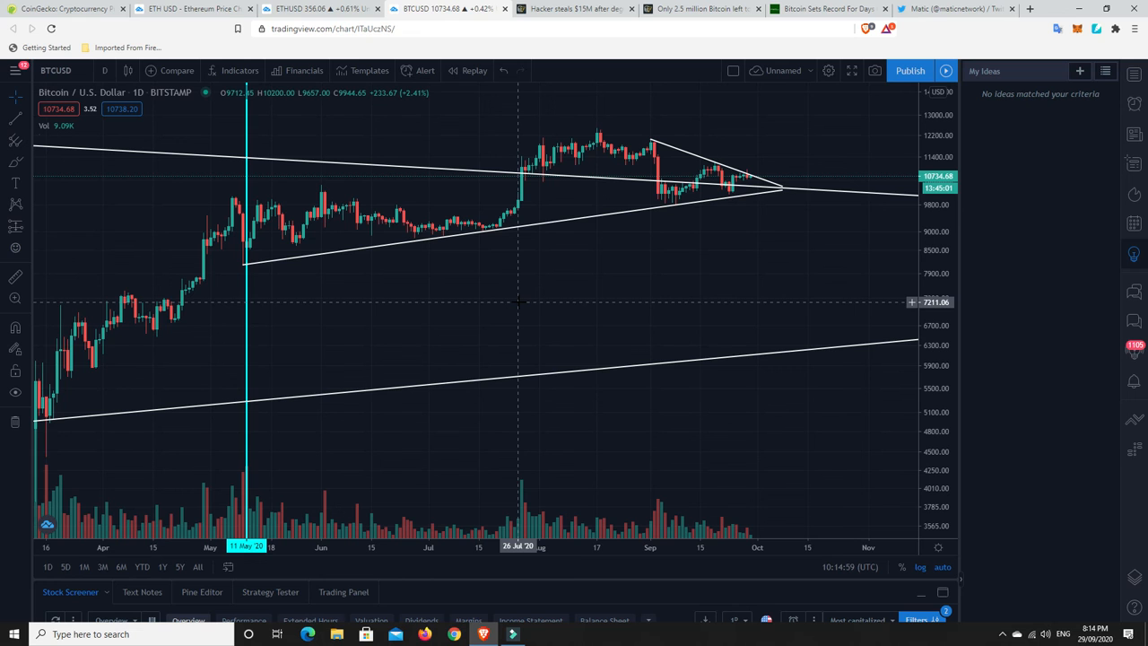
mouse_move(597, 280)
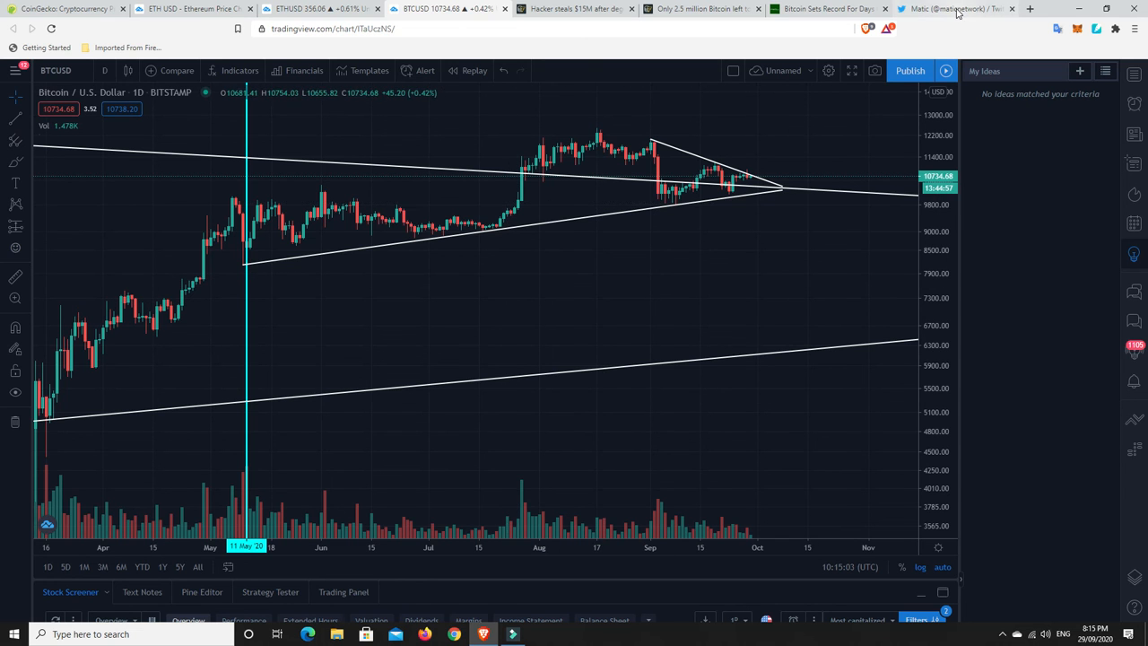
Step: Switch to the Matic Network Twitter profile showing the USDT availability thread
click(951, 9)
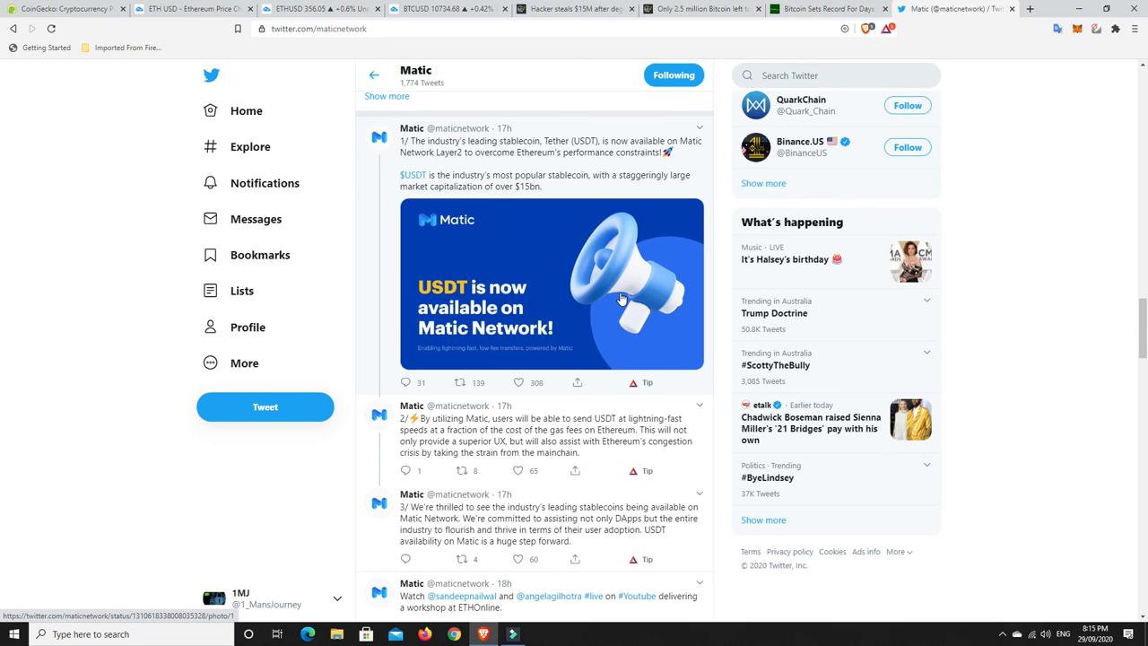
mouse_move(541, 188)
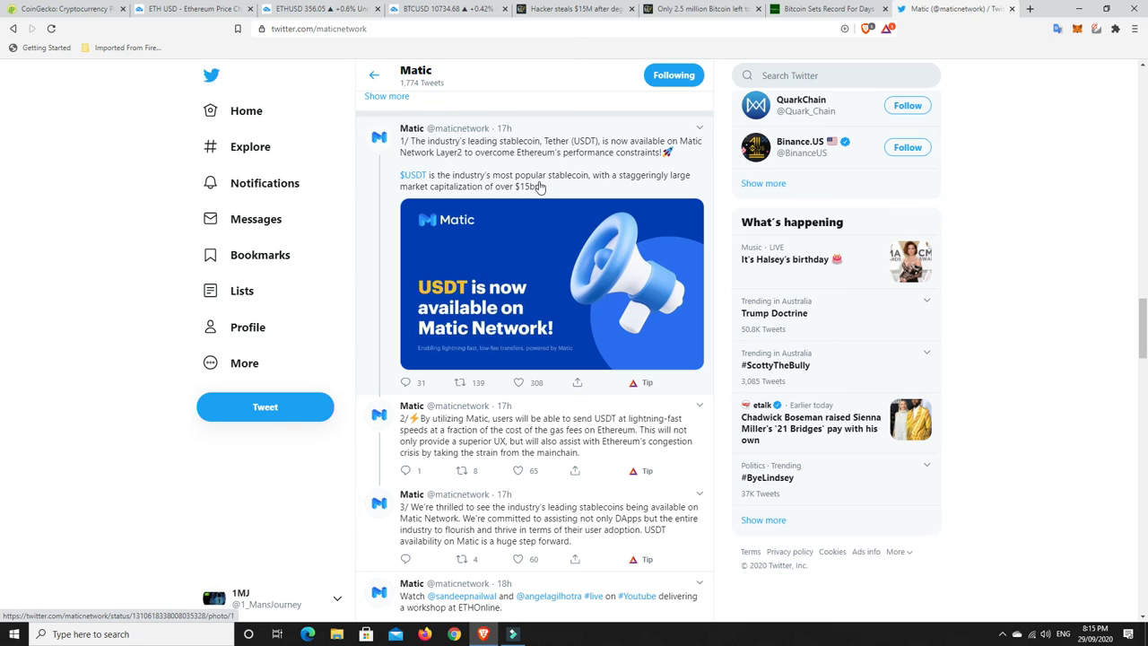
mouse_move(567, 188)
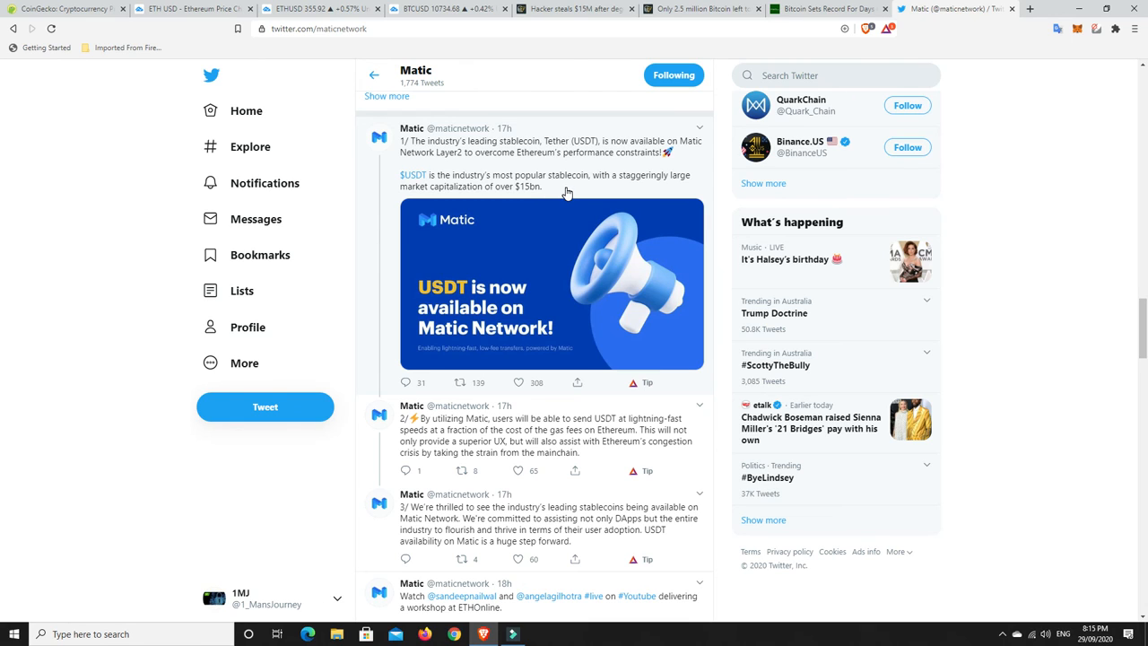
mouse_move(577, 169)
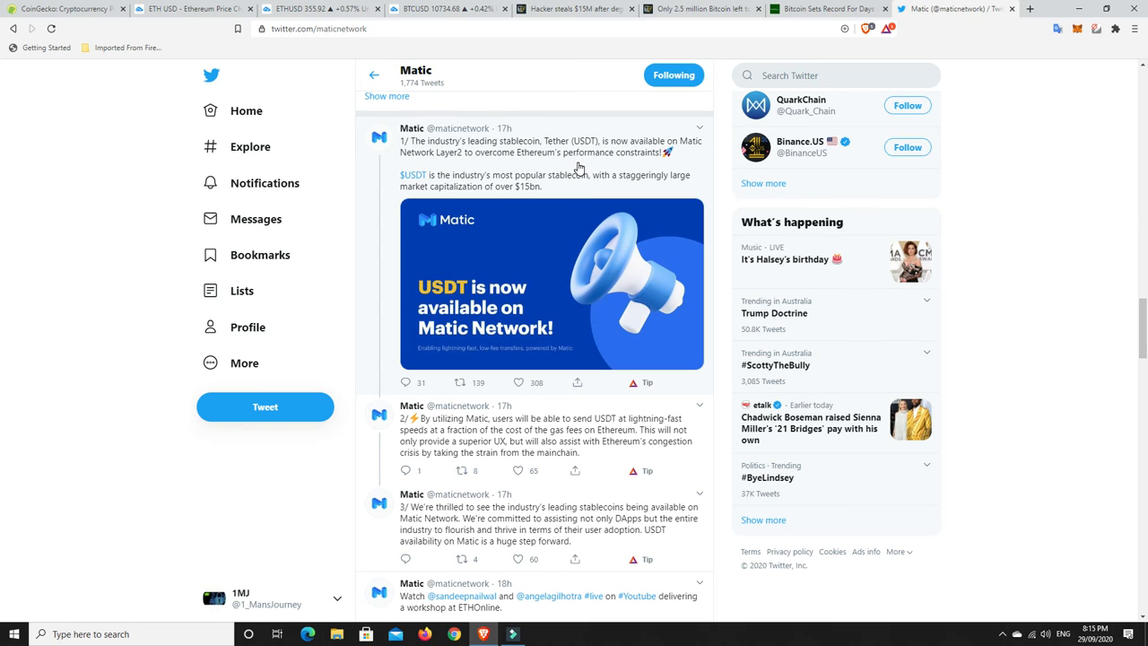
mouse_move(493, 165)
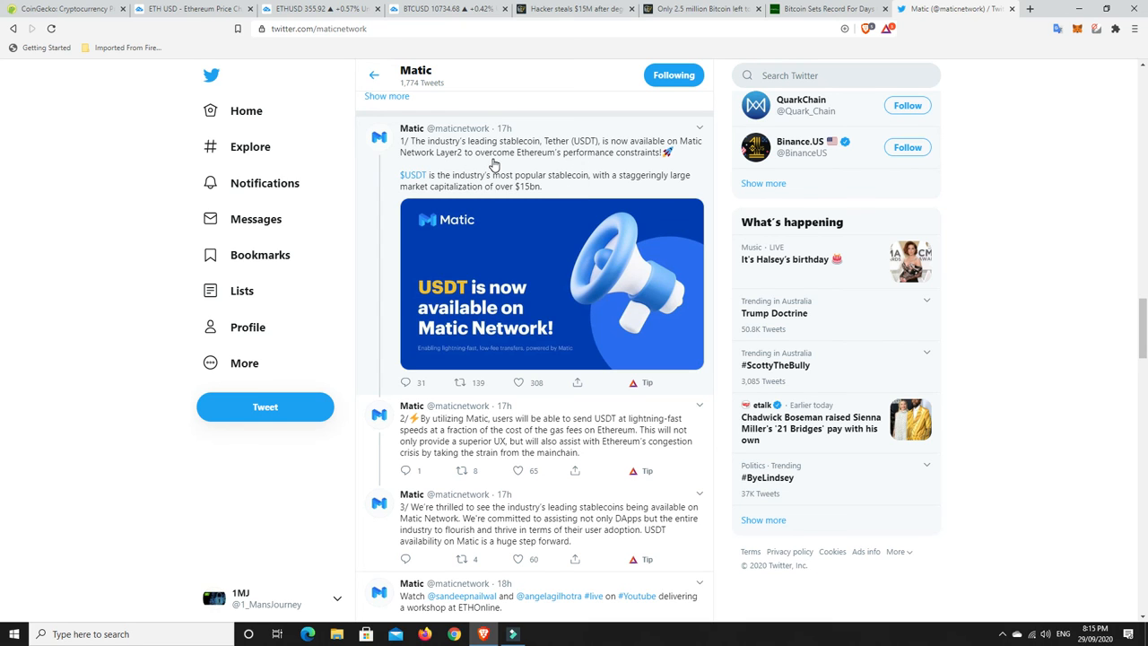
Step: Scroll the Matic feed down to the earlier USDC on Matic Network announcement
scroll(down, 3)
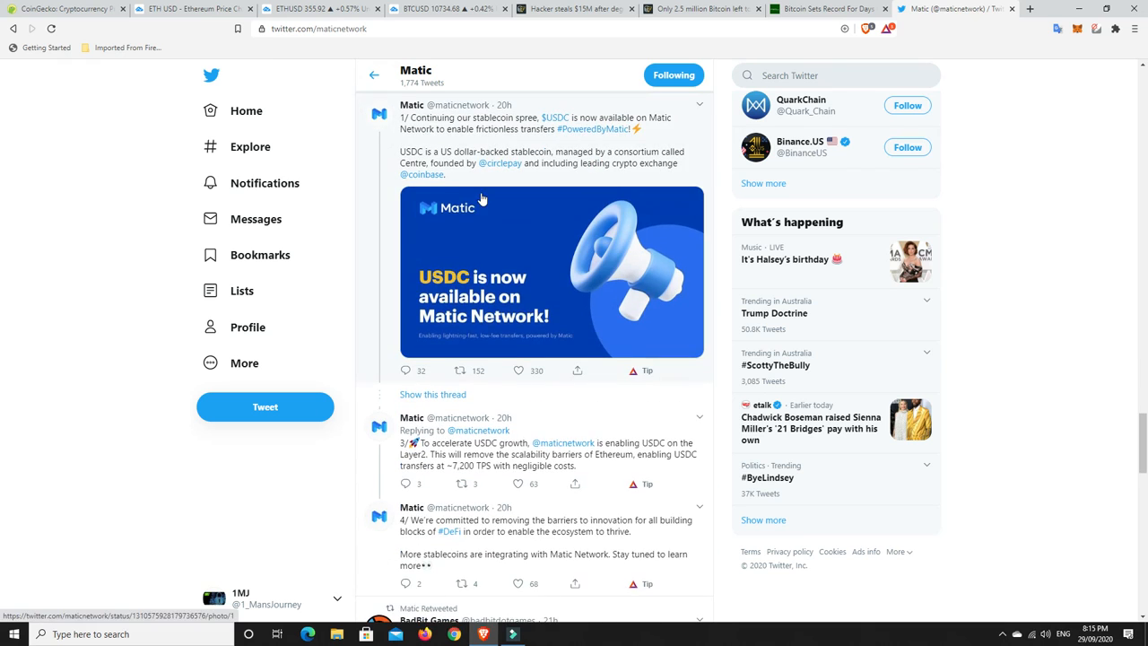
mouse_move(513, 135)
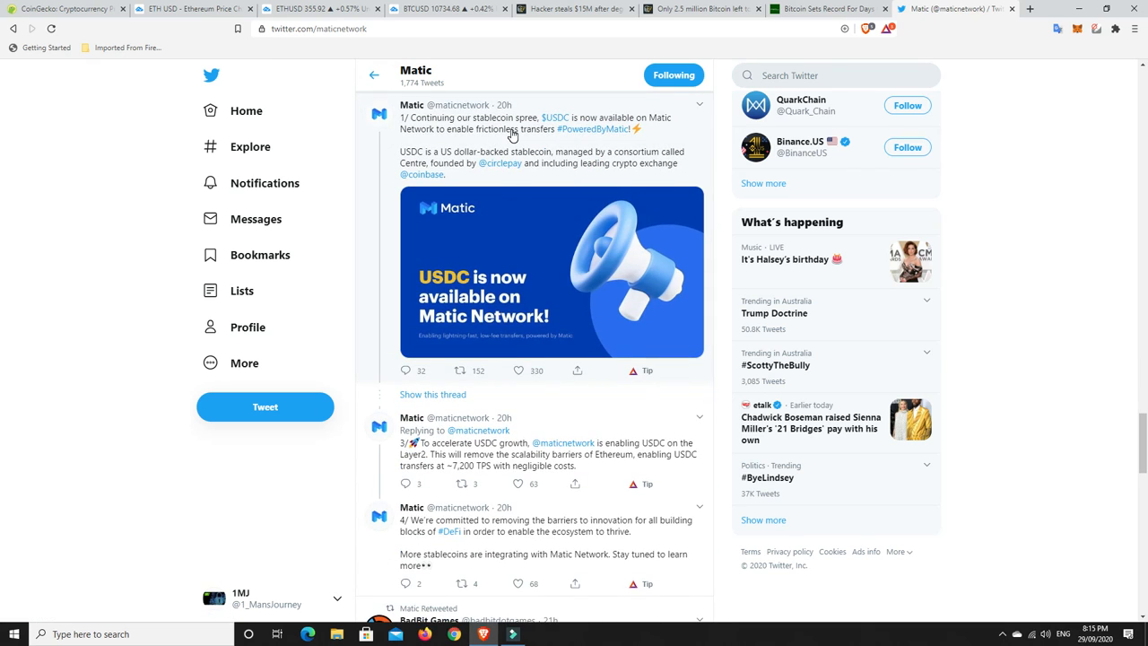
mouse_move(520, 141)
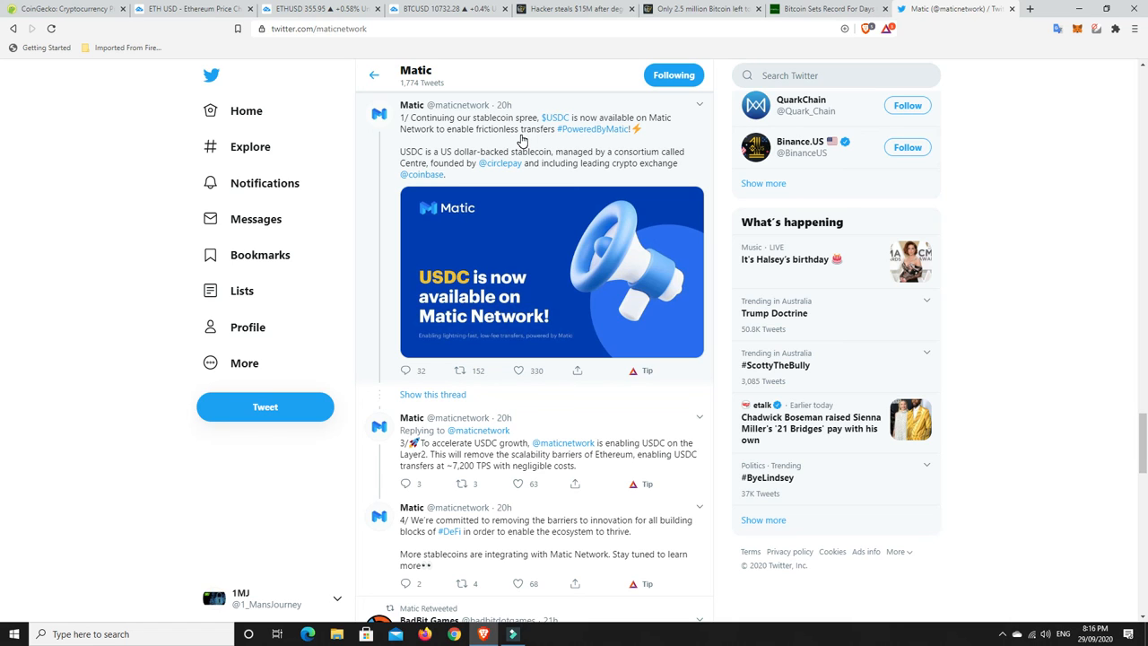
mouse_move(525, 145)
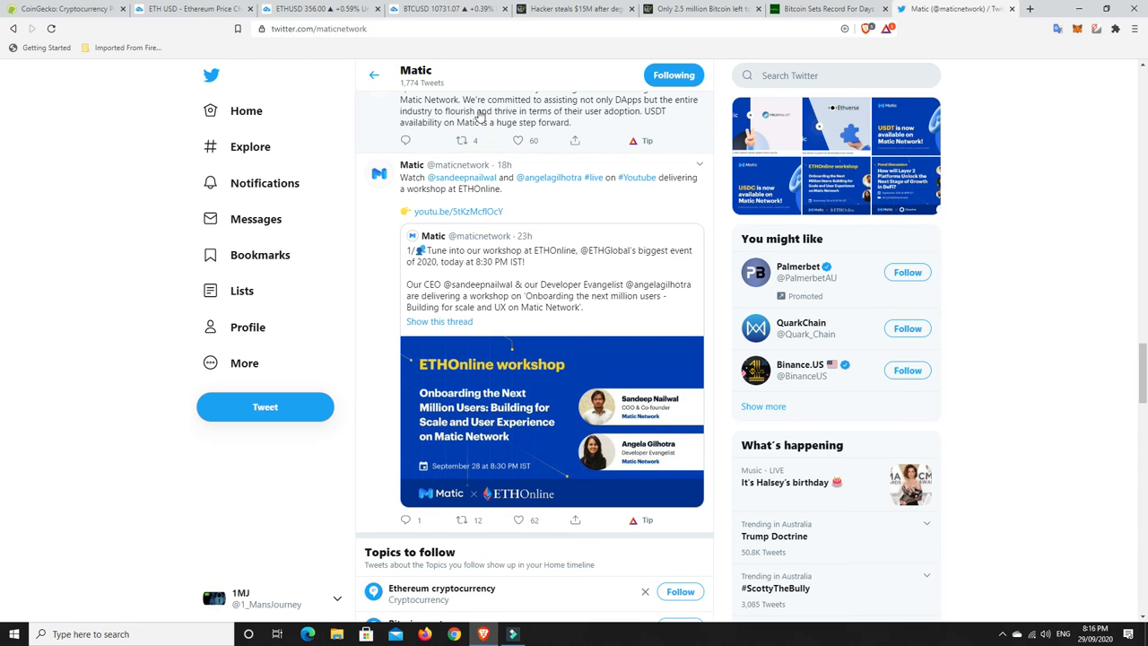
mouse_move(439, 100)
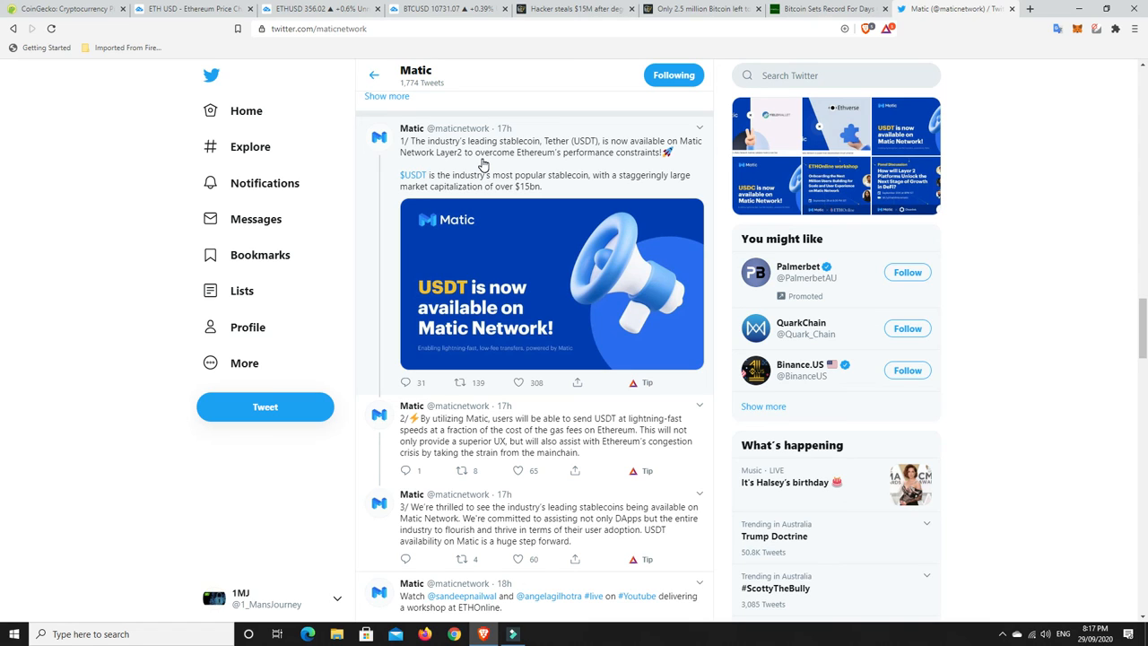
mouse_move(438, 165)
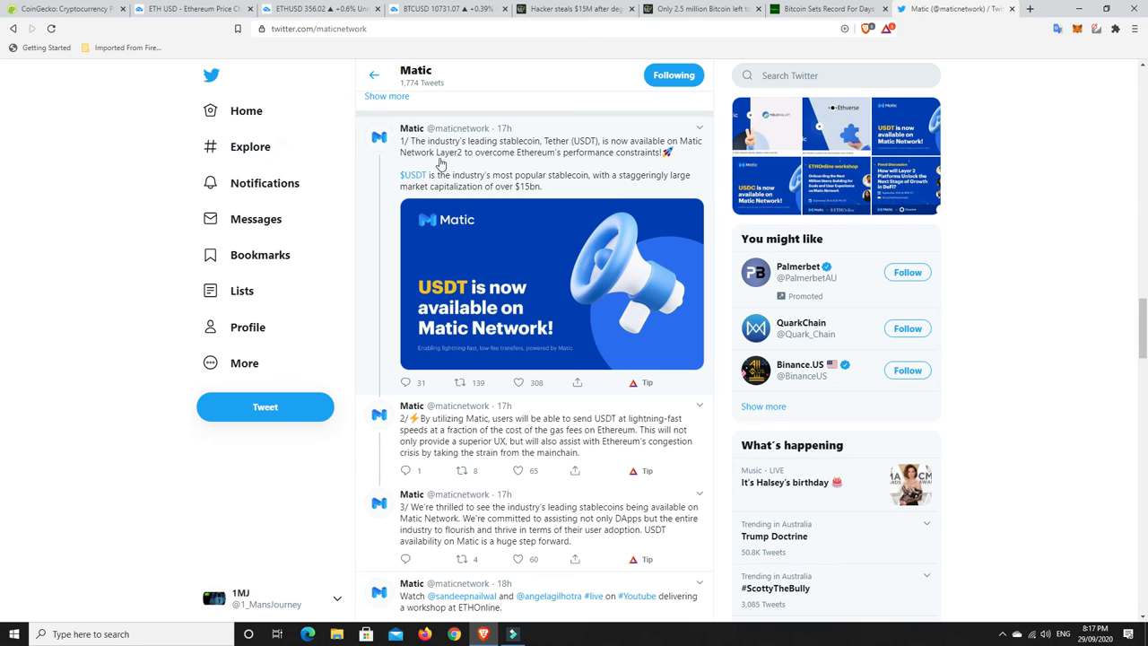
mouse_move(443, 162)
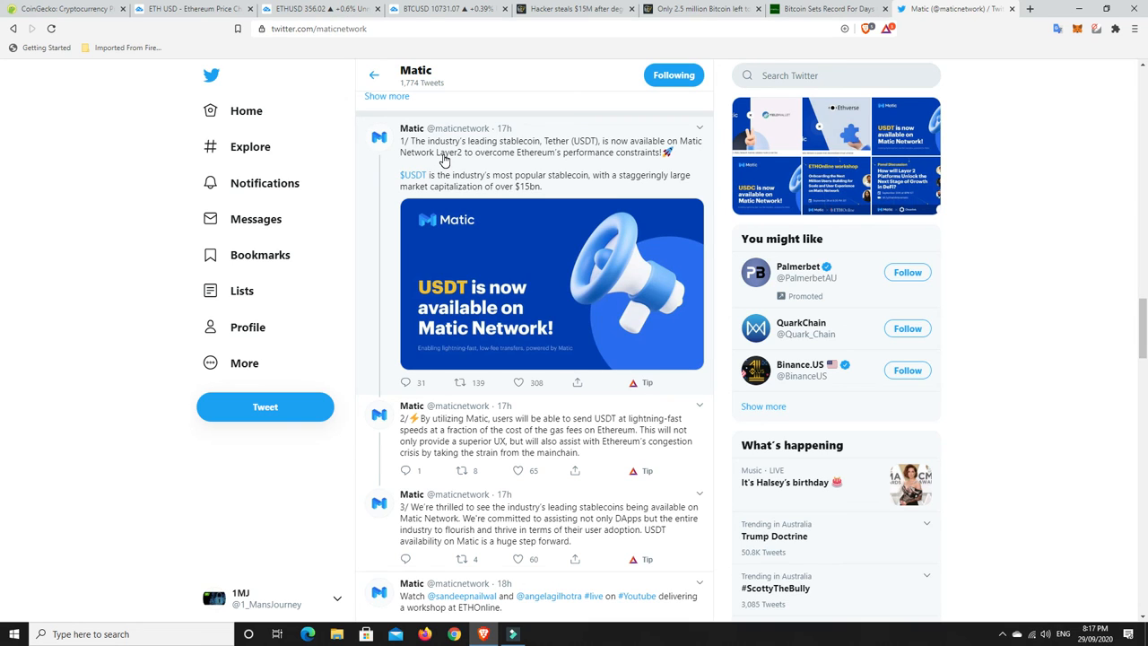